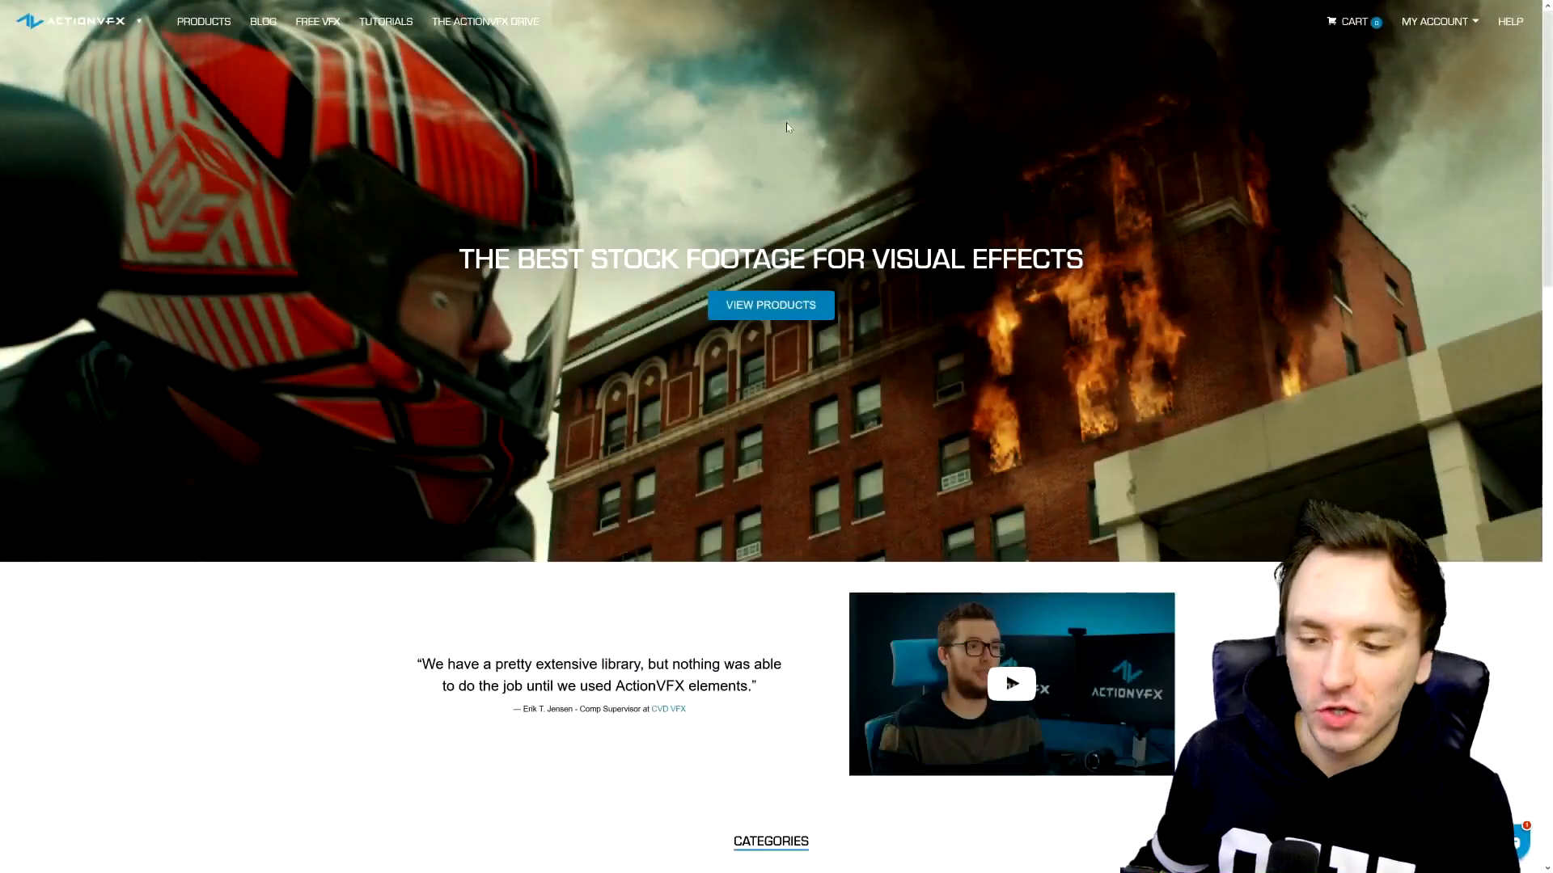
mouse_move(670, 186)
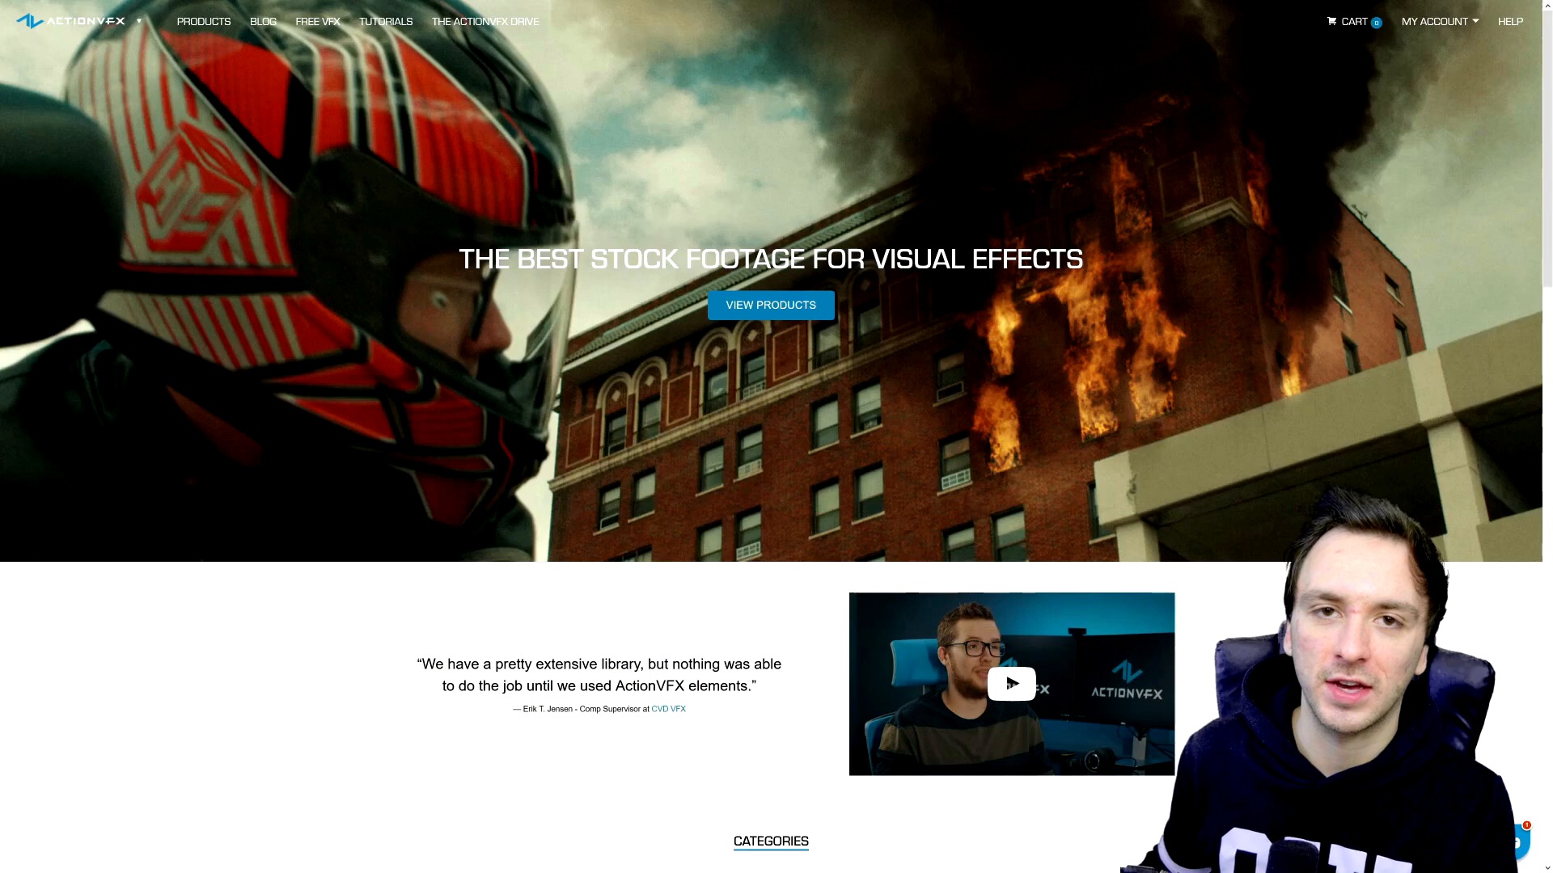
Step: Browse via the Energy FX category to the FREE - Portals collection page
scroll("down", 3)
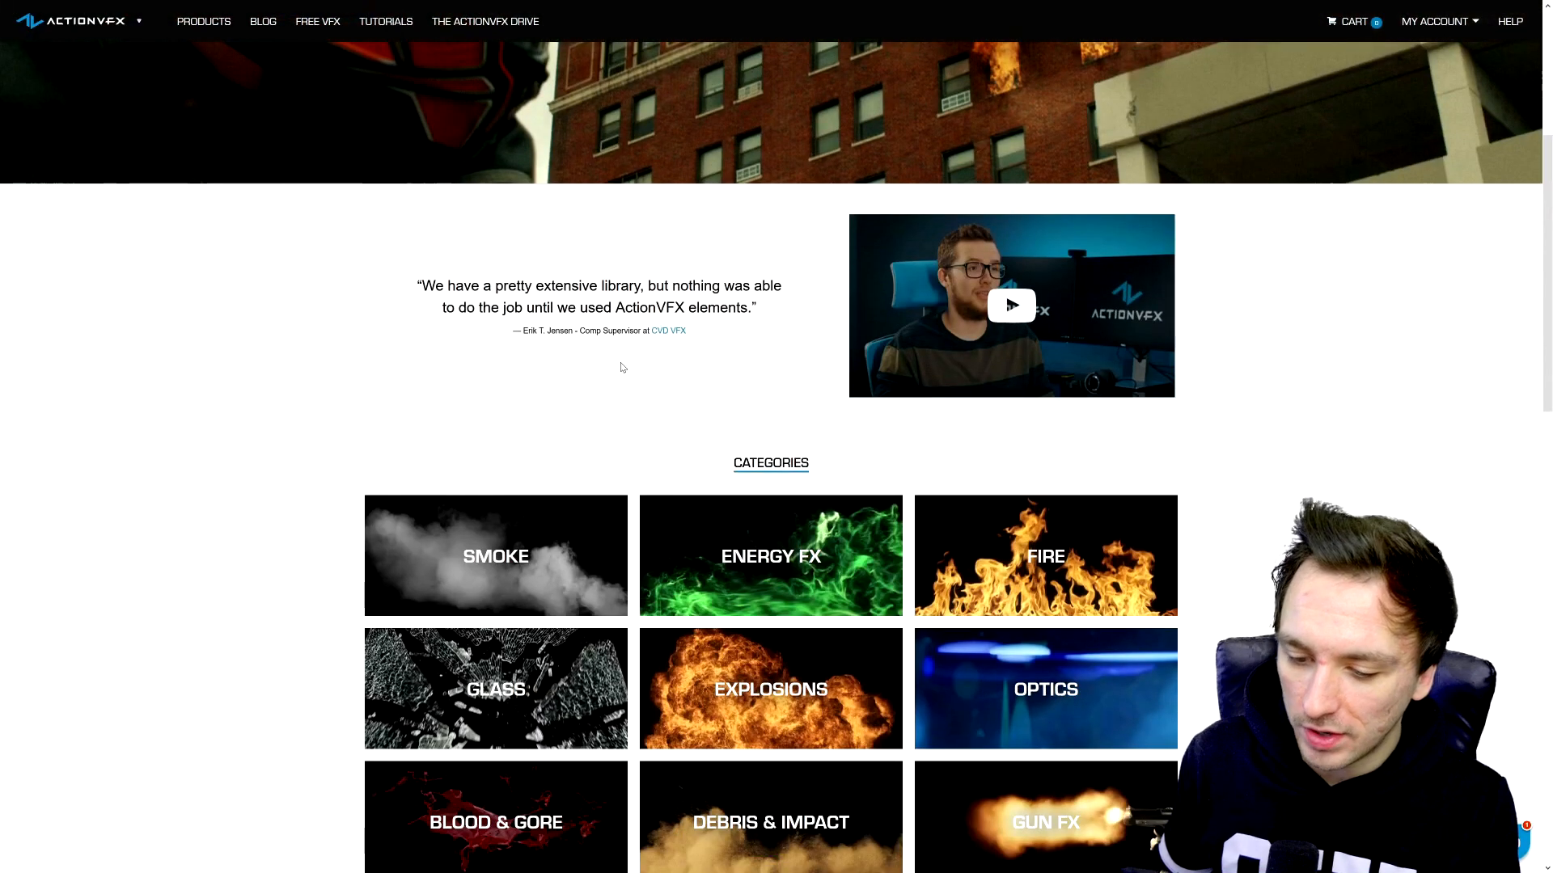
scroll("down", 3)
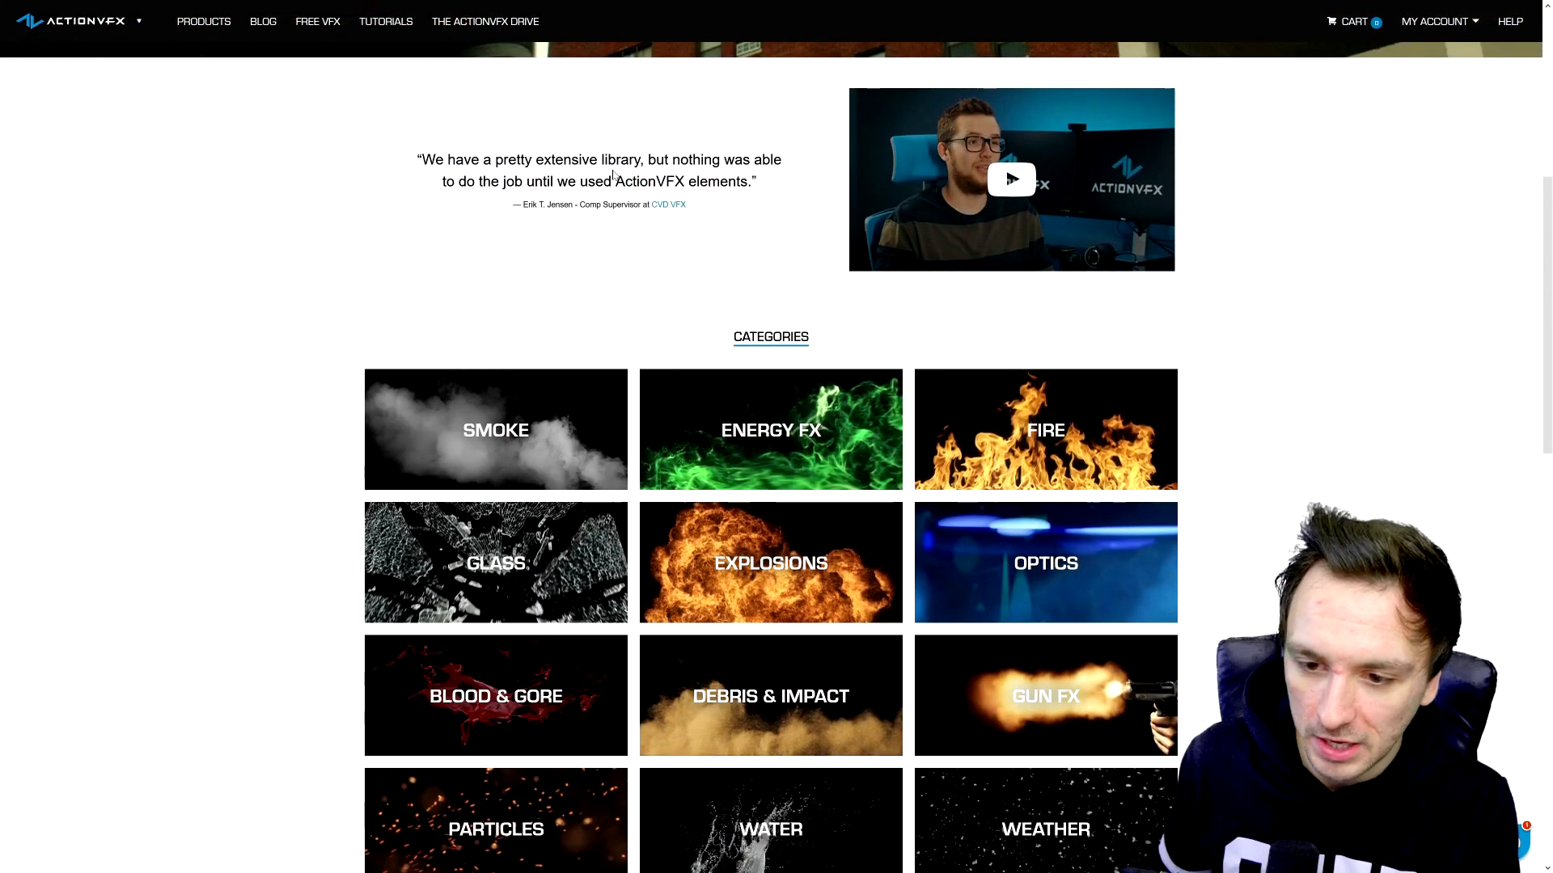
scroll("down", 3)
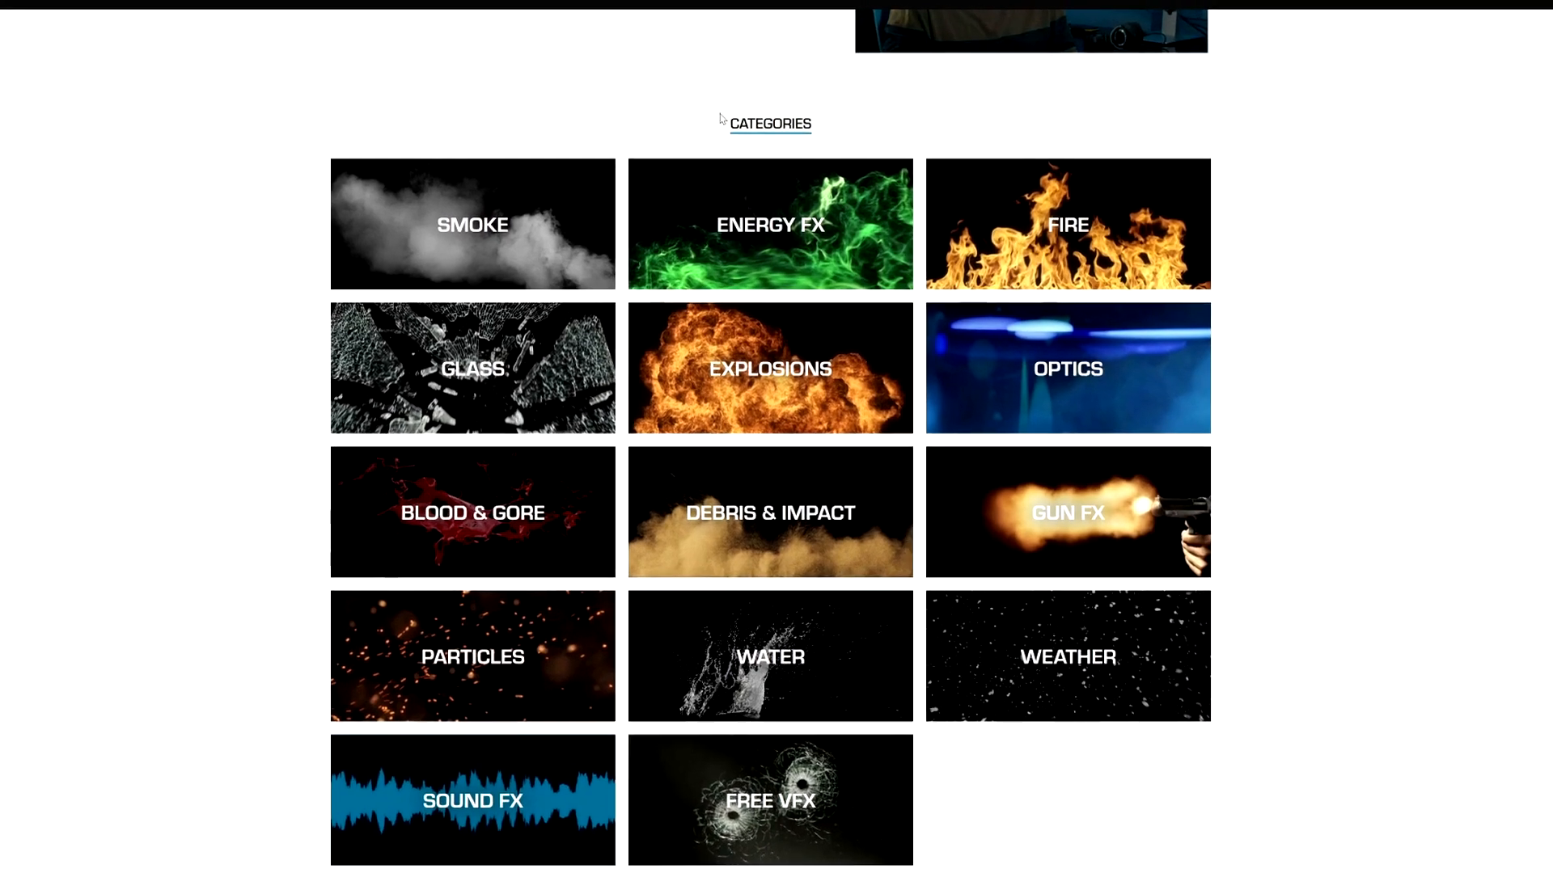
scroll("down", 3)
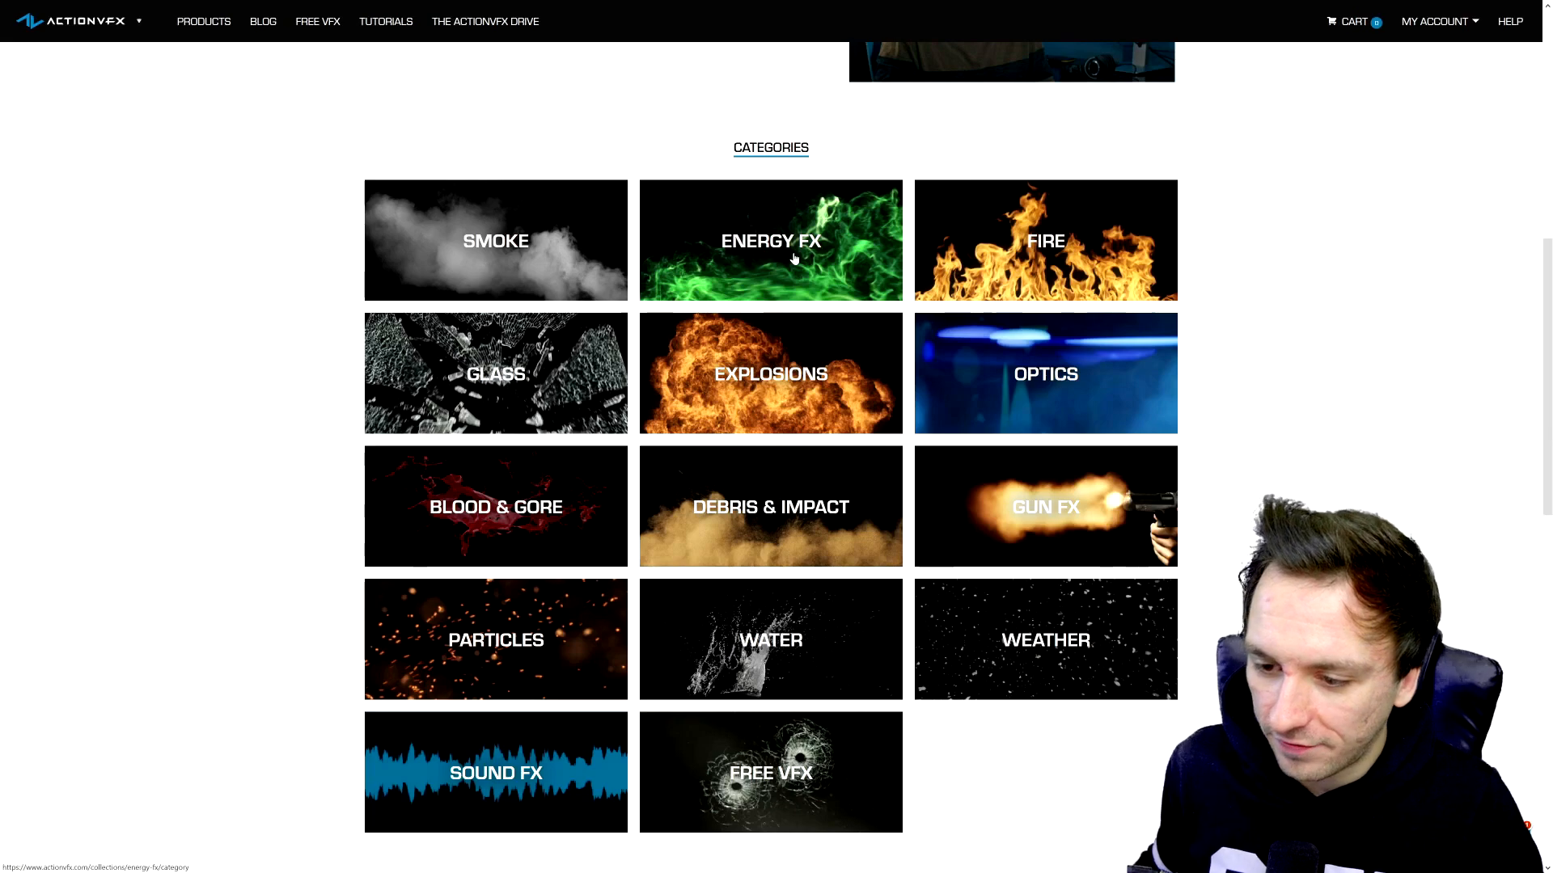
left_click(794, 258)
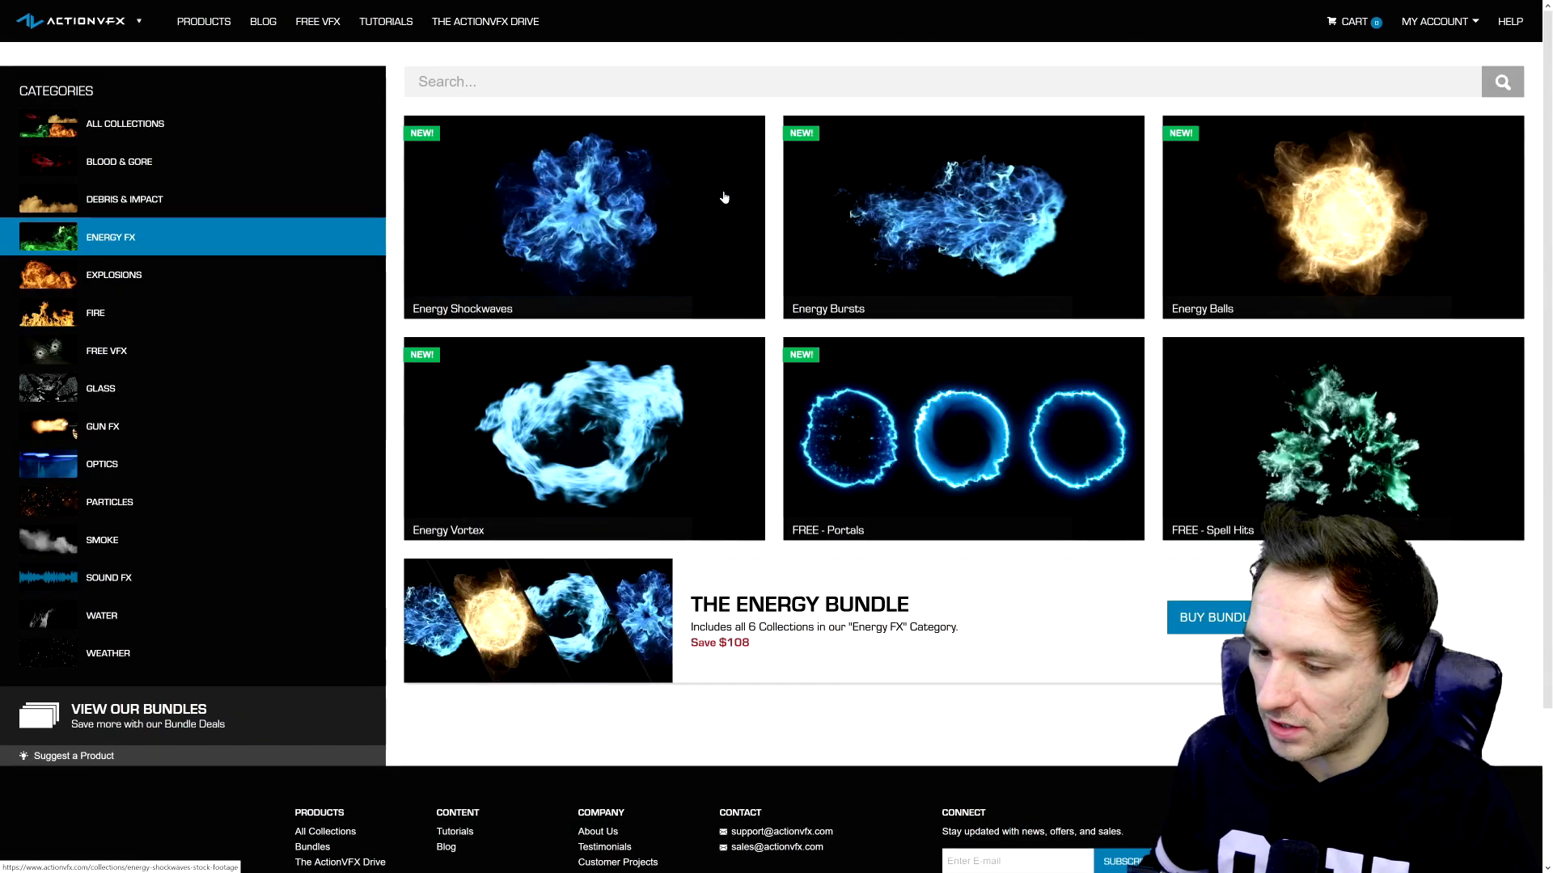
mouse_move(909, 440)
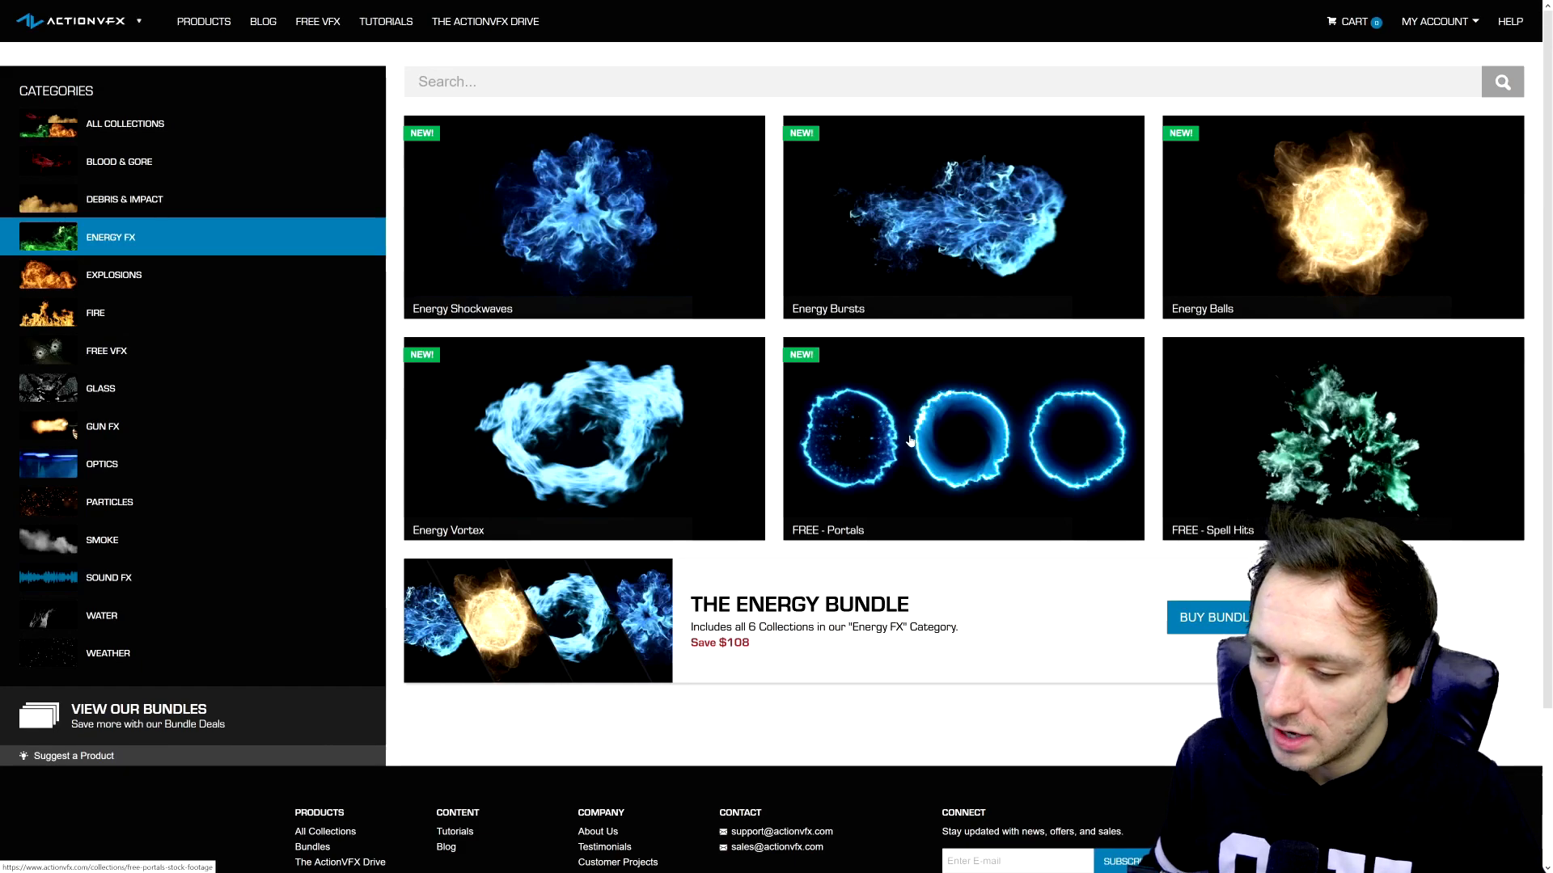
mouse_move(946, 427)
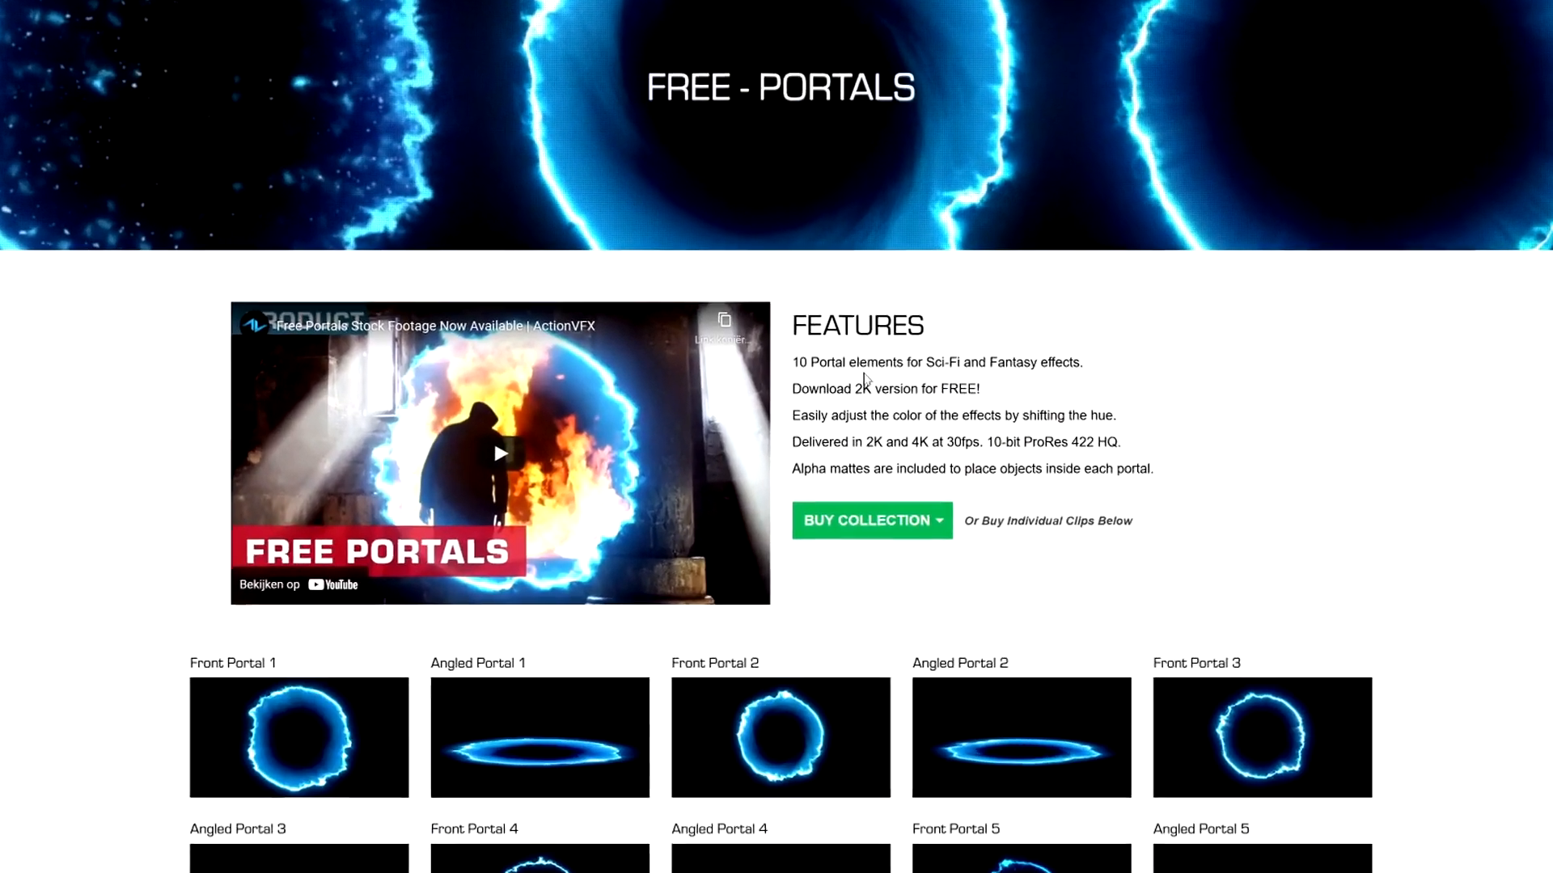
scroll("down", 3)
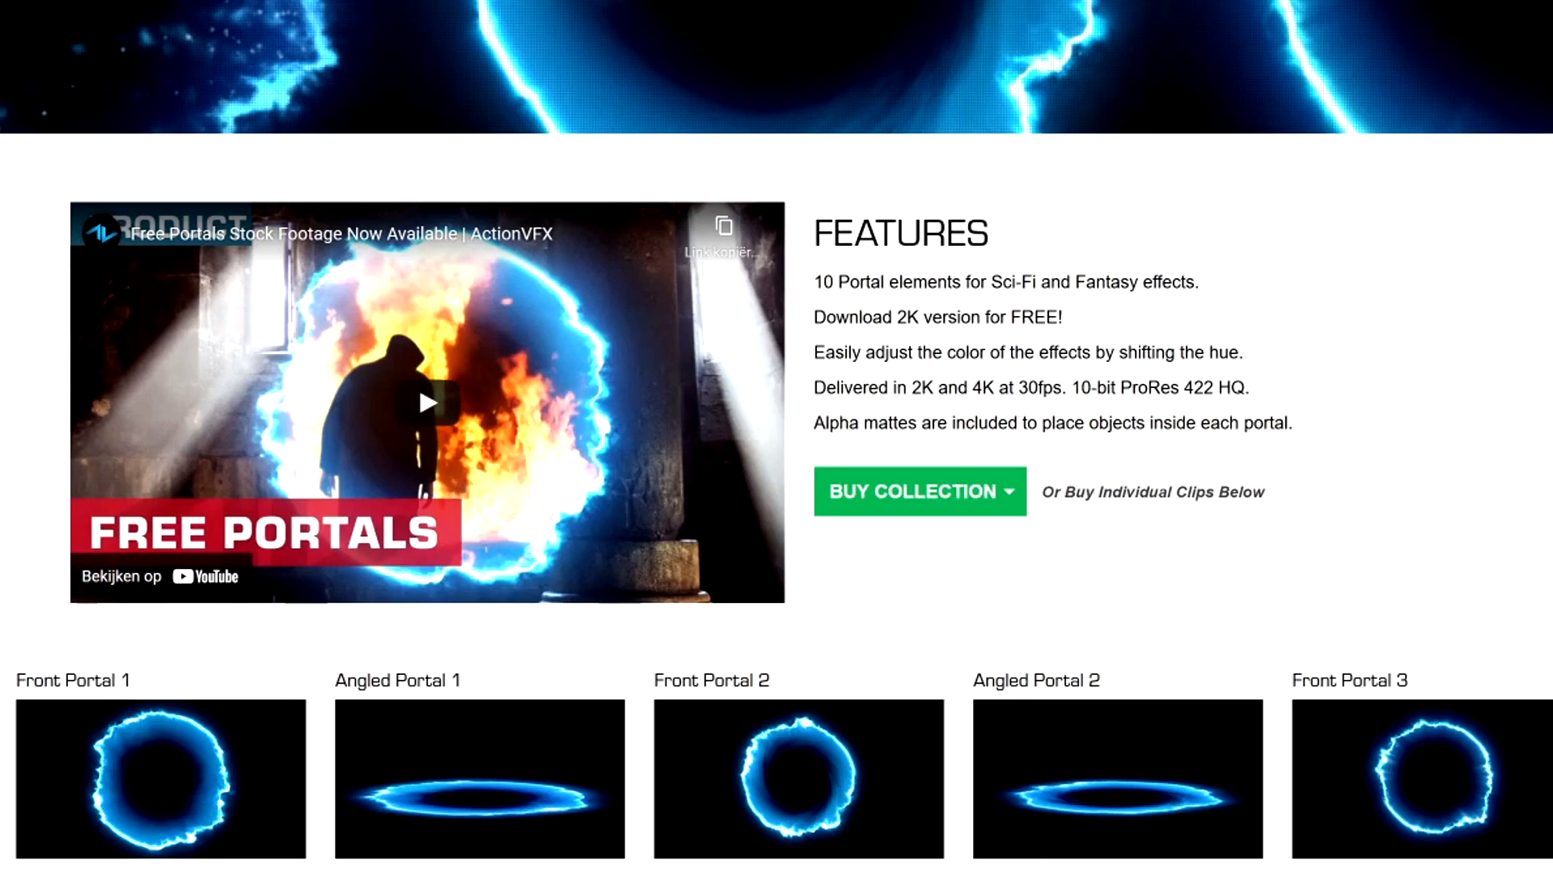
mouse_move(962, 409)
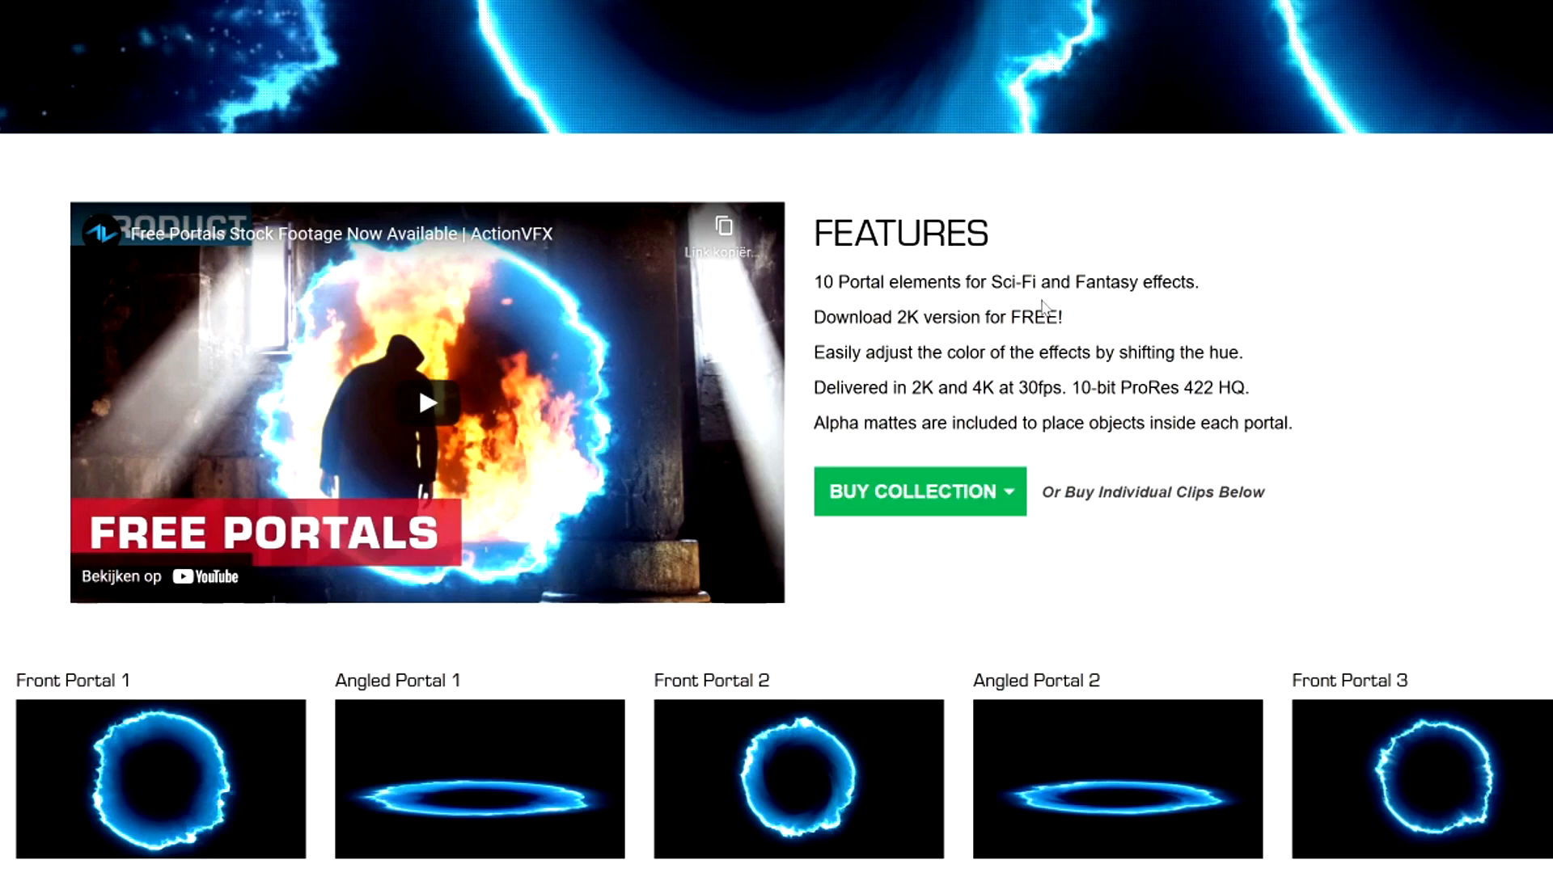
mouse_move(970, 311)
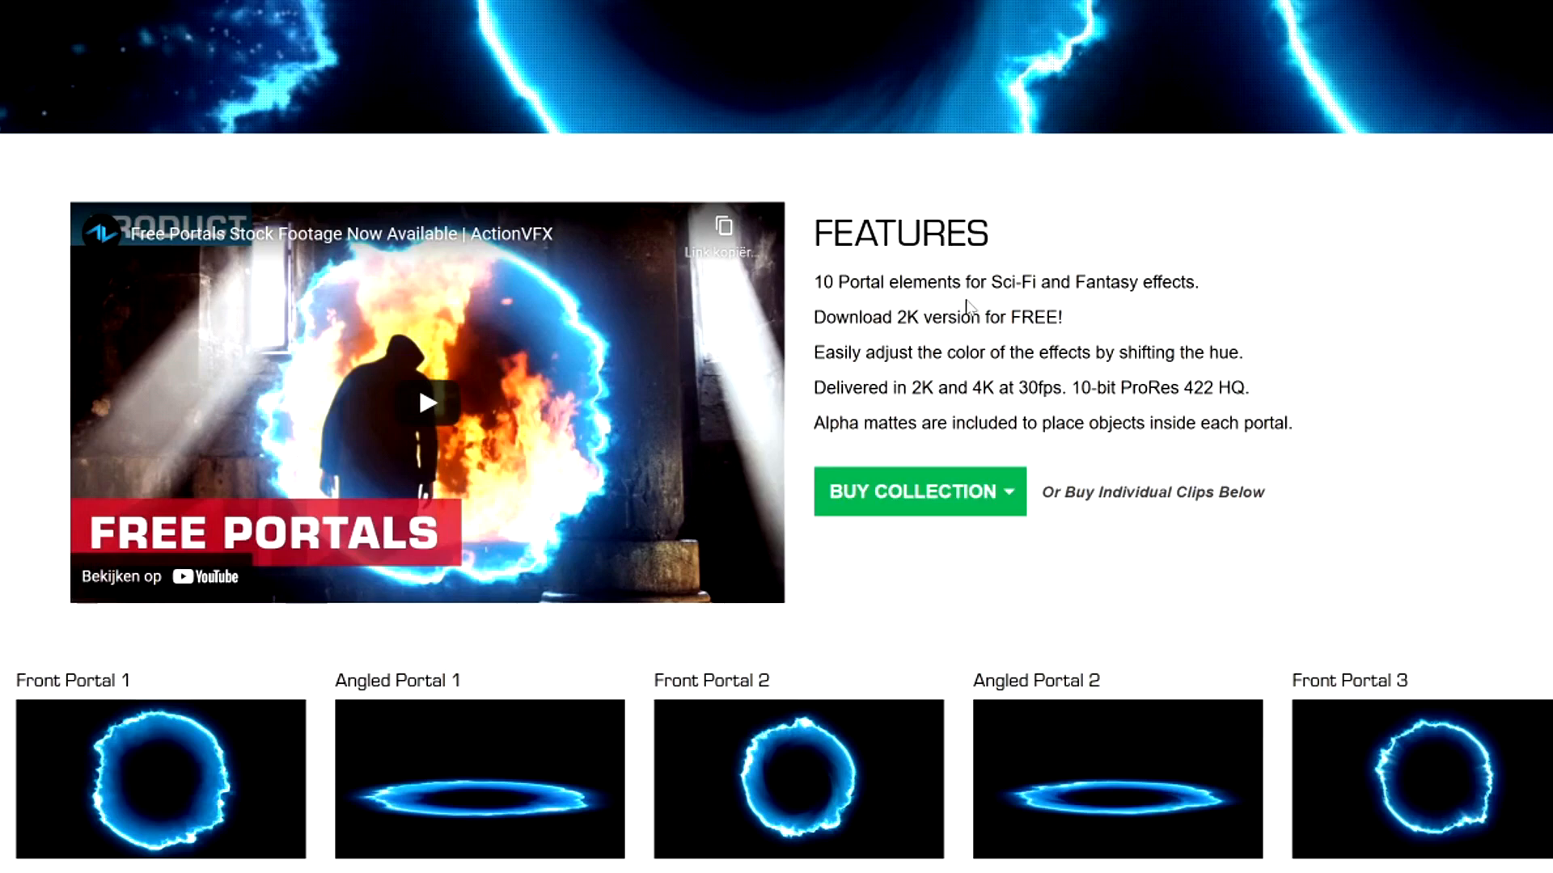
mouse_move(968, 304)
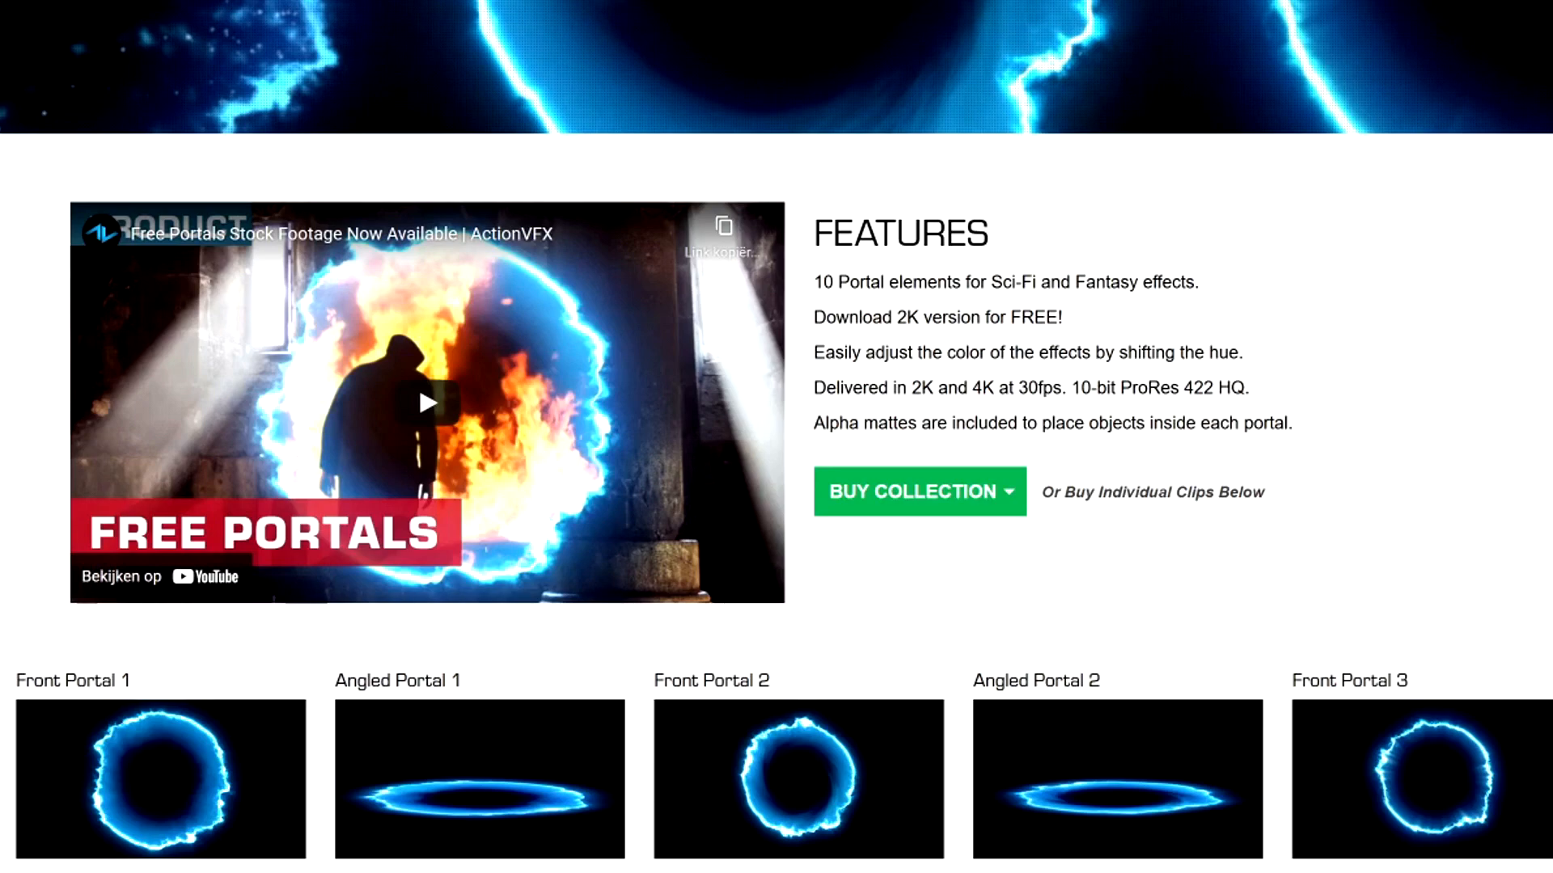
mouse_move(944, 416)
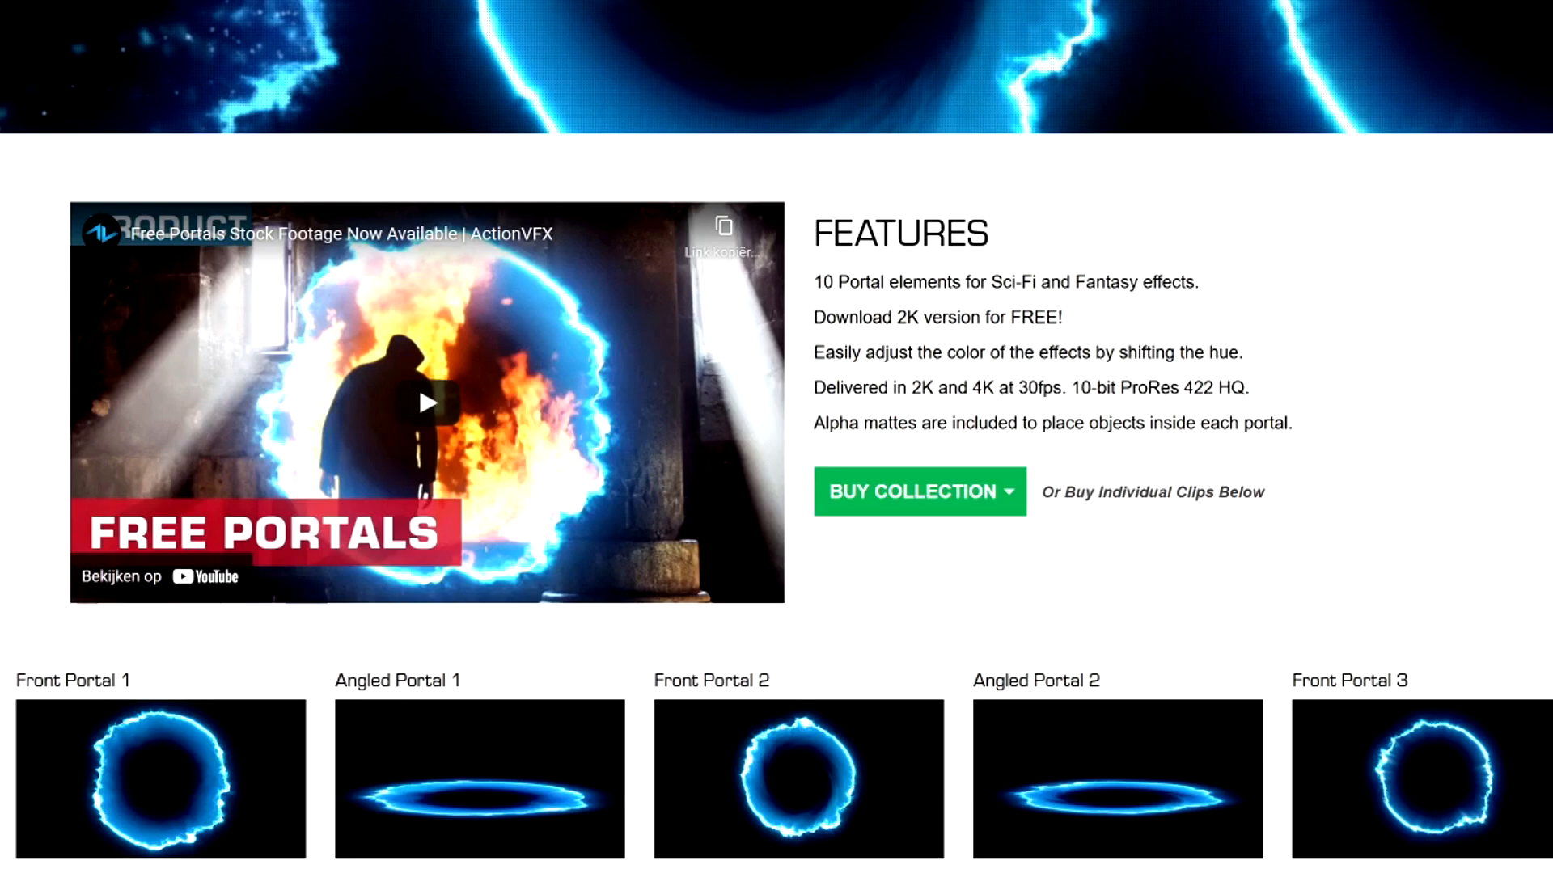
mouse_move(1206, 410)
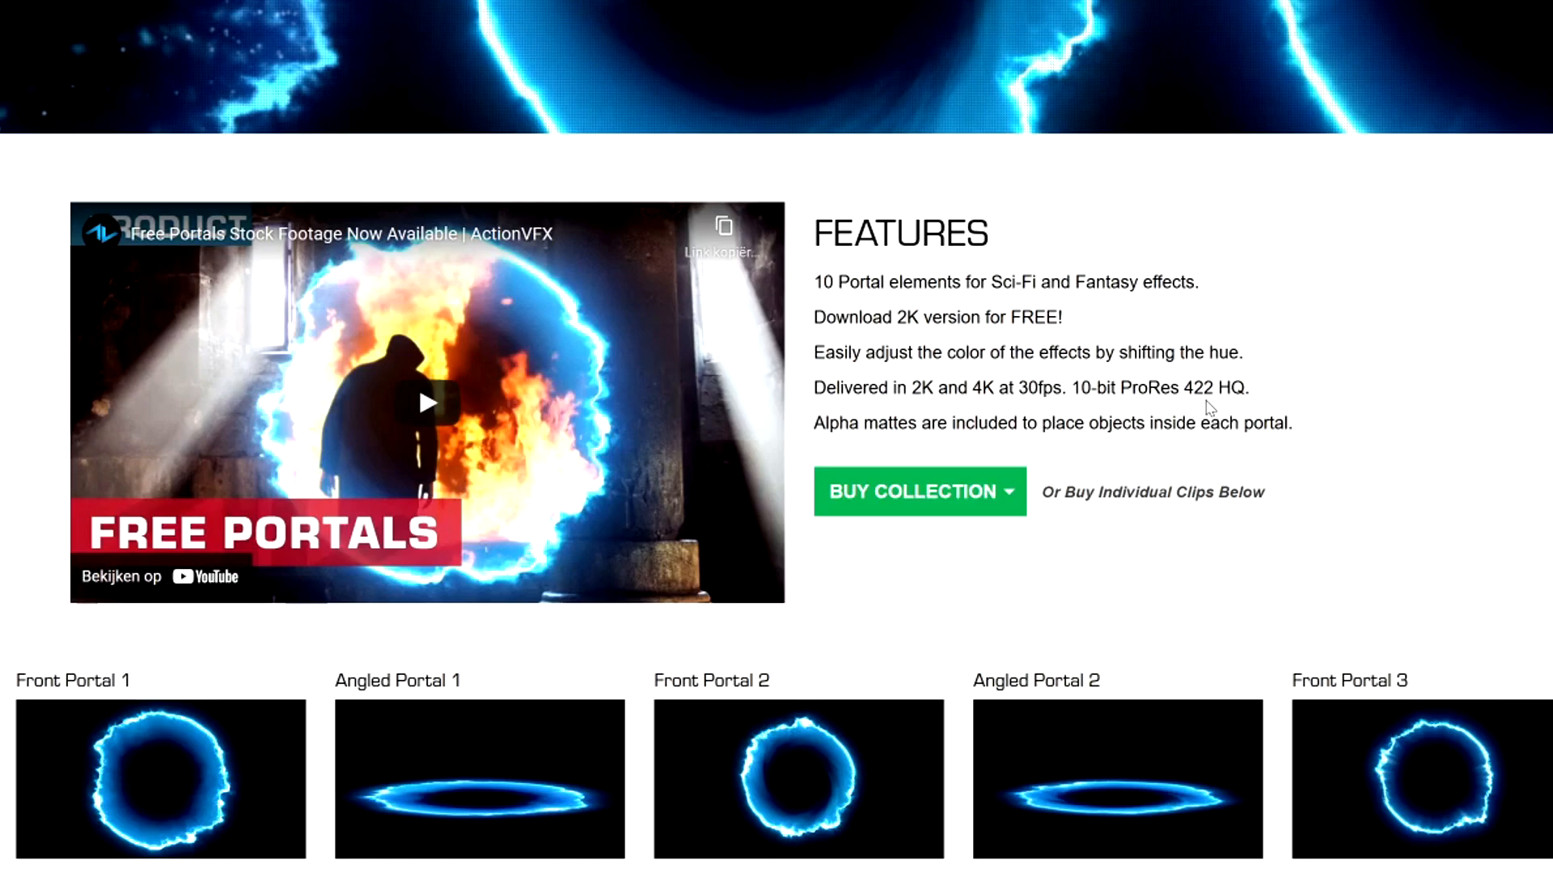
mouse_move(900, 446)
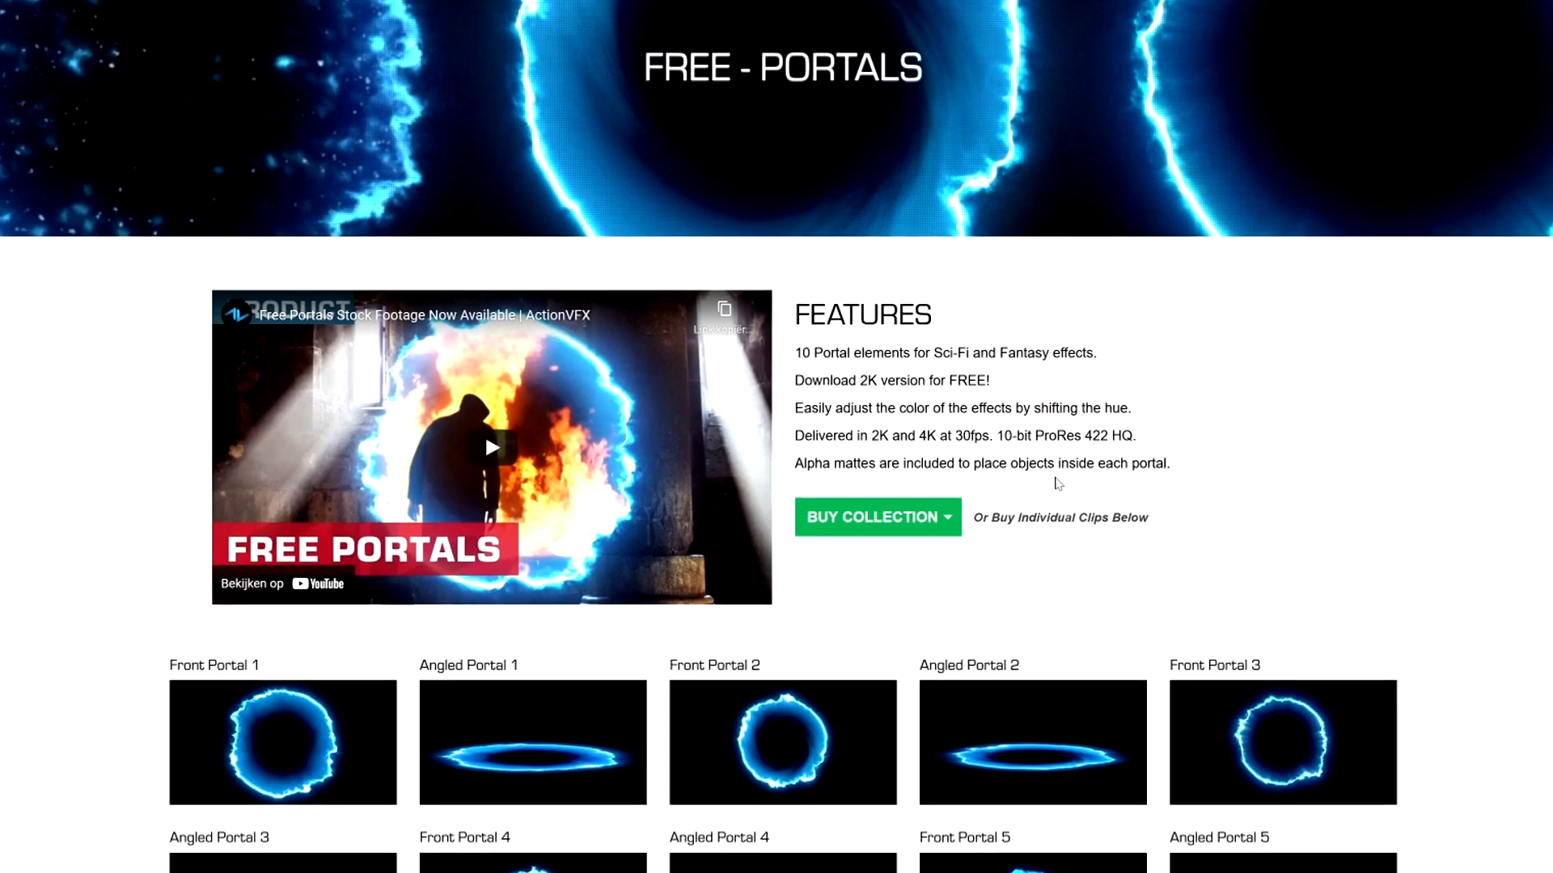
Step: Buy the Portals collection, choosing the free 2K $0.00 version
scroll("down", 3)
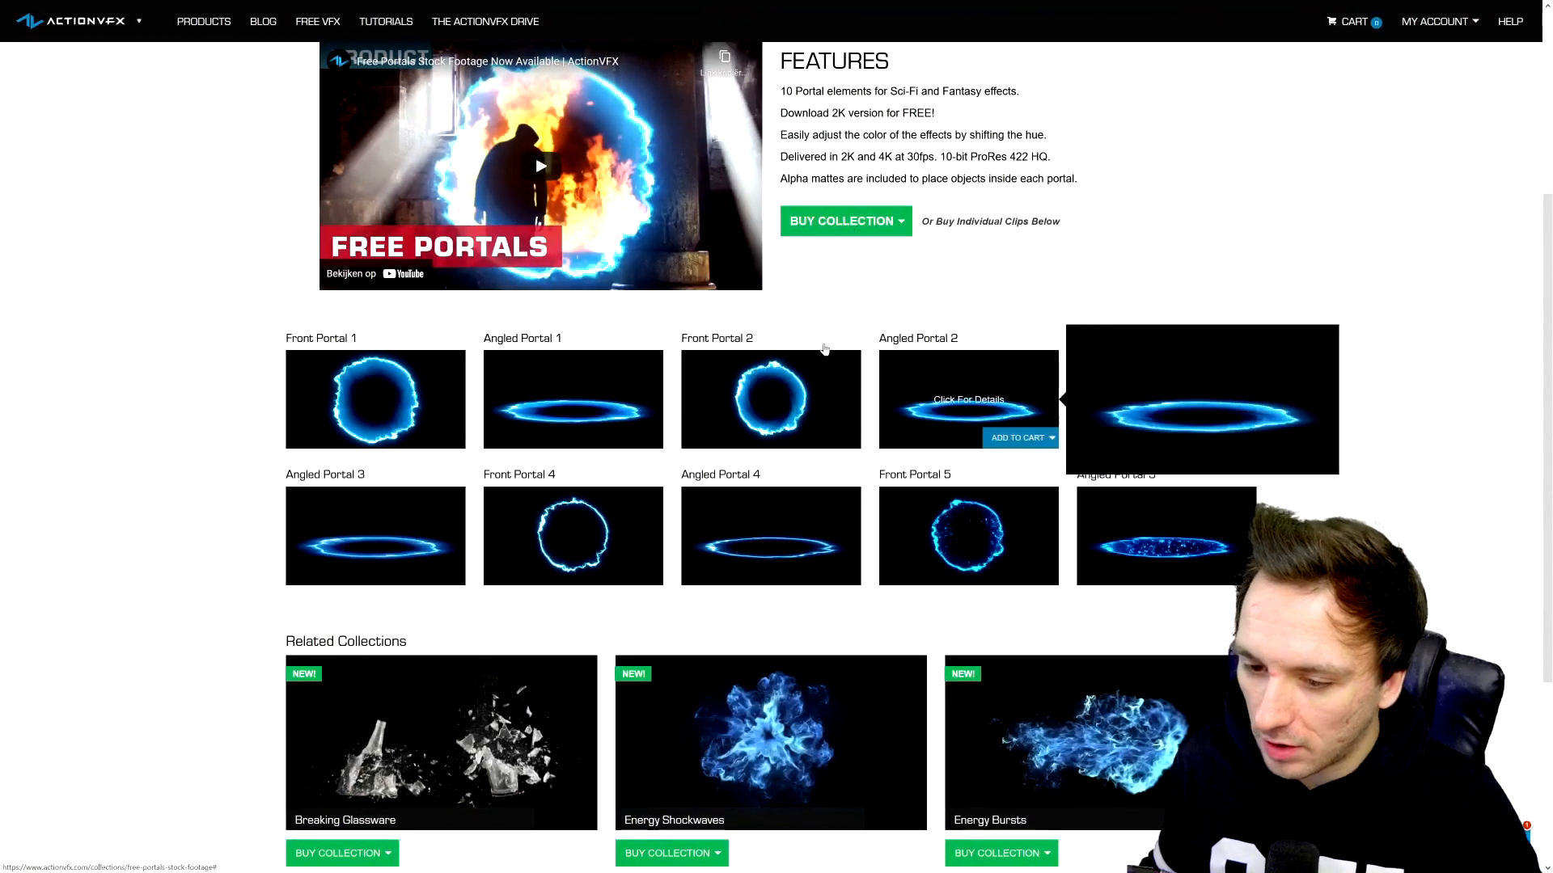
left_click(845, 221)
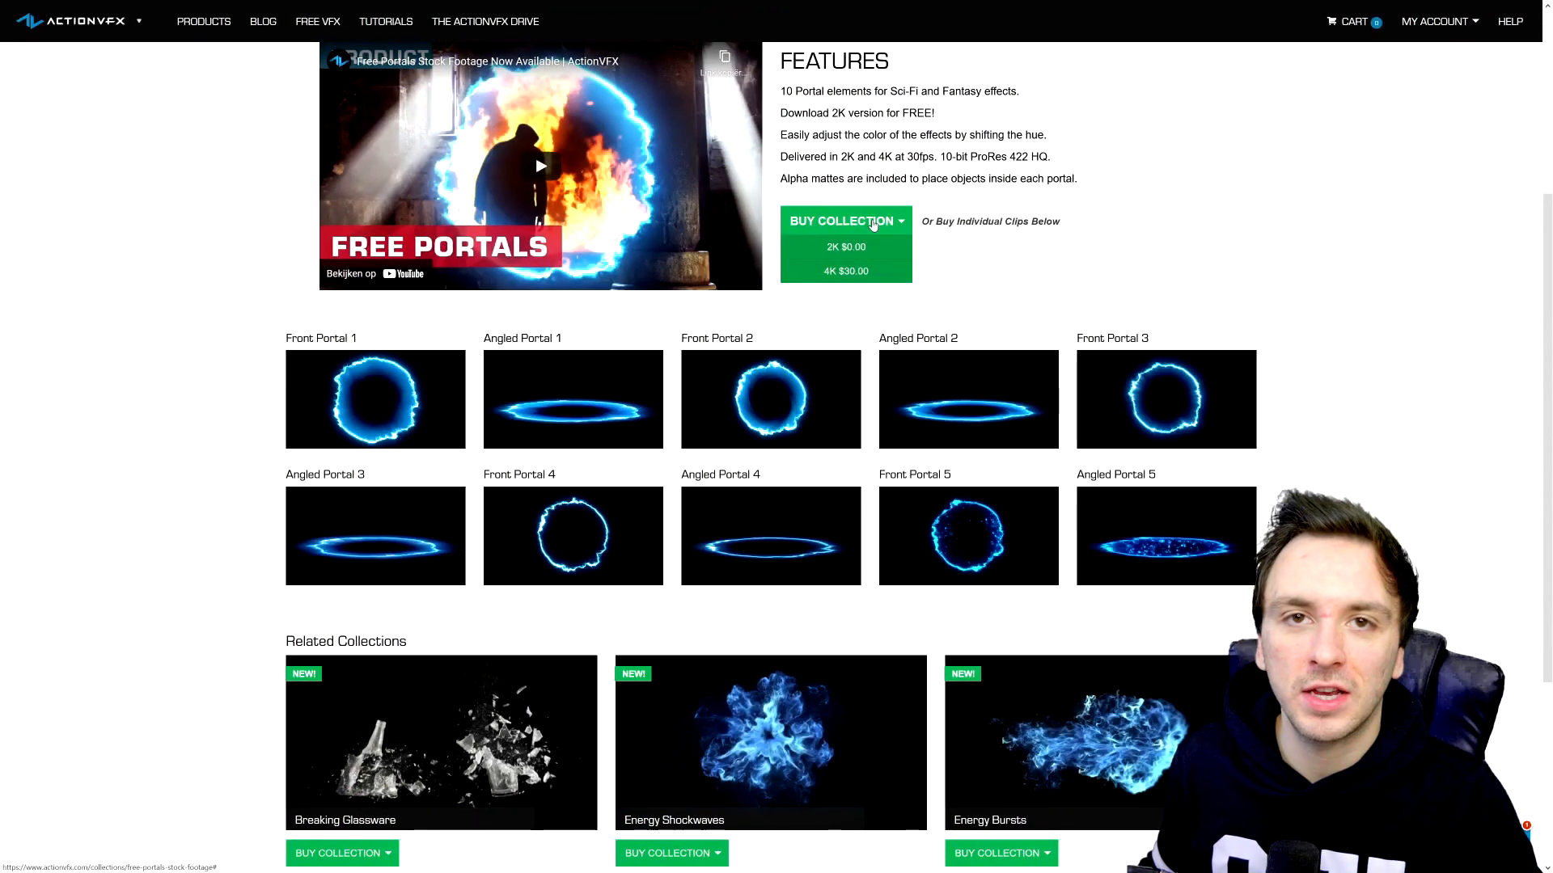
mouse_move(867, 252)
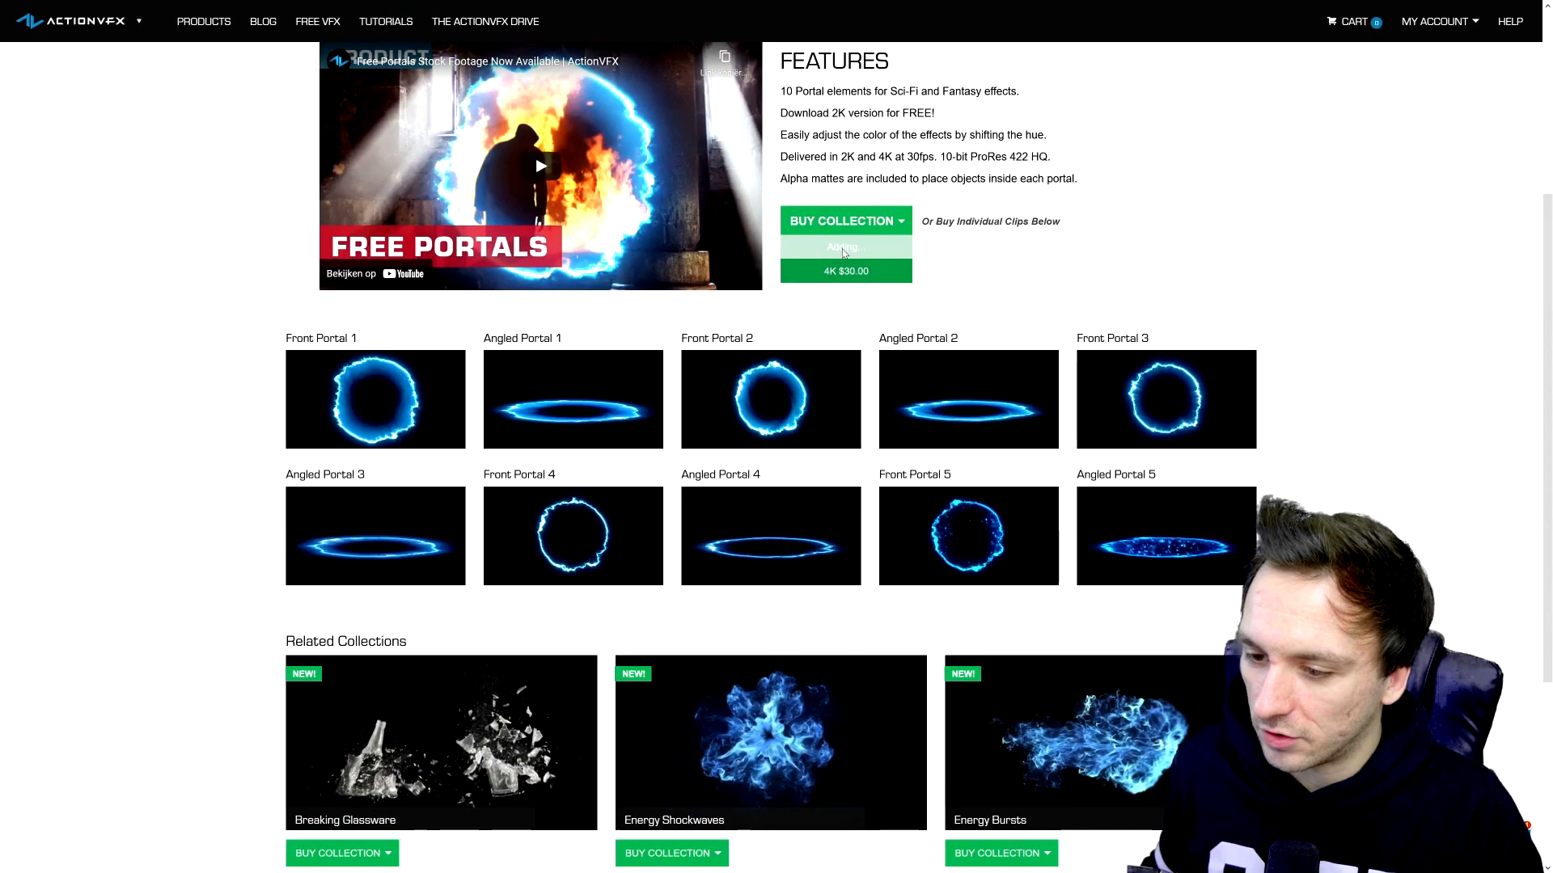
left_click(845, 247)
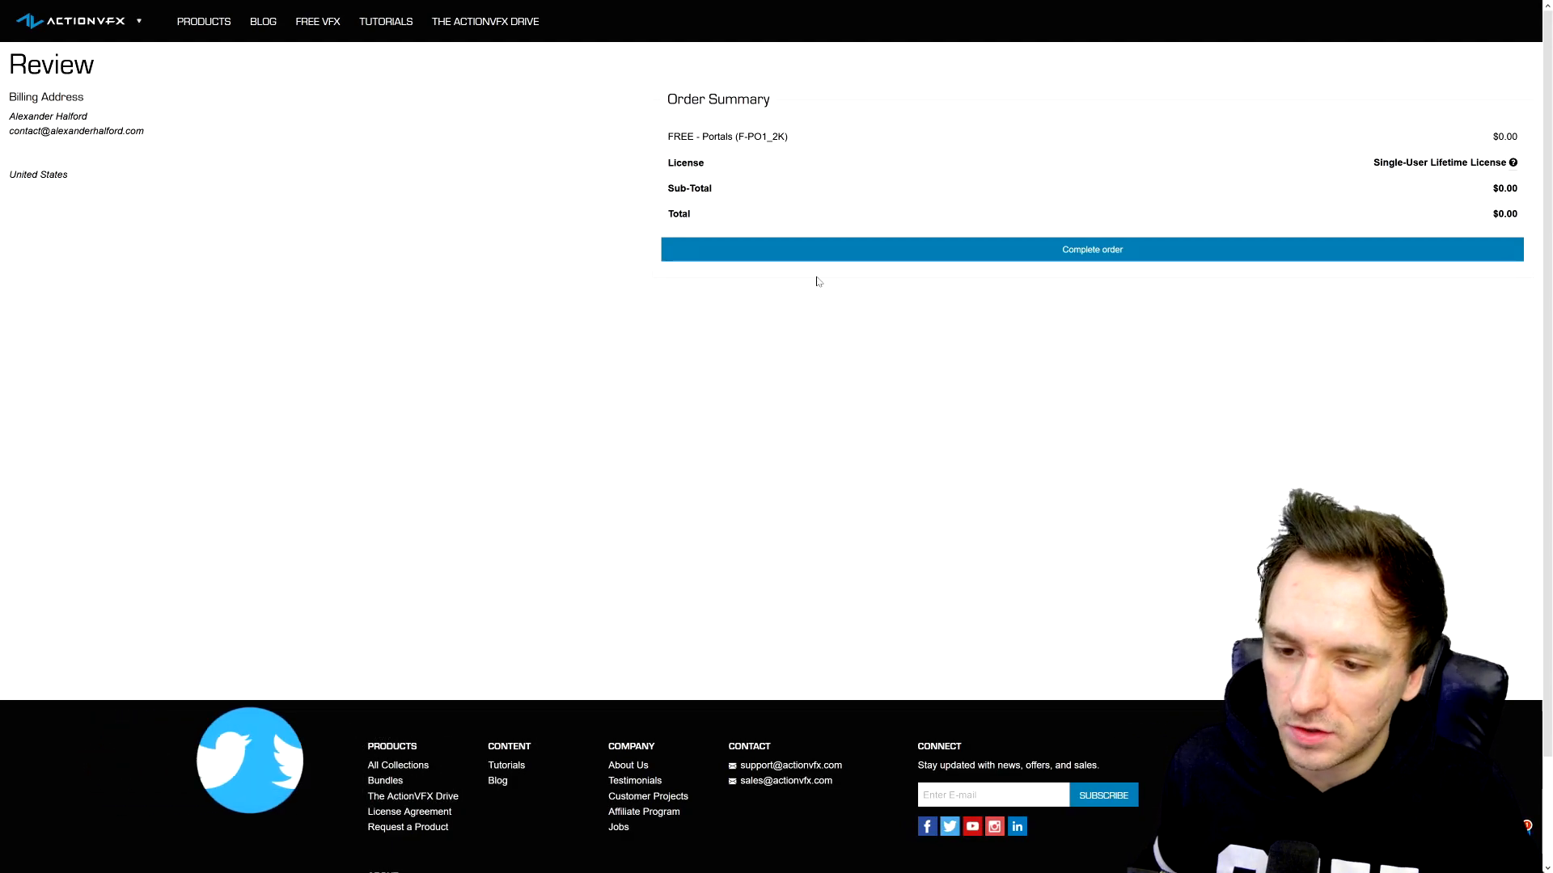
mouse_move(793, 153)
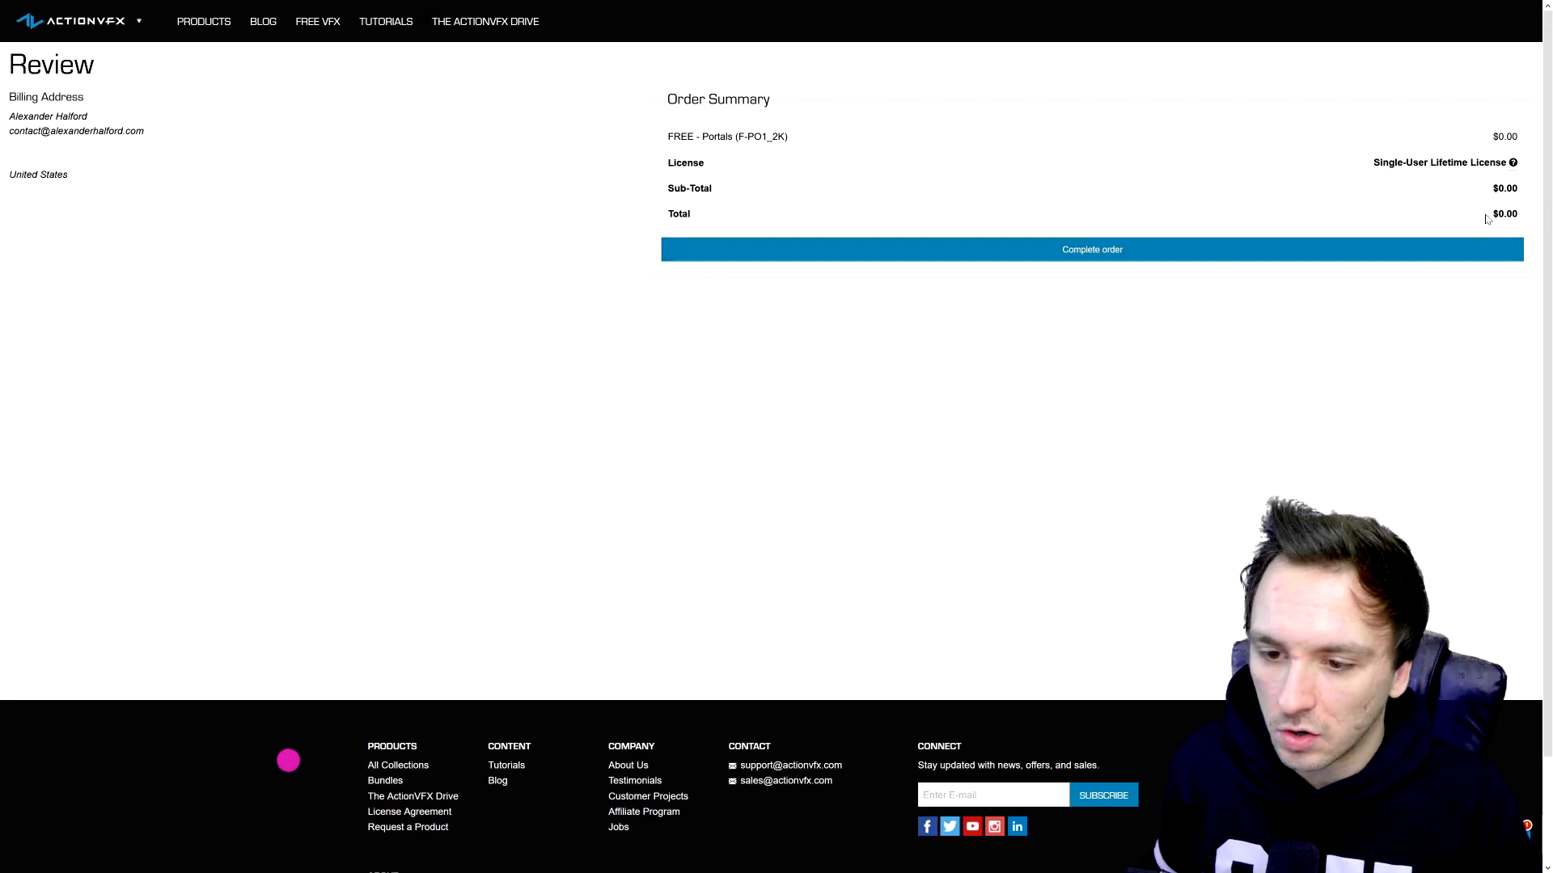
Step: Complete the free order and save the Download All PRORES archive to disk
left_click(1092, 249)
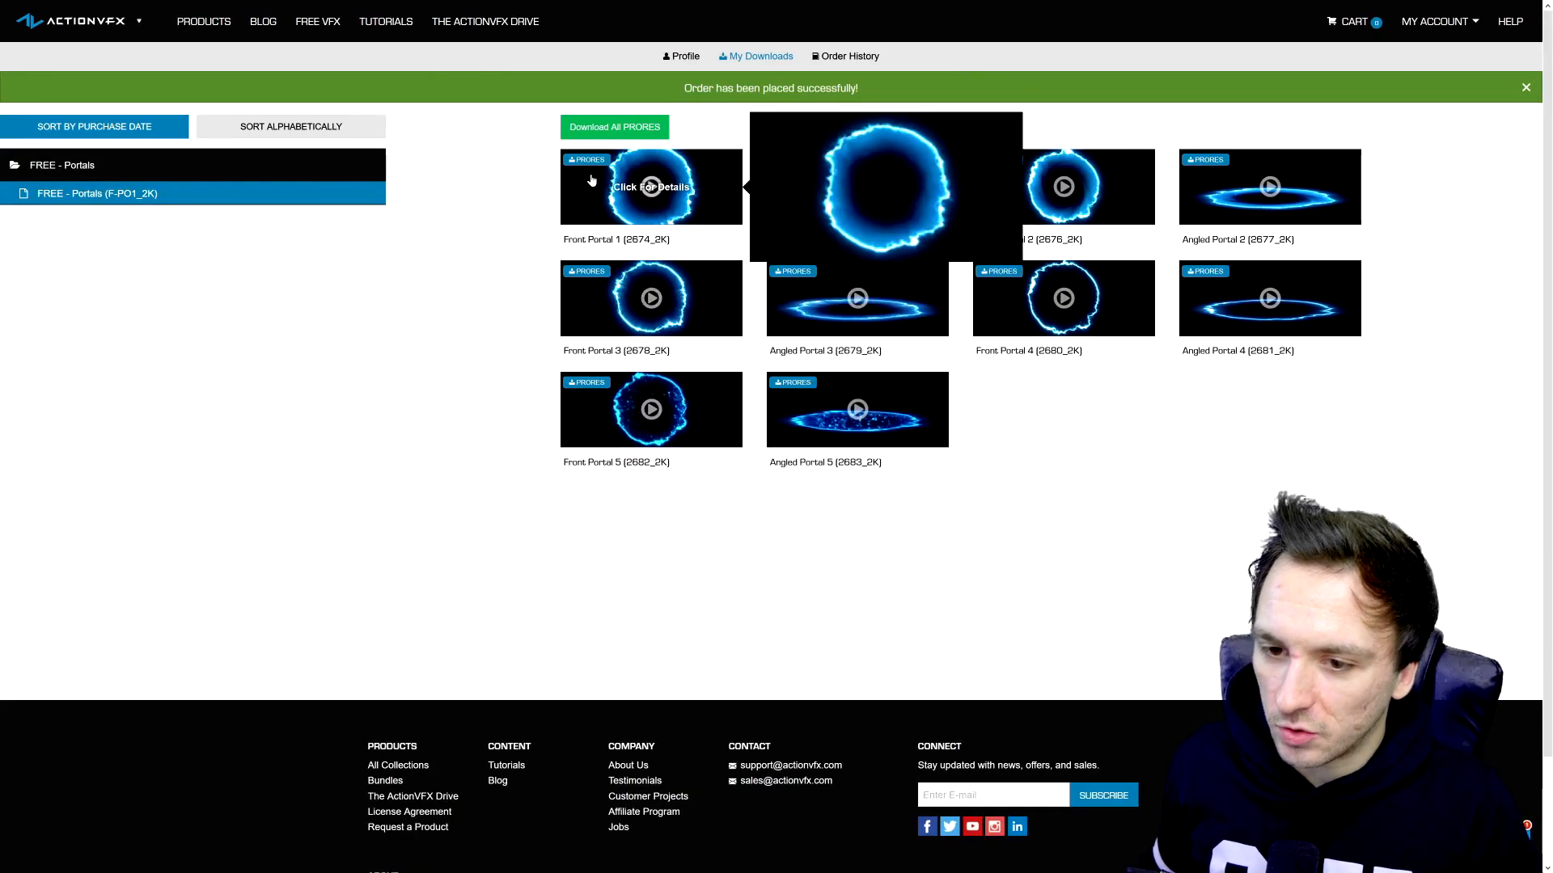
mouse_move(520, 221)
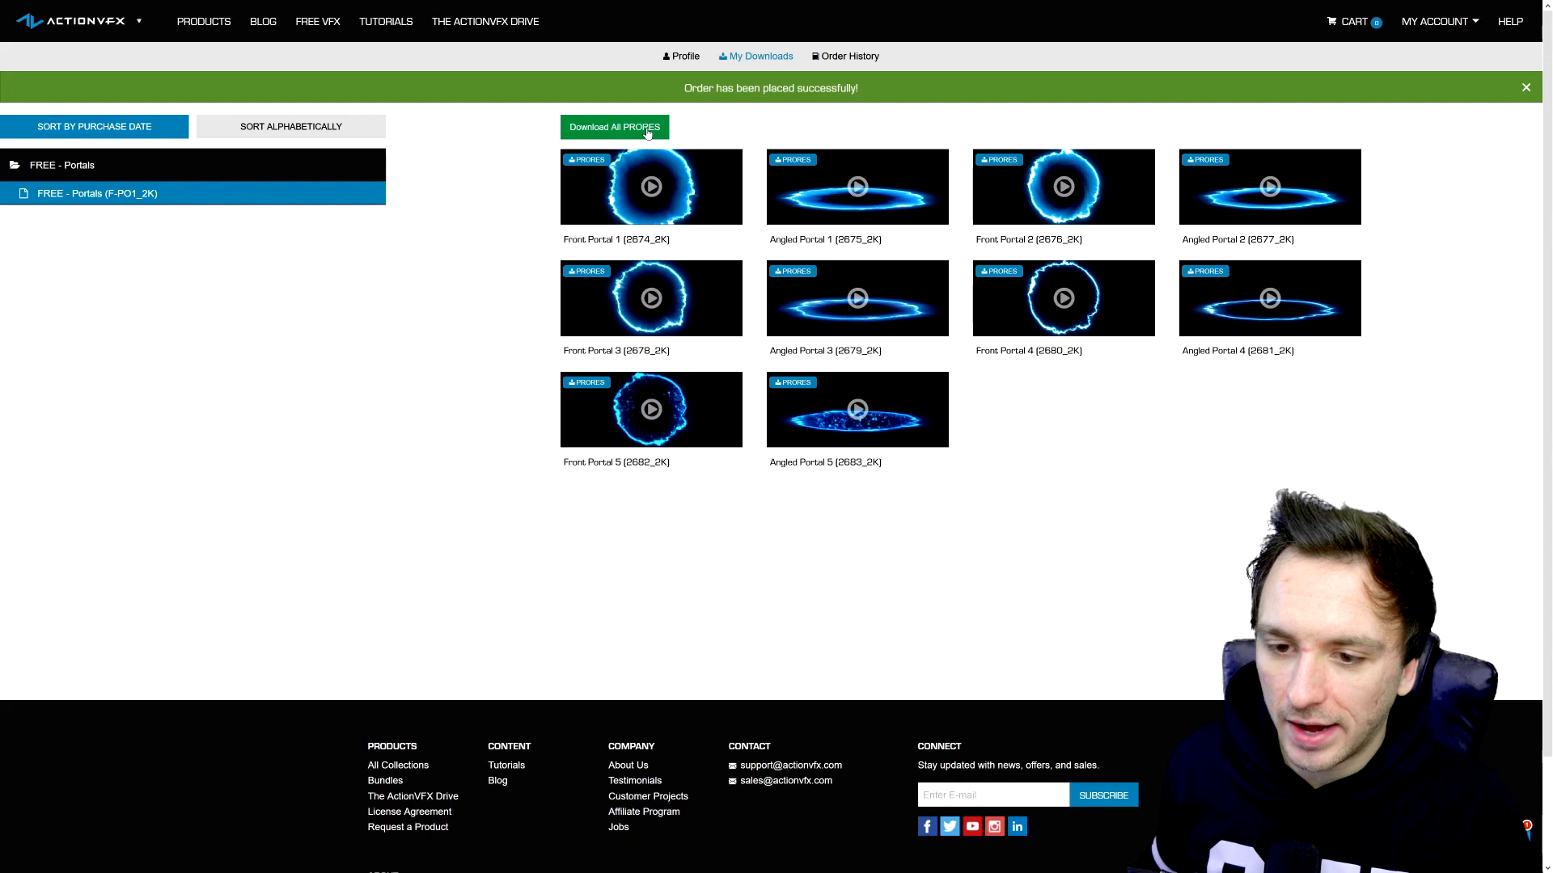
left_click(614, 127)
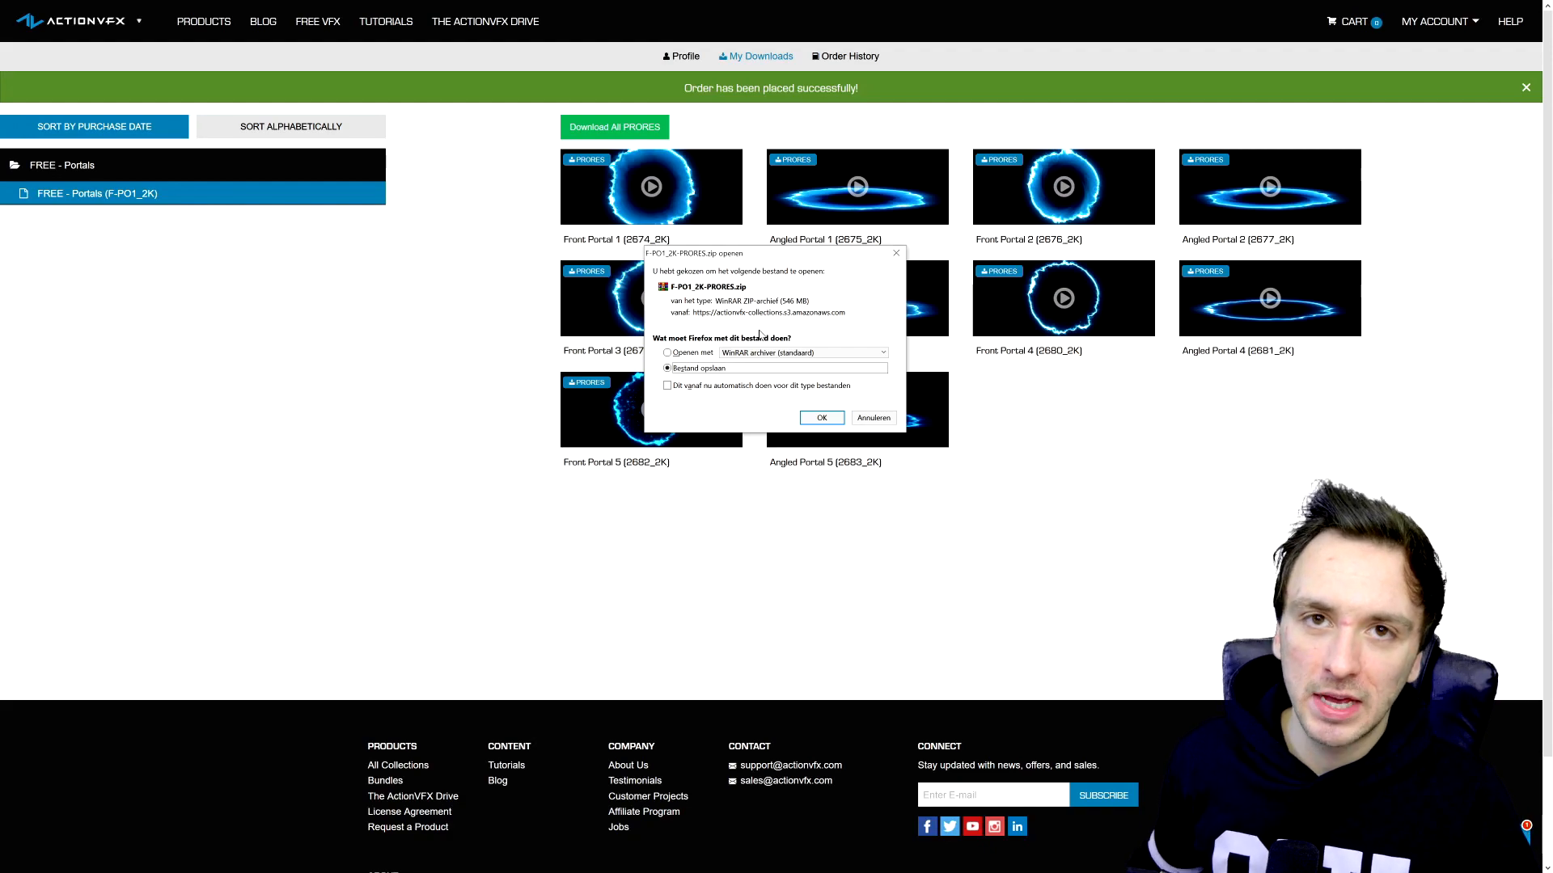
mouse_move(791, 315)
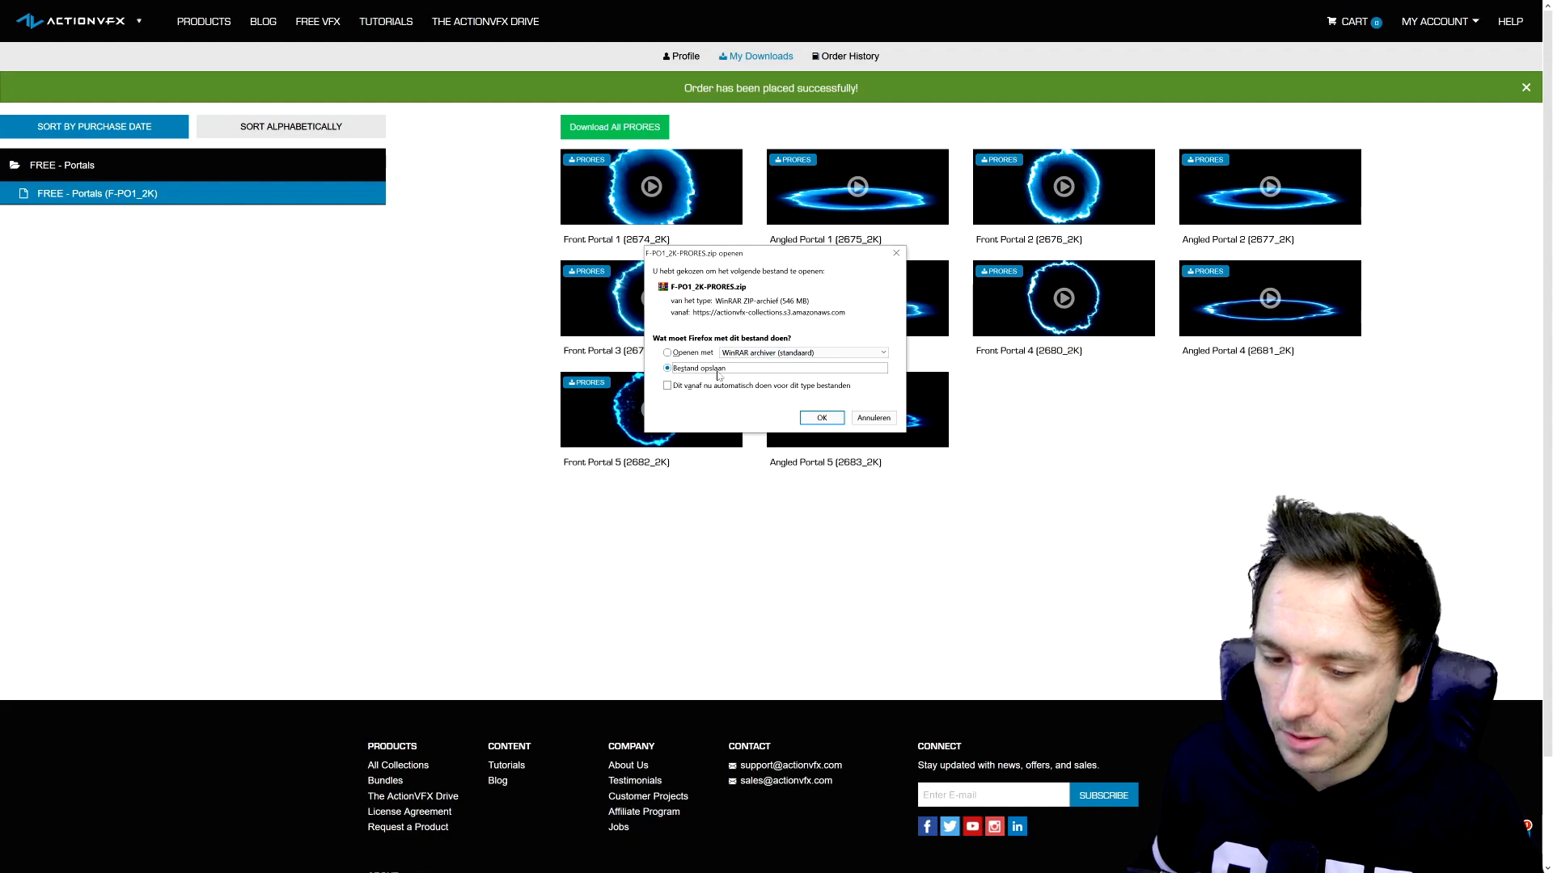
left_click(822, 417)
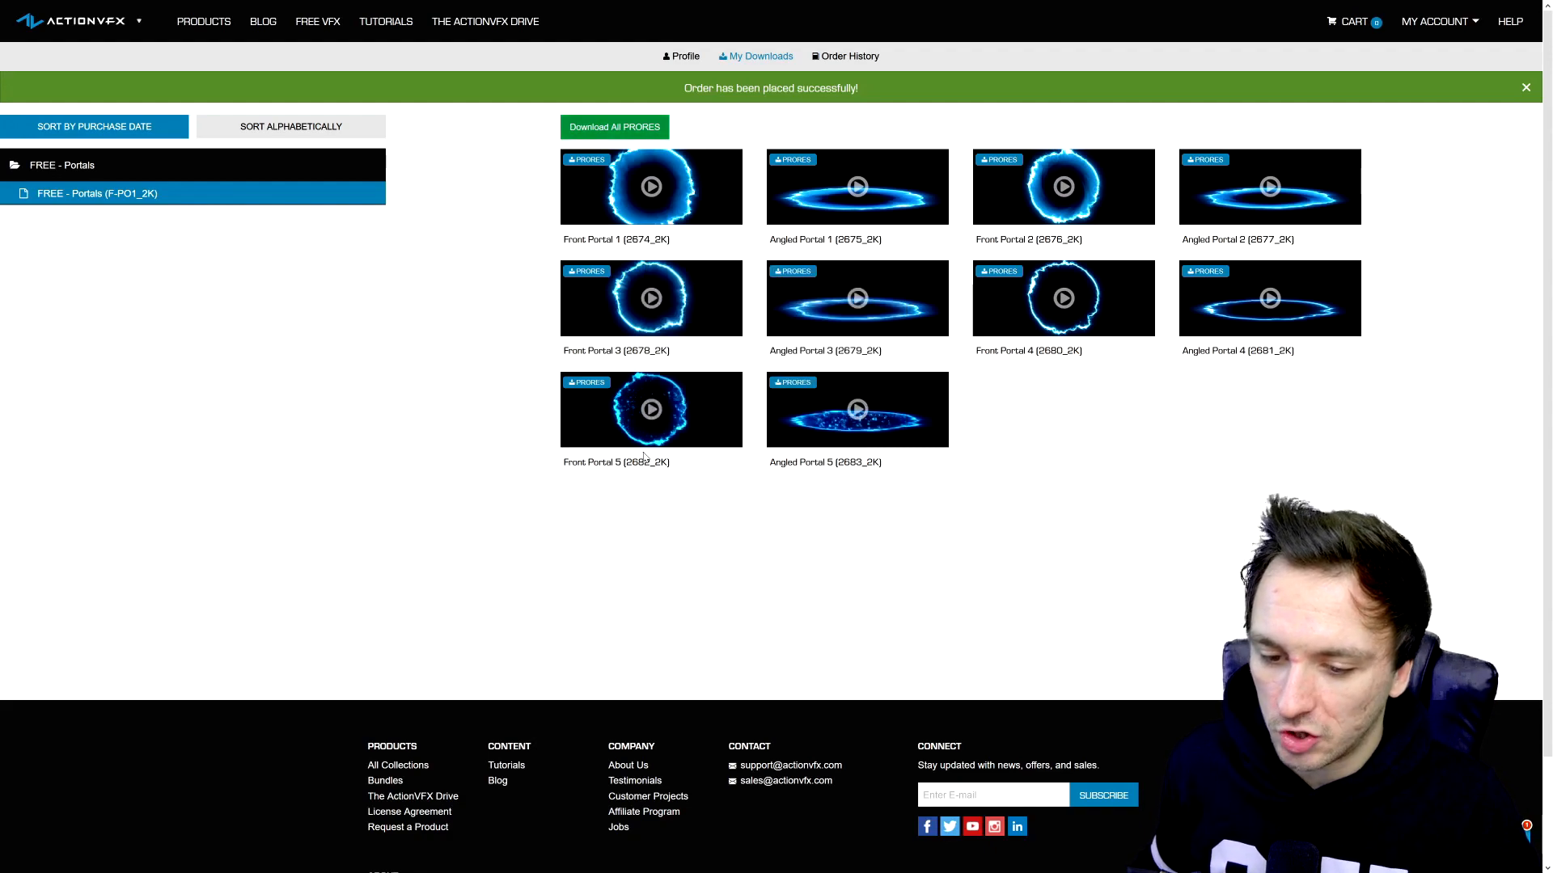
mouse_move(278, 345)
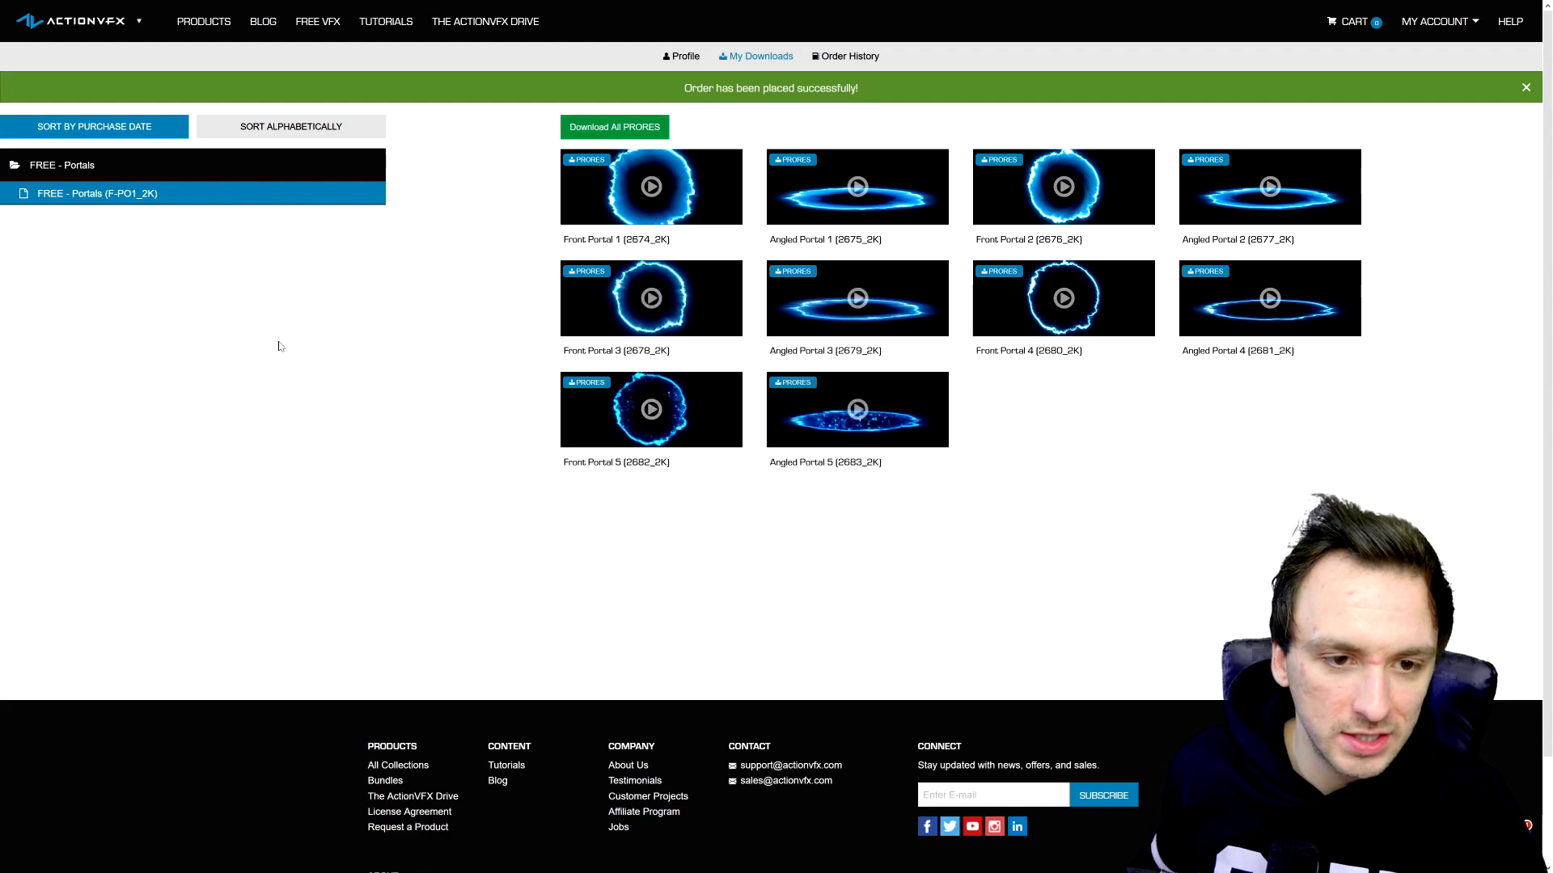
mouse_move(547, 453)
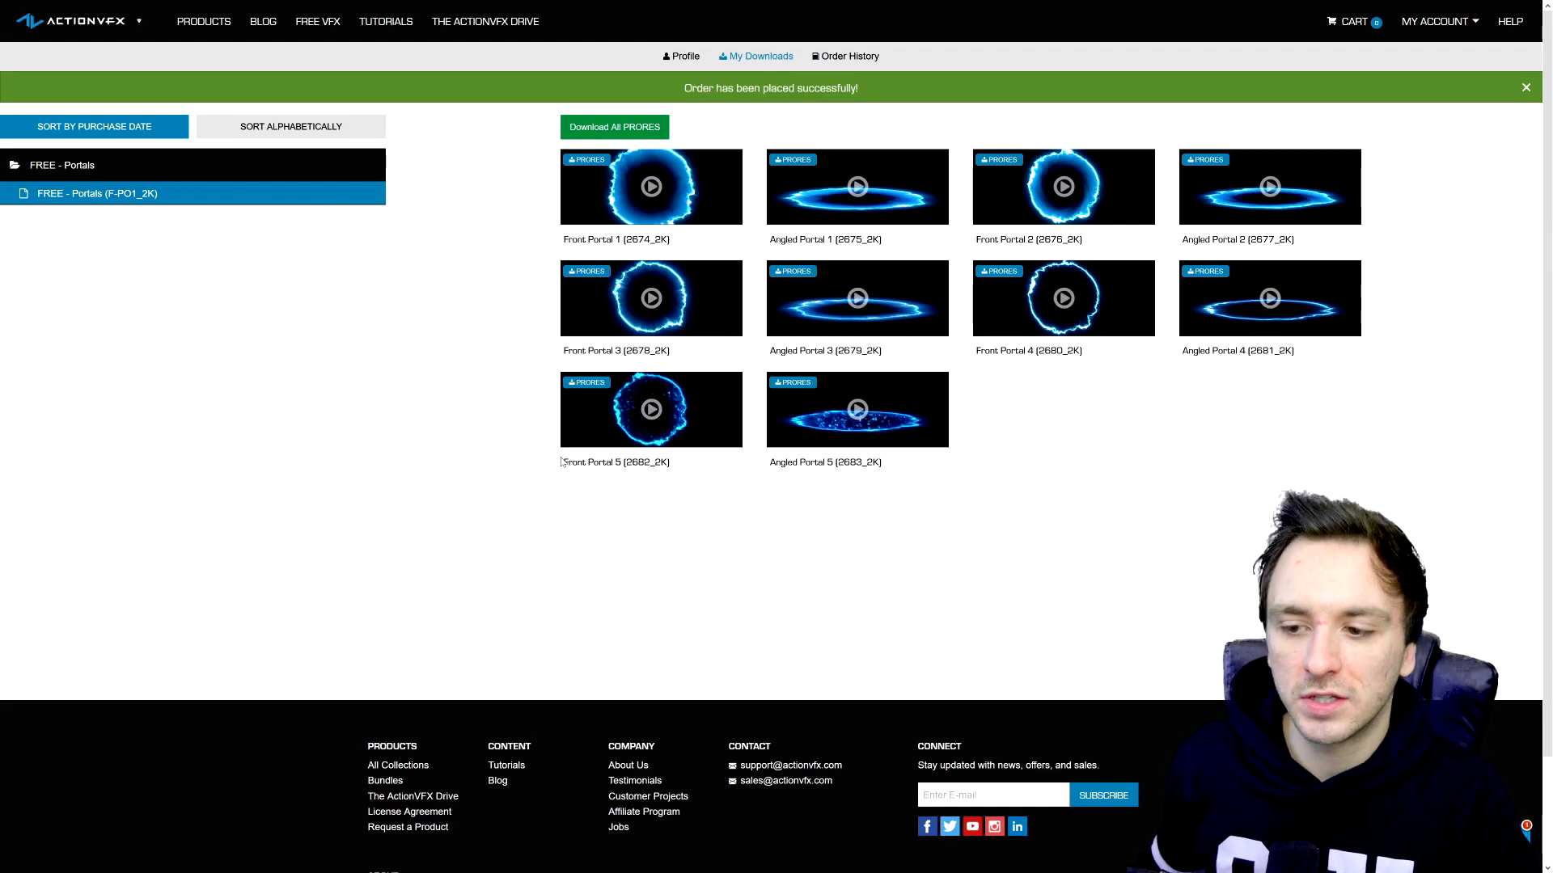
mouse_move(516, 305)
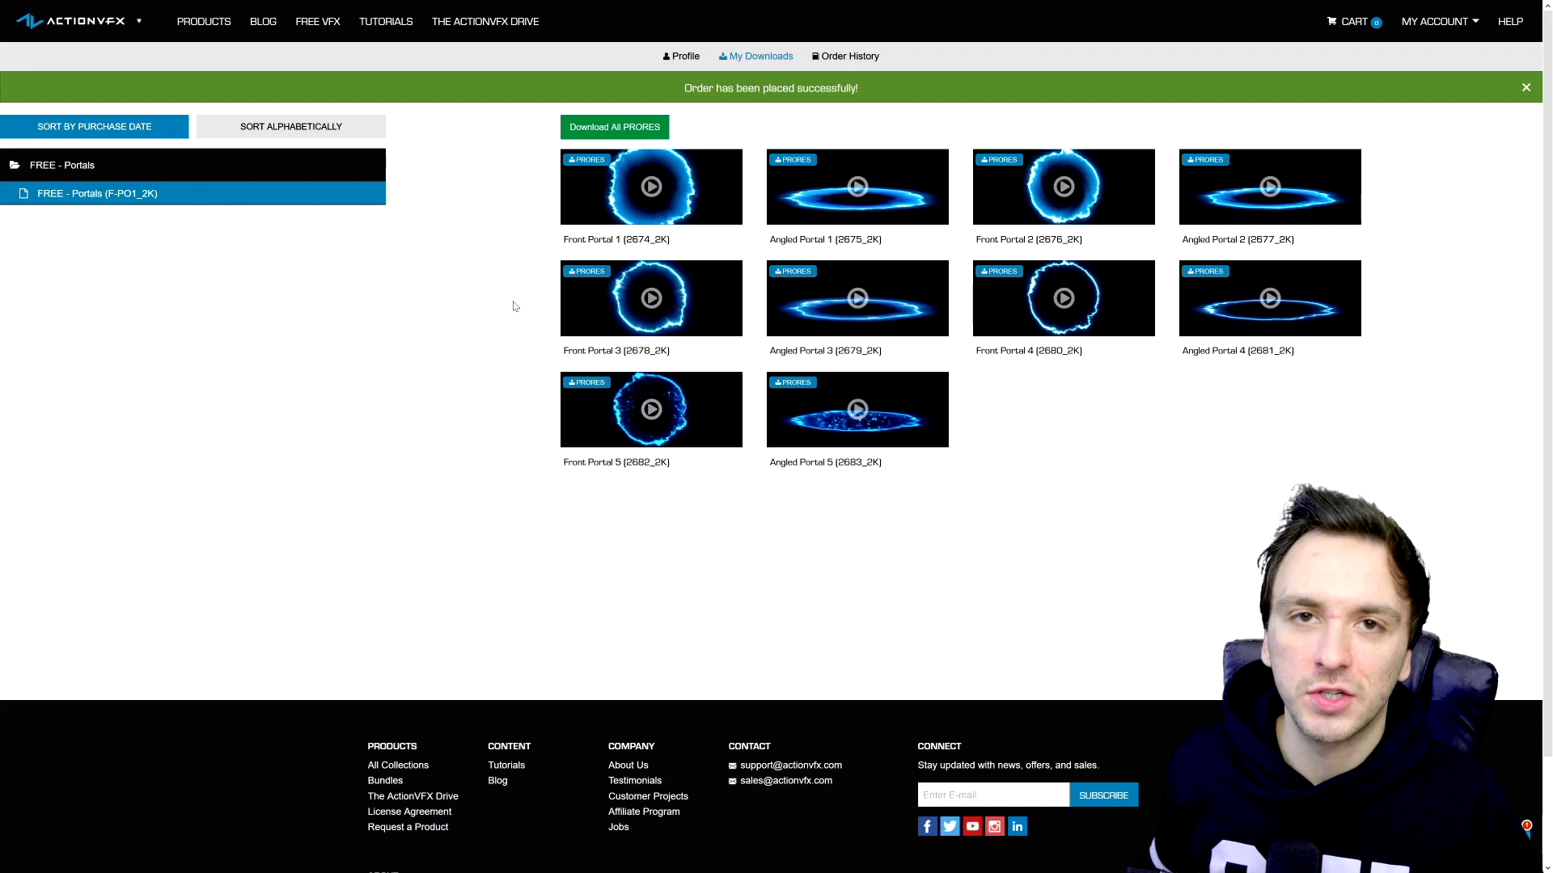
mouse_move(505, 280)
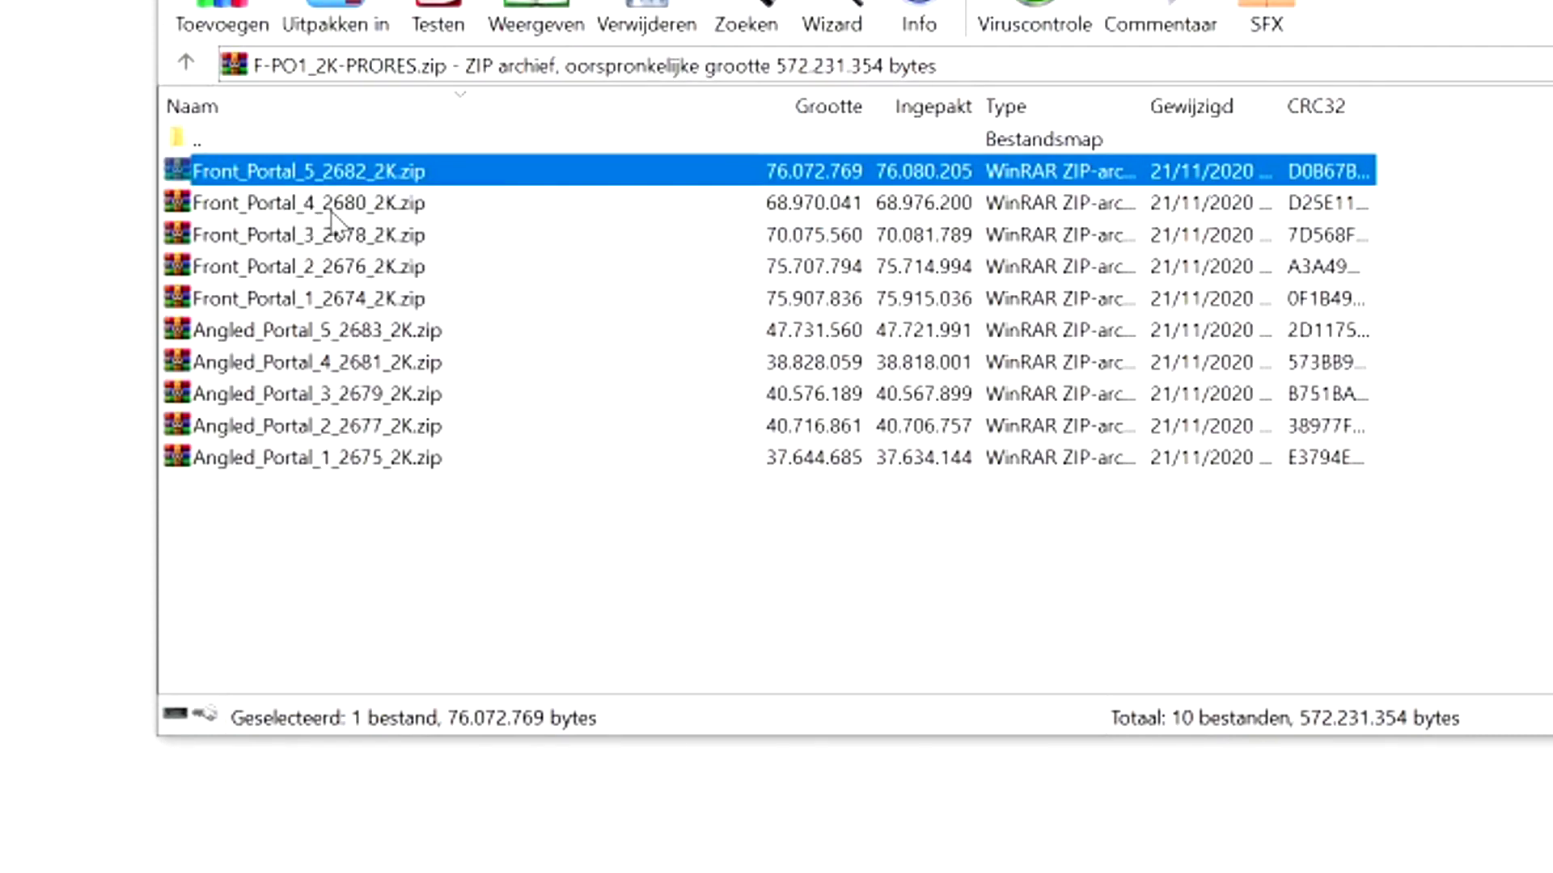
mouse_move(368, 187)
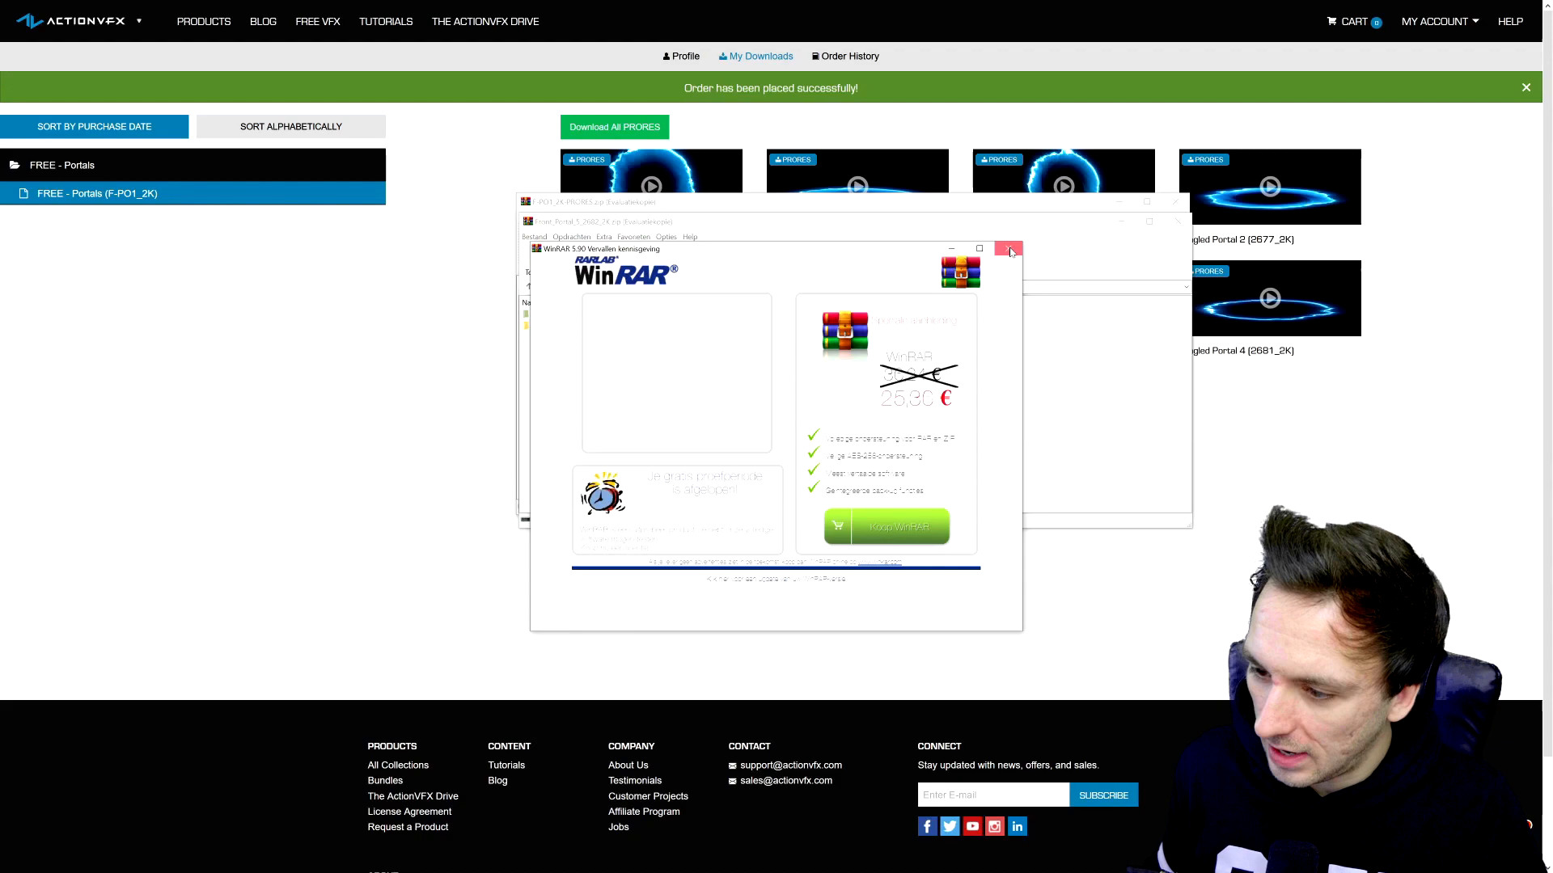
Step: Dismiss the WinRAR reminder and select Front_Portal_5_2682_2K.mov in the archive
left_click(1008, 248)
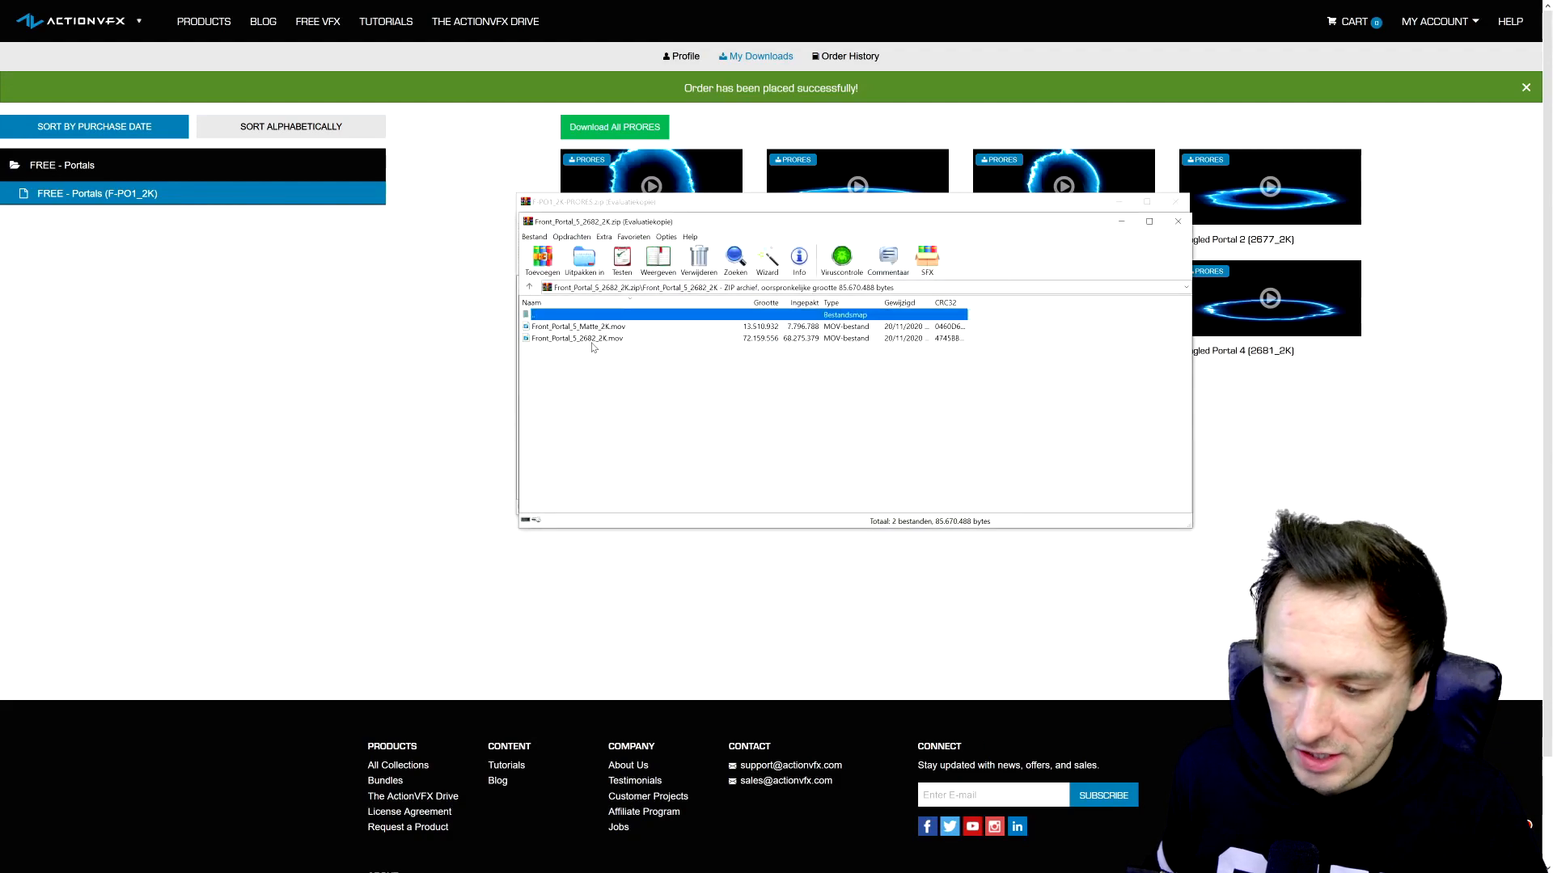
left_click(576, 338)
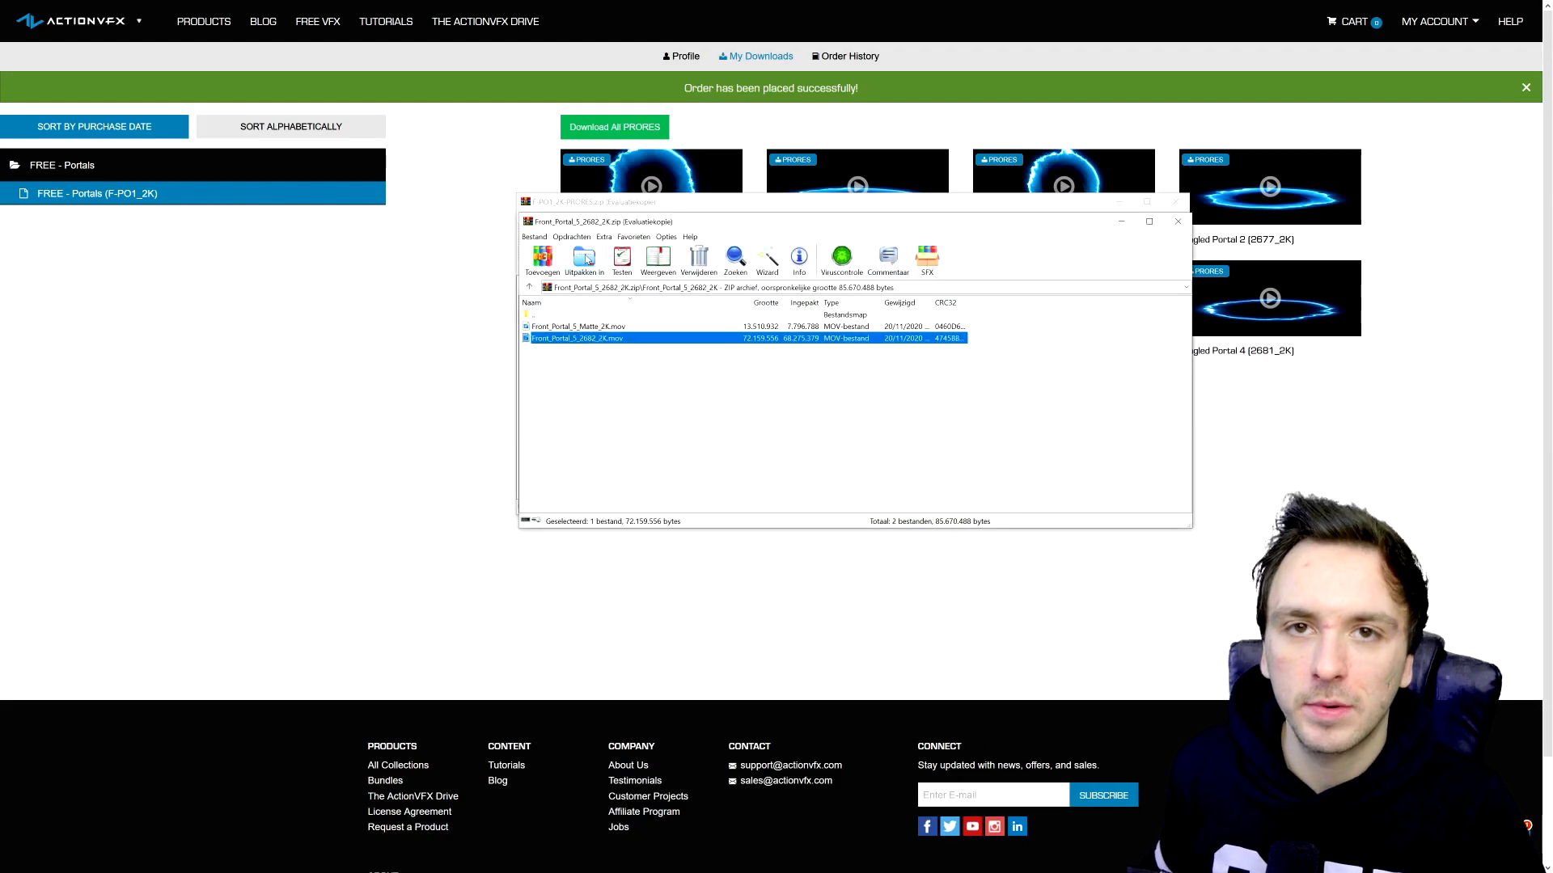
mouse_move(584, 259)
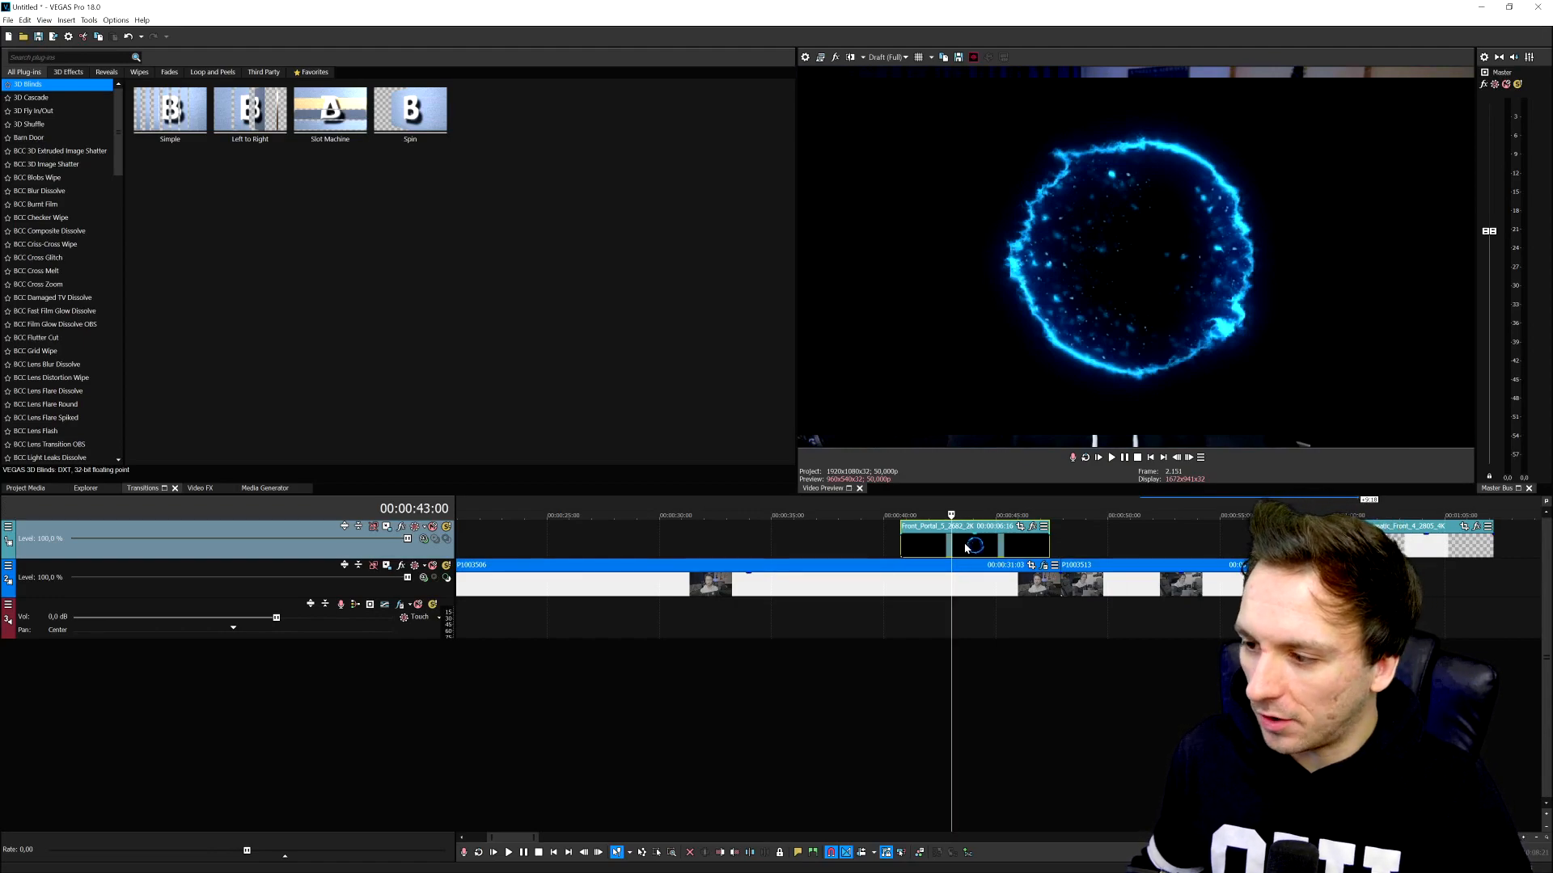
Step: Set the portal event's alpha channel to premultiplied in its Properties
right_click(972, 545)
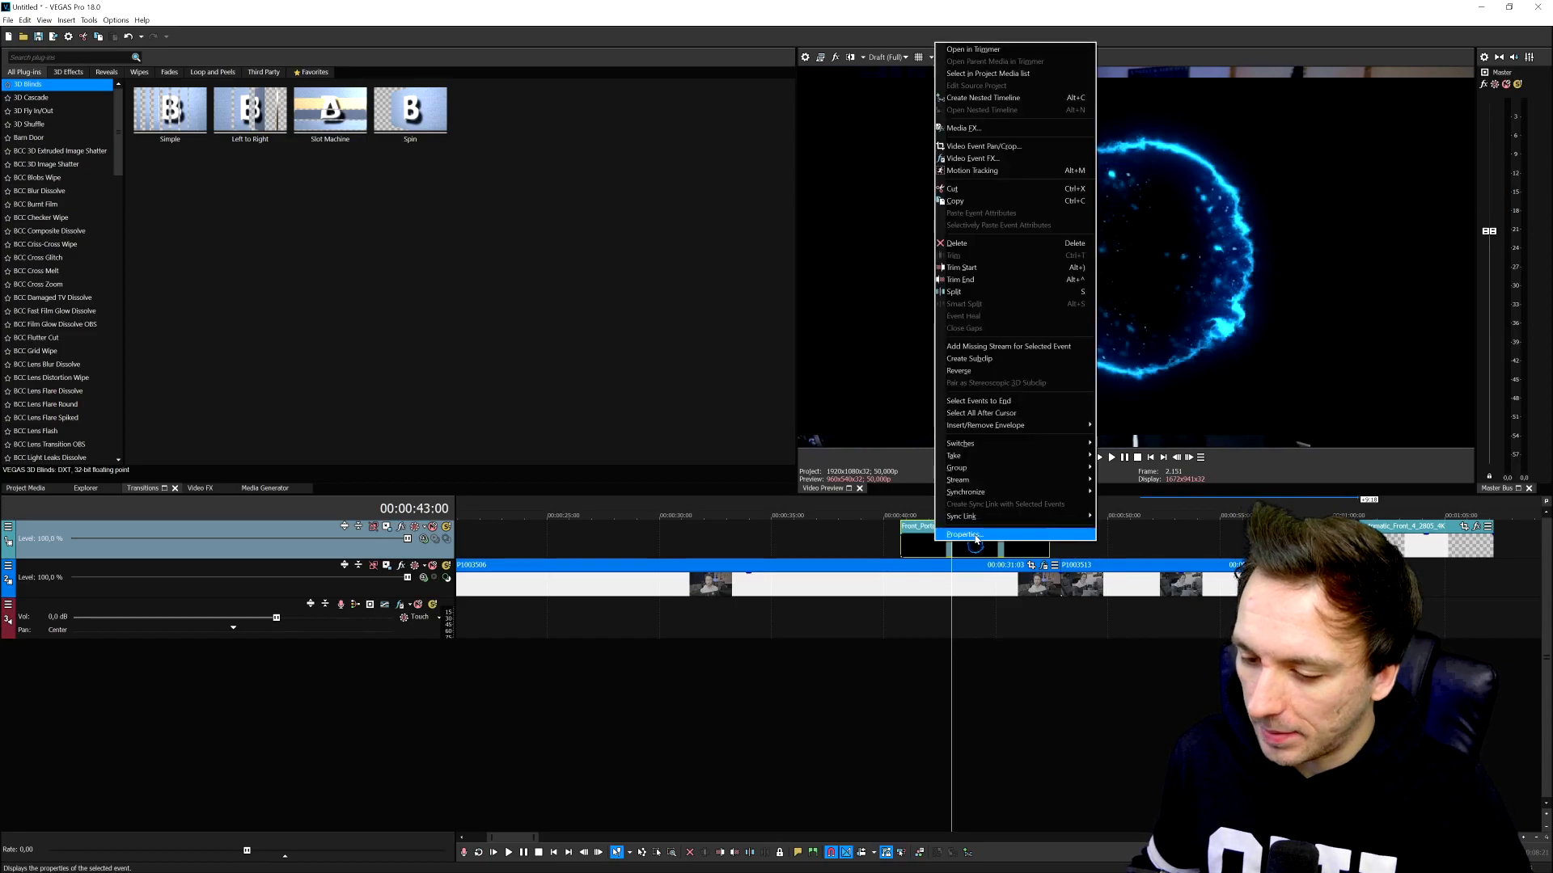
left_click(965, 534)
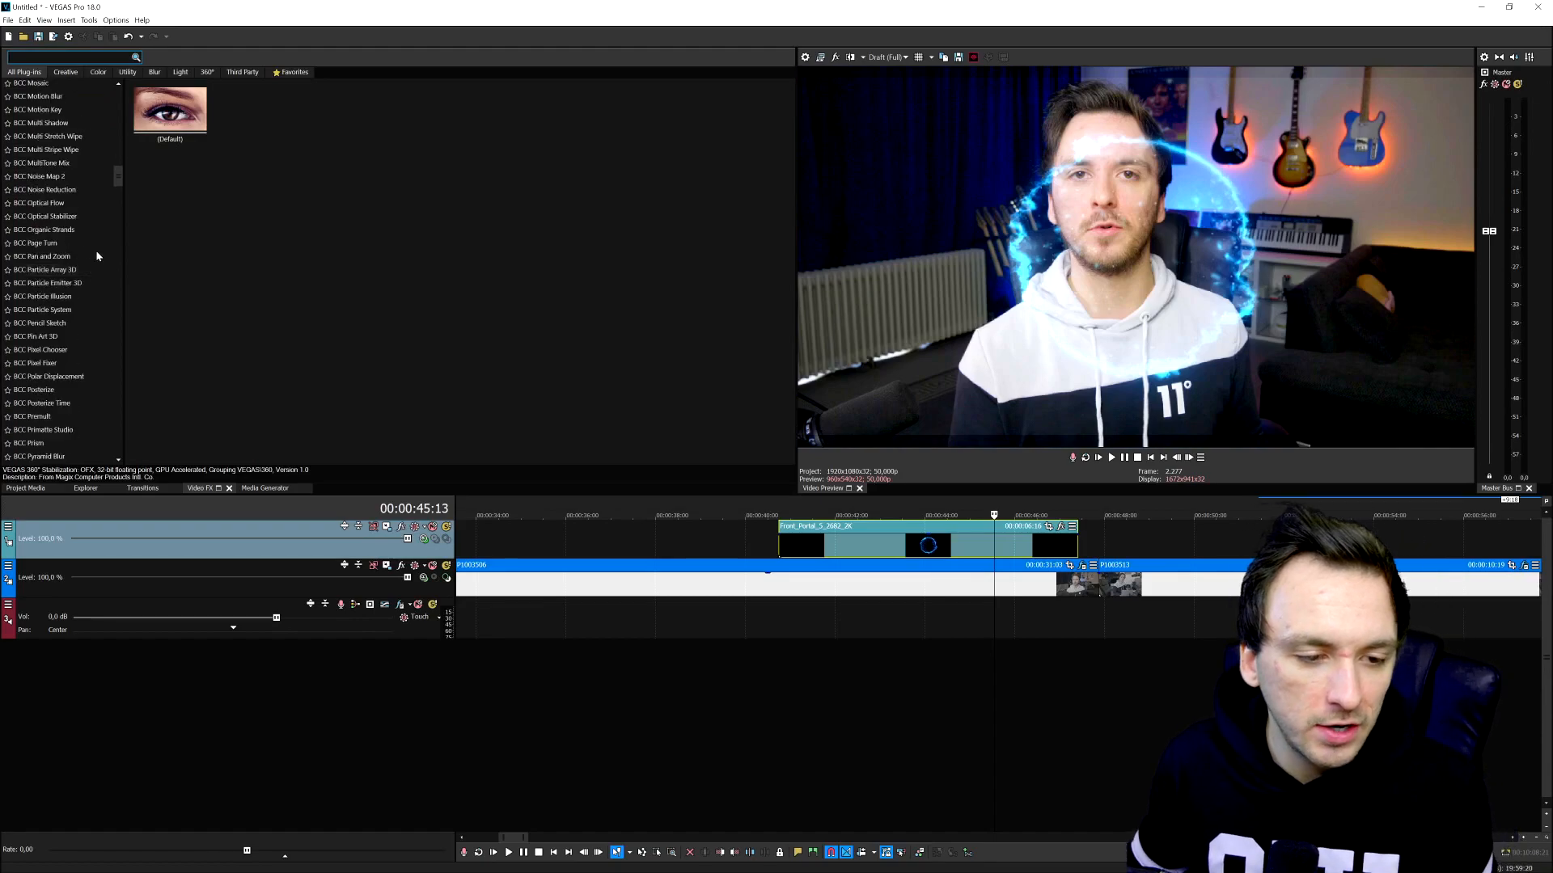
Step: Scroll the Video FX list and select Brightness and Contrast to see its presets
scroll("down", 3)
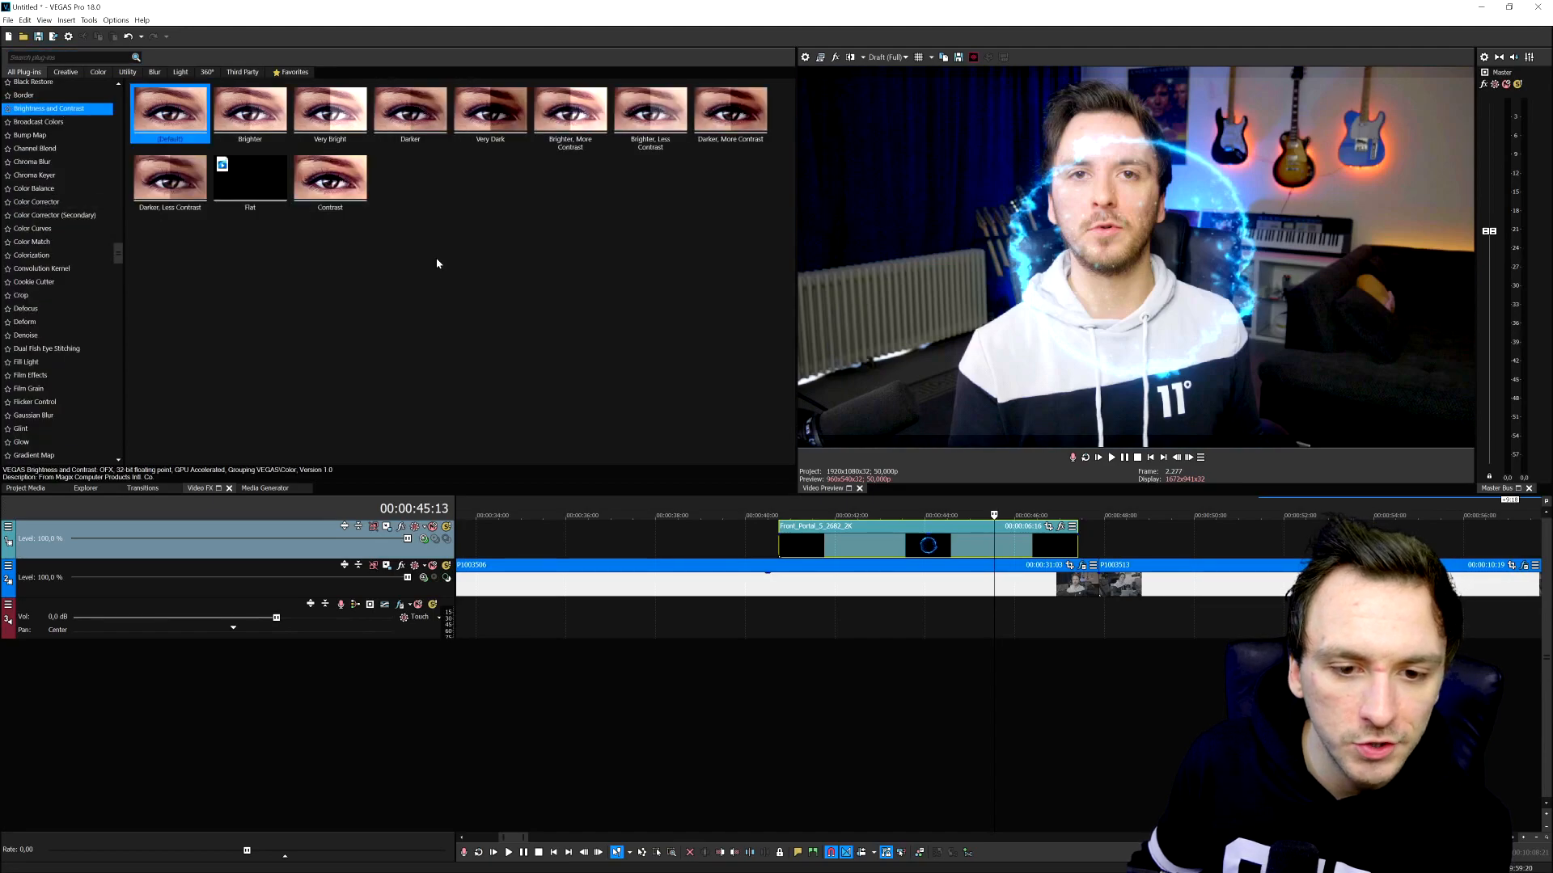
double_click(330, 177)
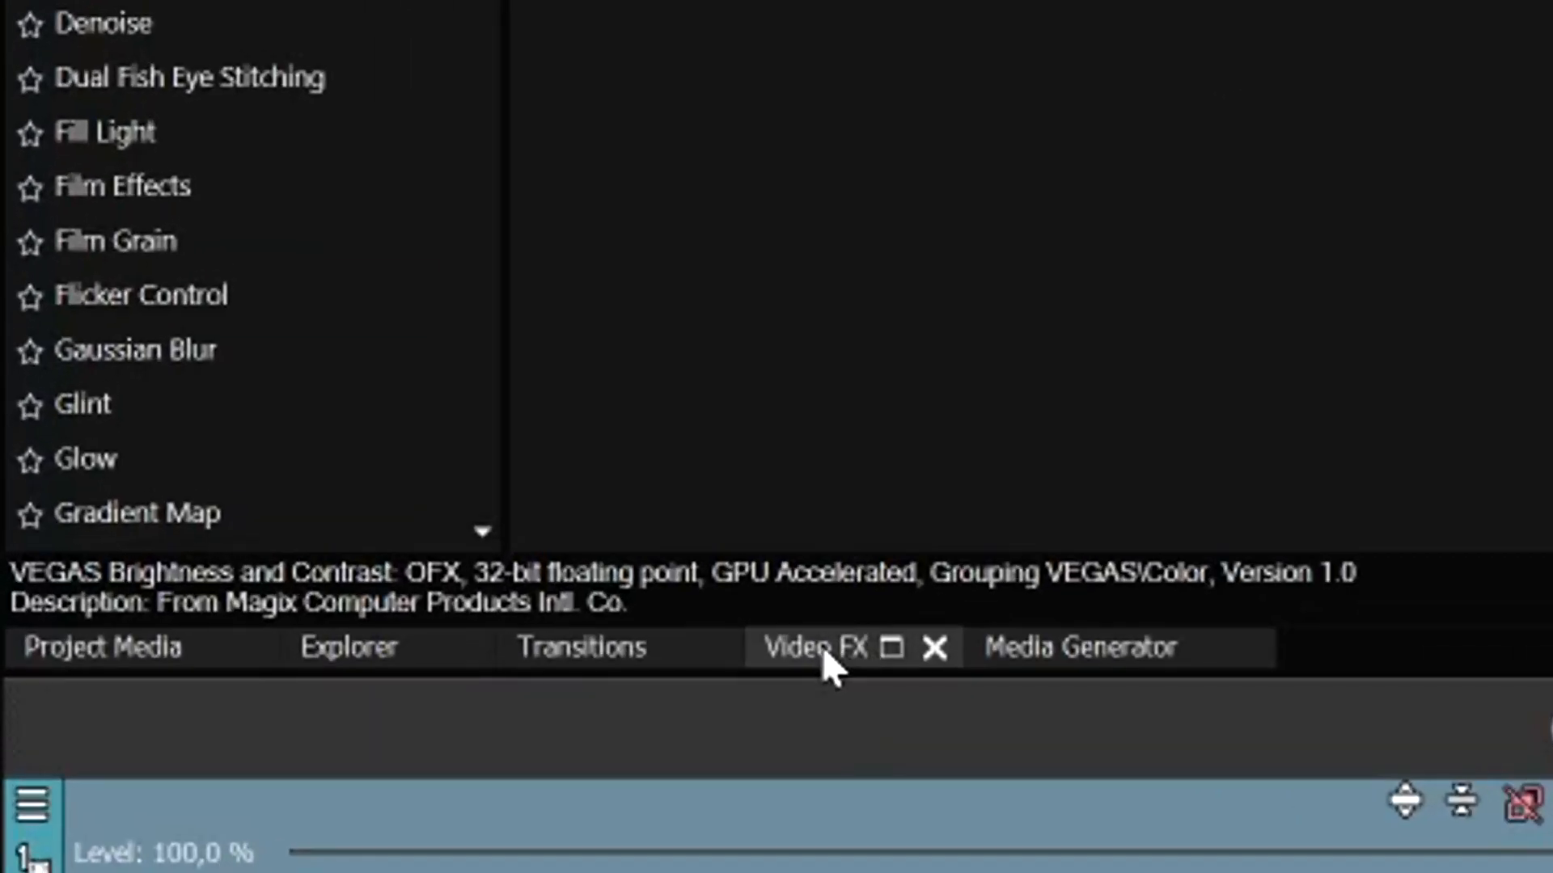
mouse_move(834, 671)
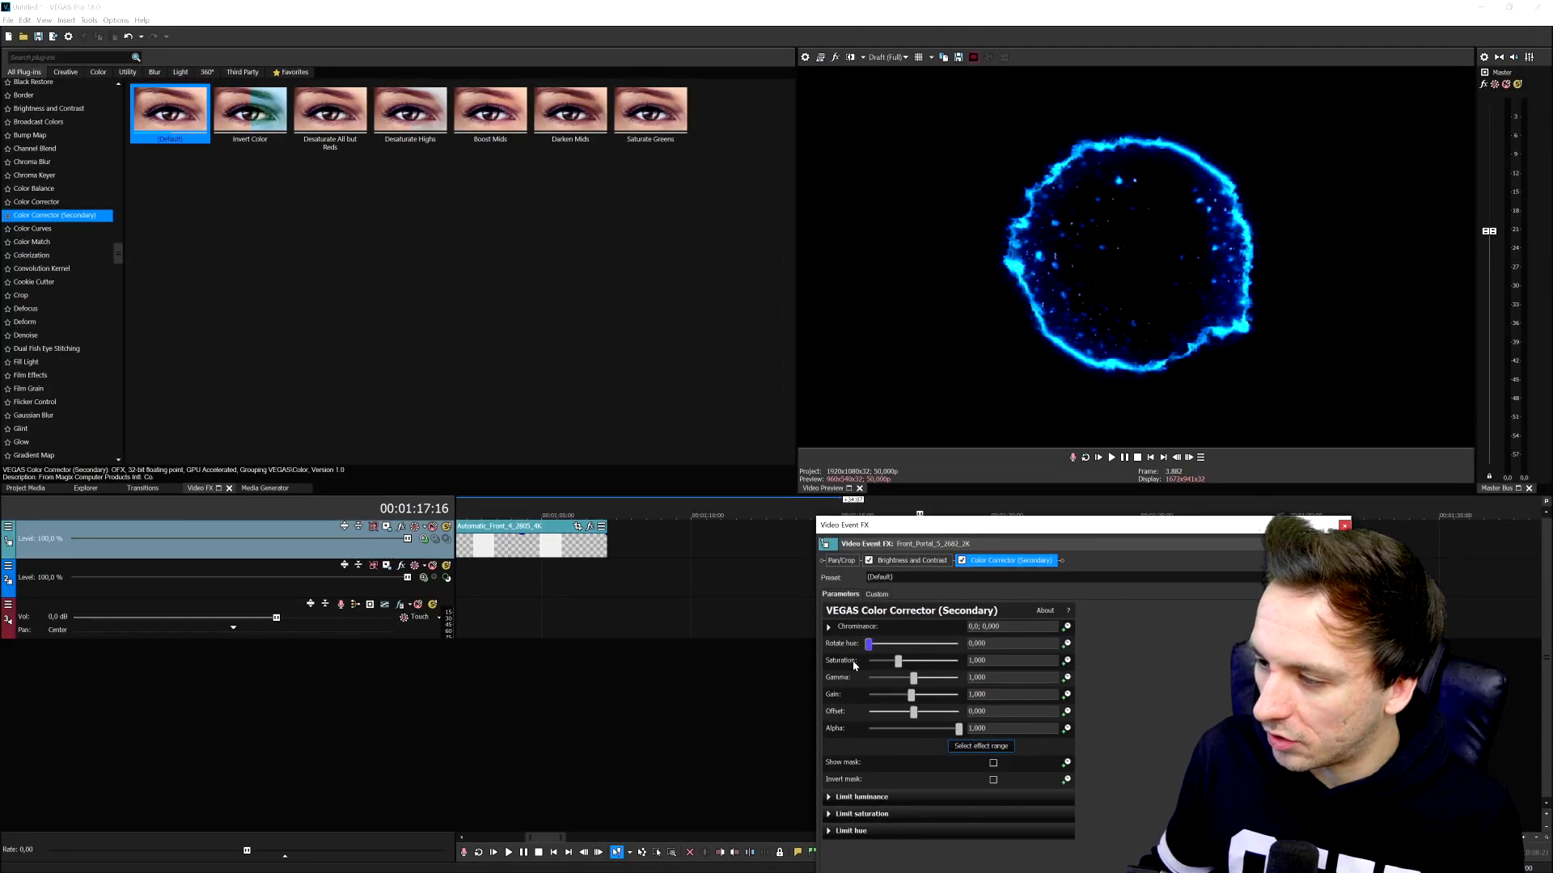
Step: Test Rotate hue in Color Corrector (Secondary), turning the portal green and back
left_click_drag(869, 643, 953, 642)
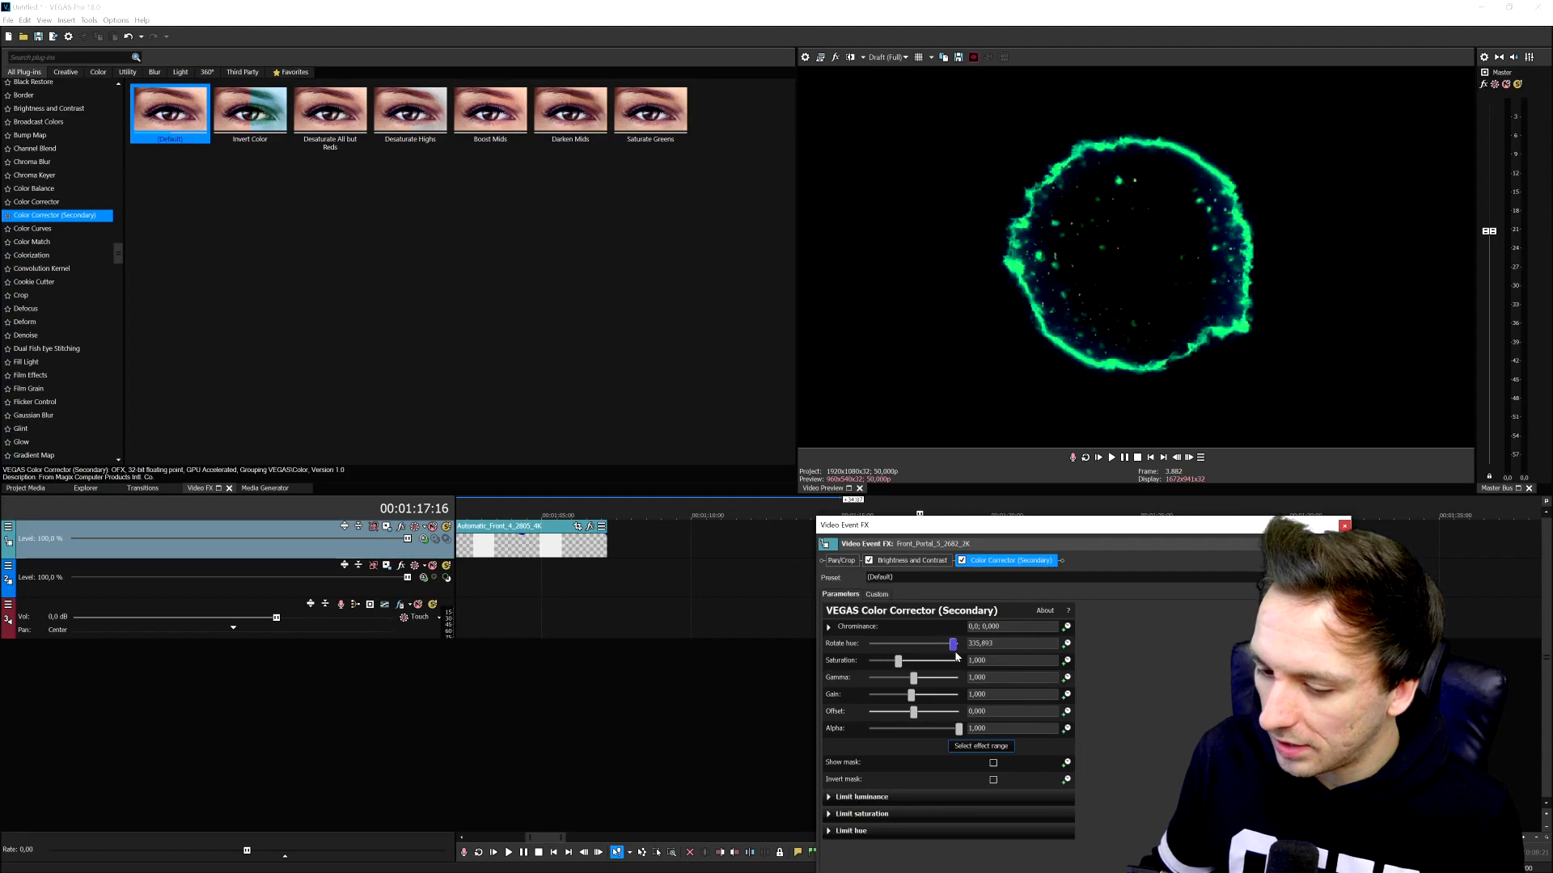
left_click_drag(952, 643, 869, 643)
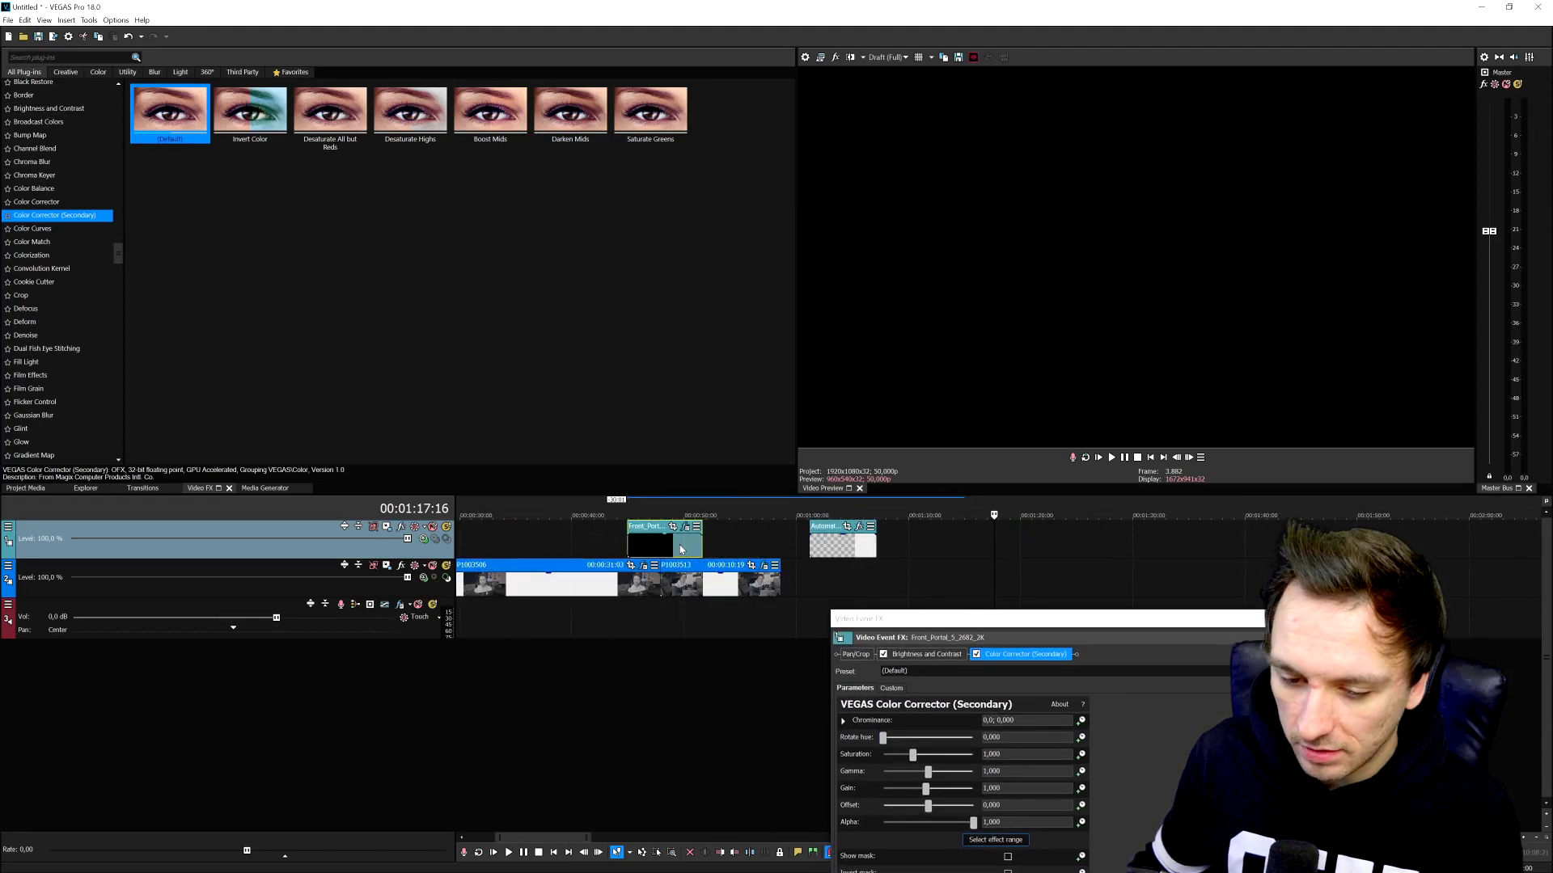
Step: Preview an overlapping frame and sweep portal Saturation from 0 up to about 1.21
left_click_drag(884, 737, 931, 737)
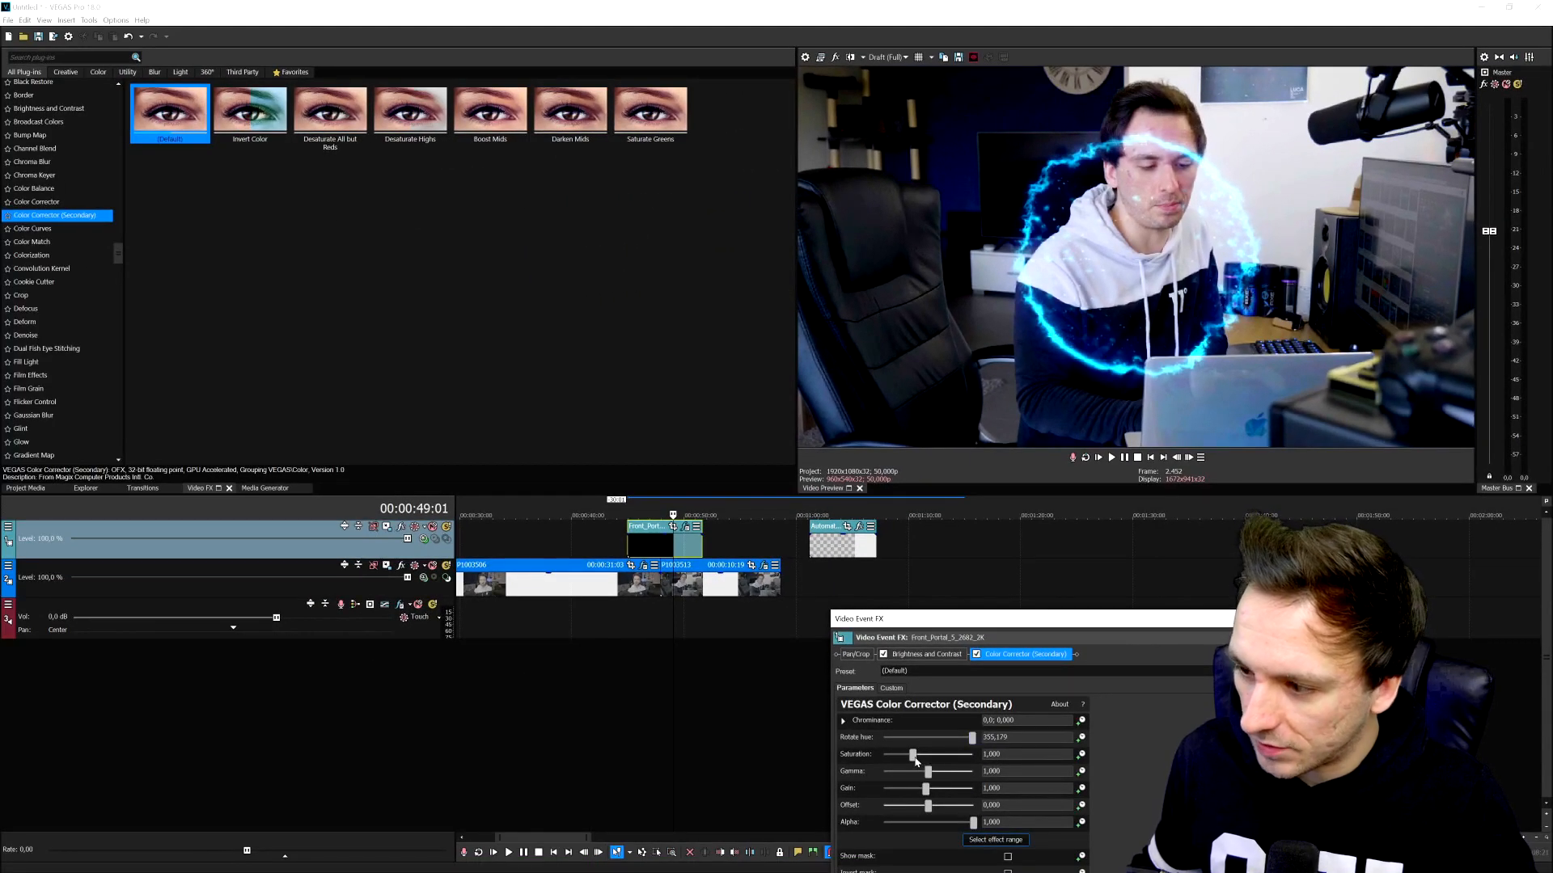
left_click_drag(912, 753, 883, 754)
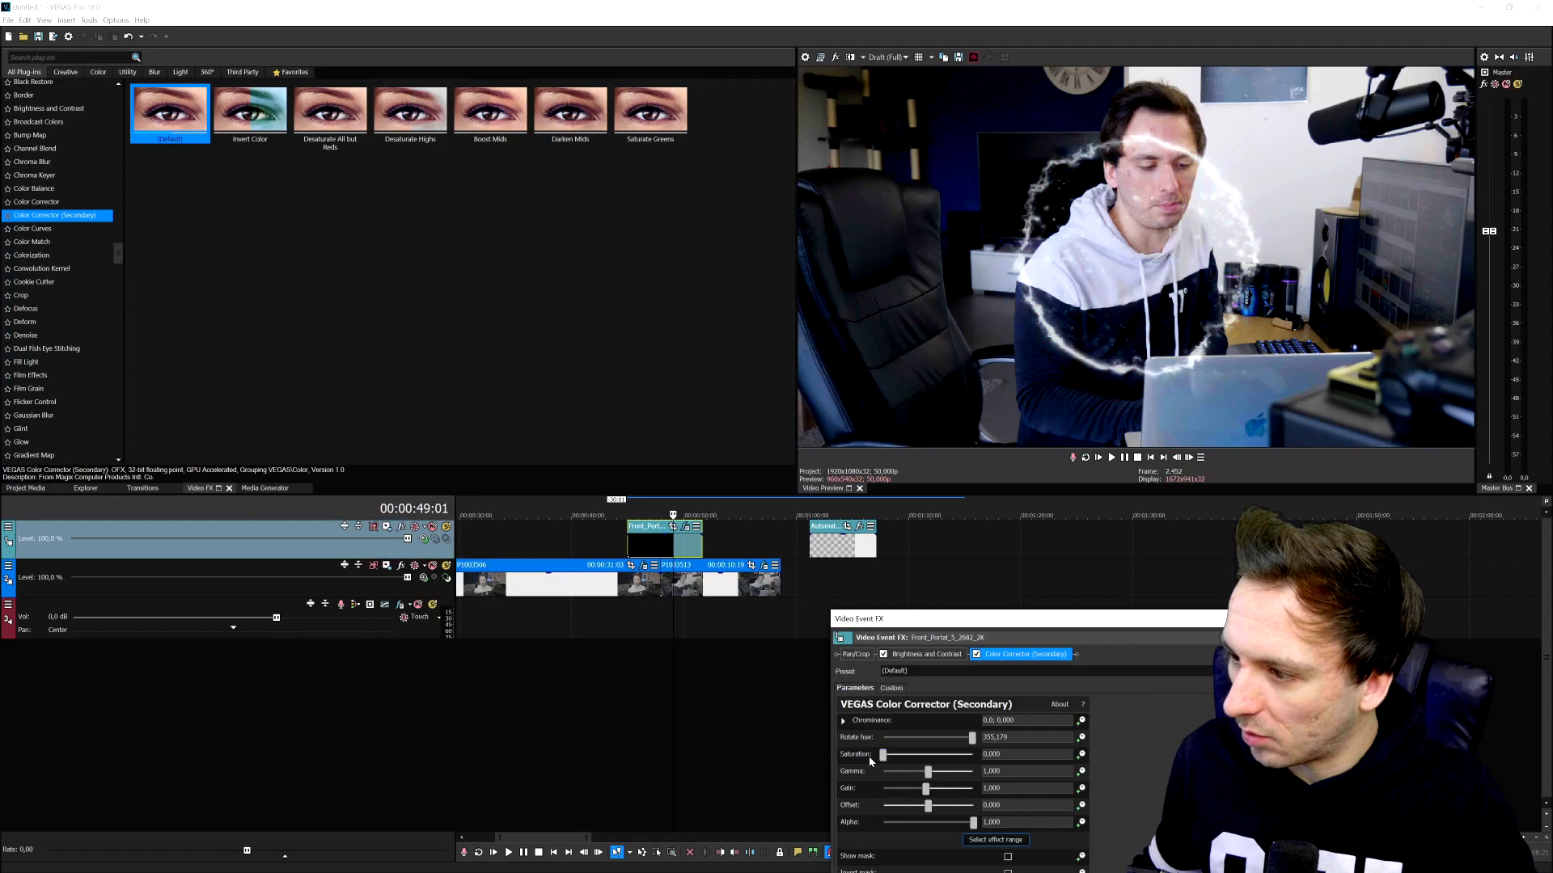
left_click_drag(882, 753, 886, 754)
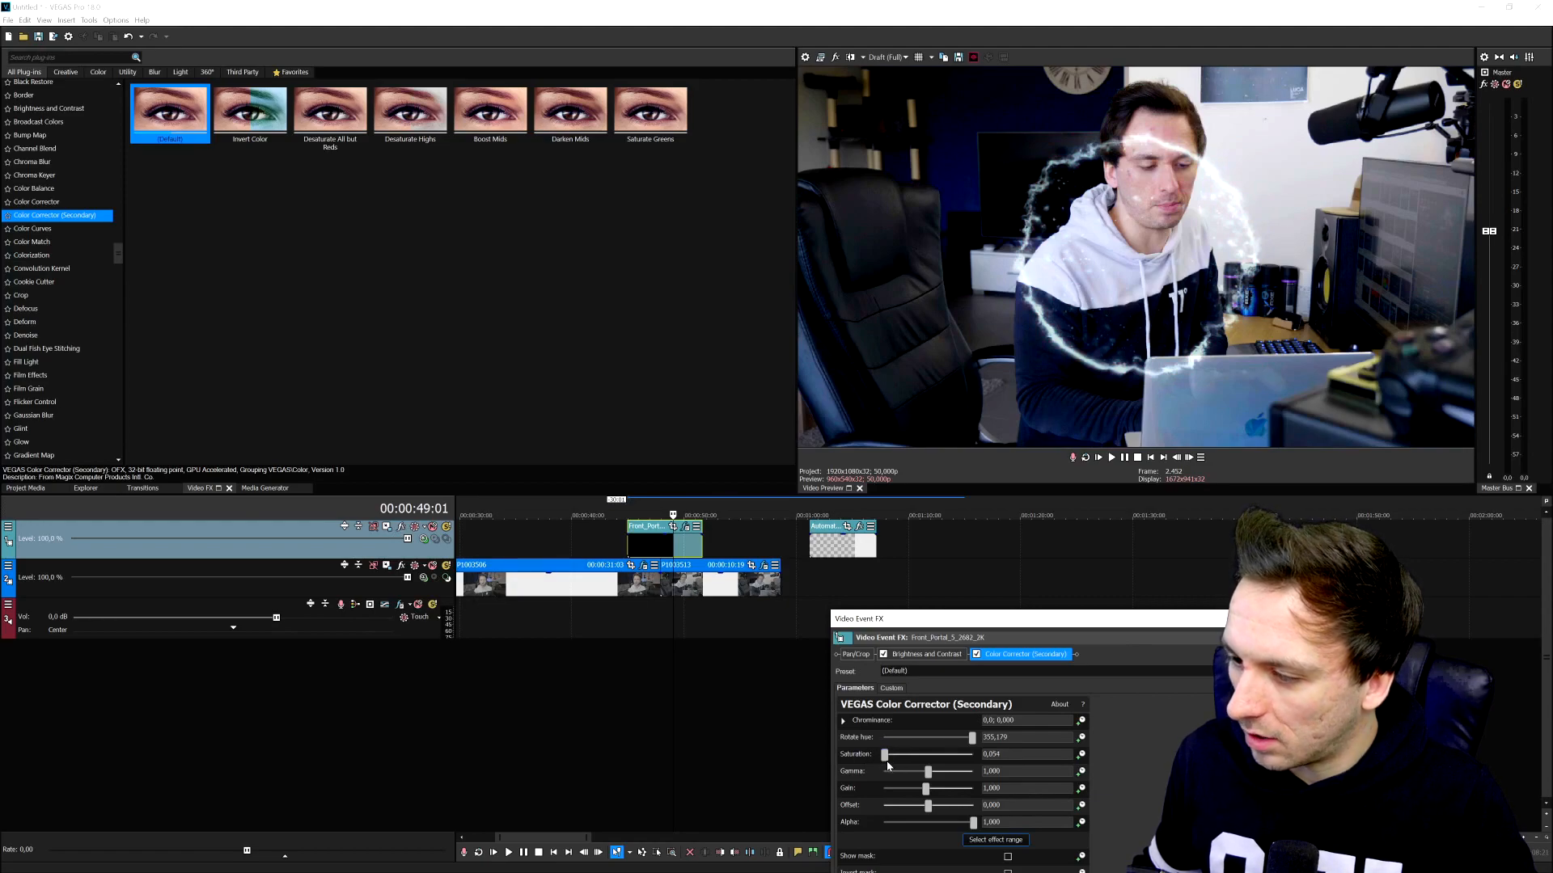
left_click_drag(886, 755, 909, 754)
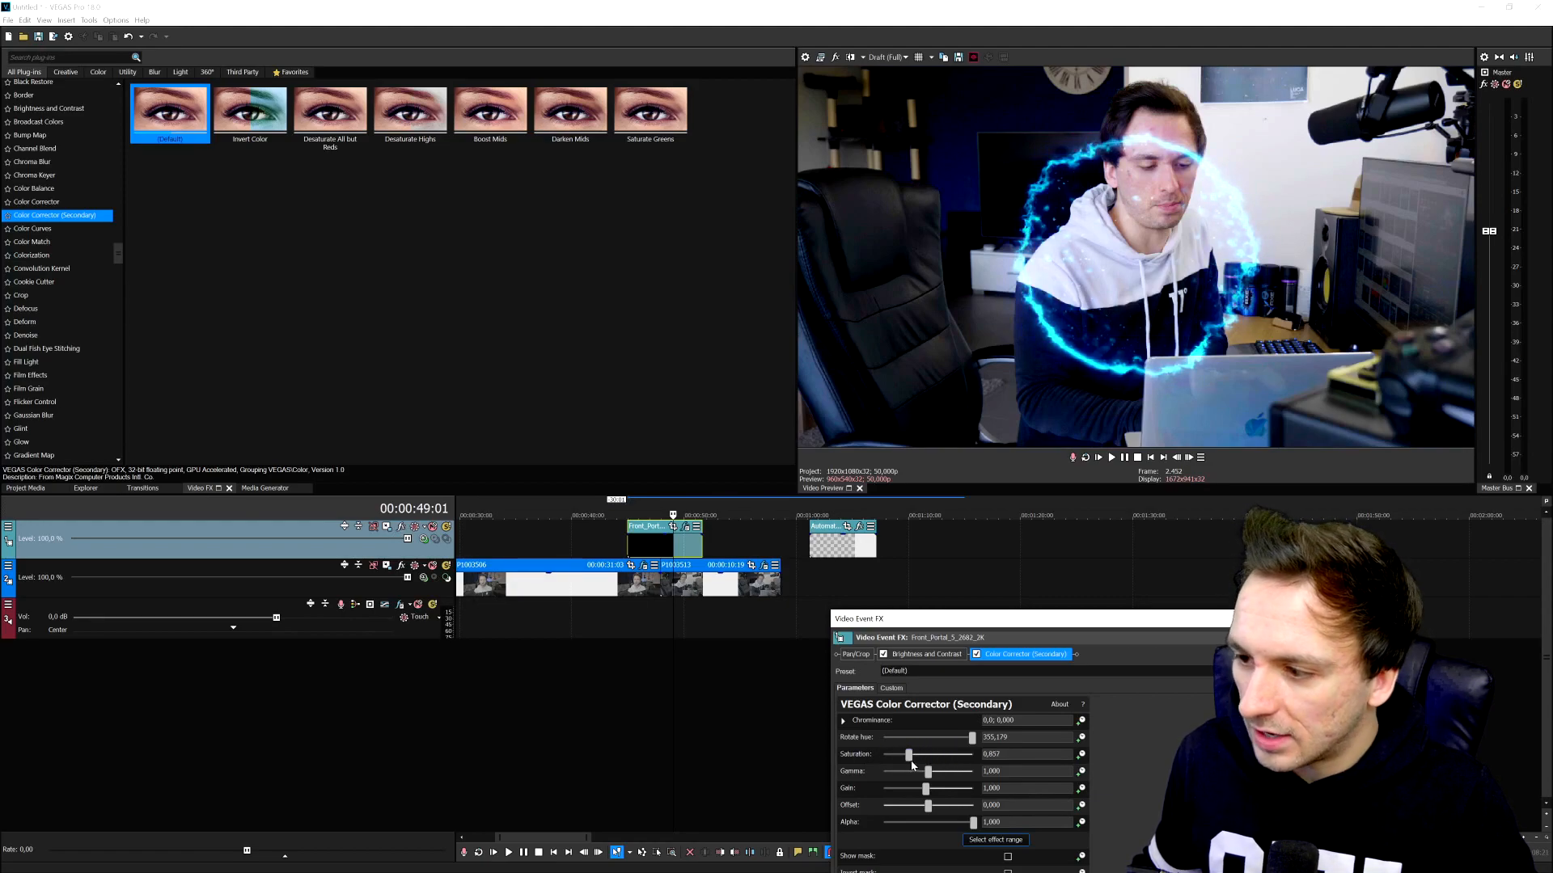
left_click_drag(908, 753, 919, 754)
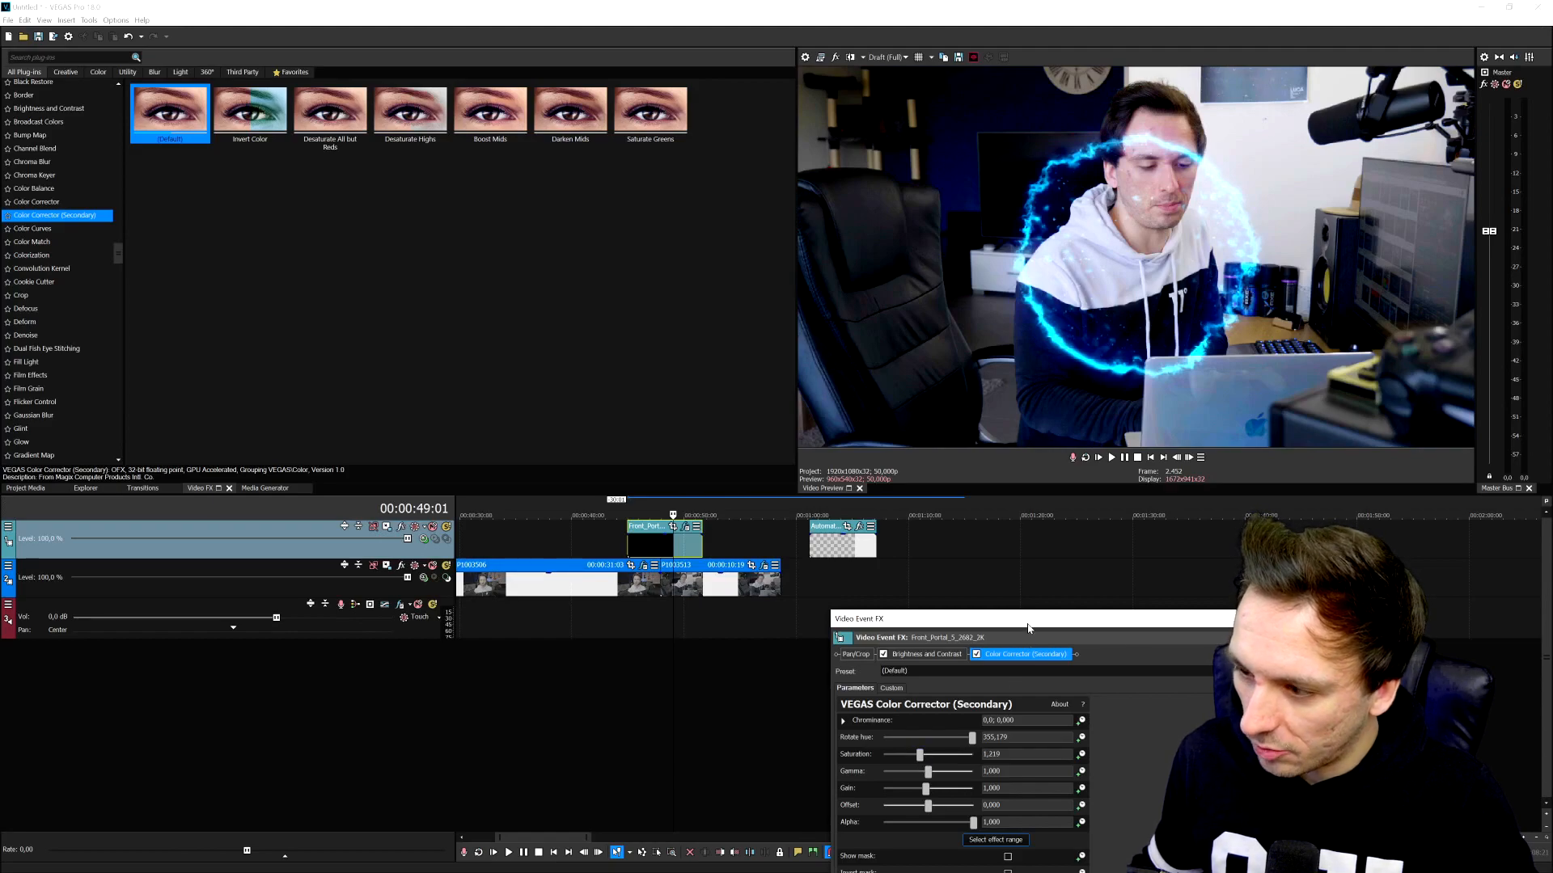
left_click_drag(1028, 618, 792, 491)
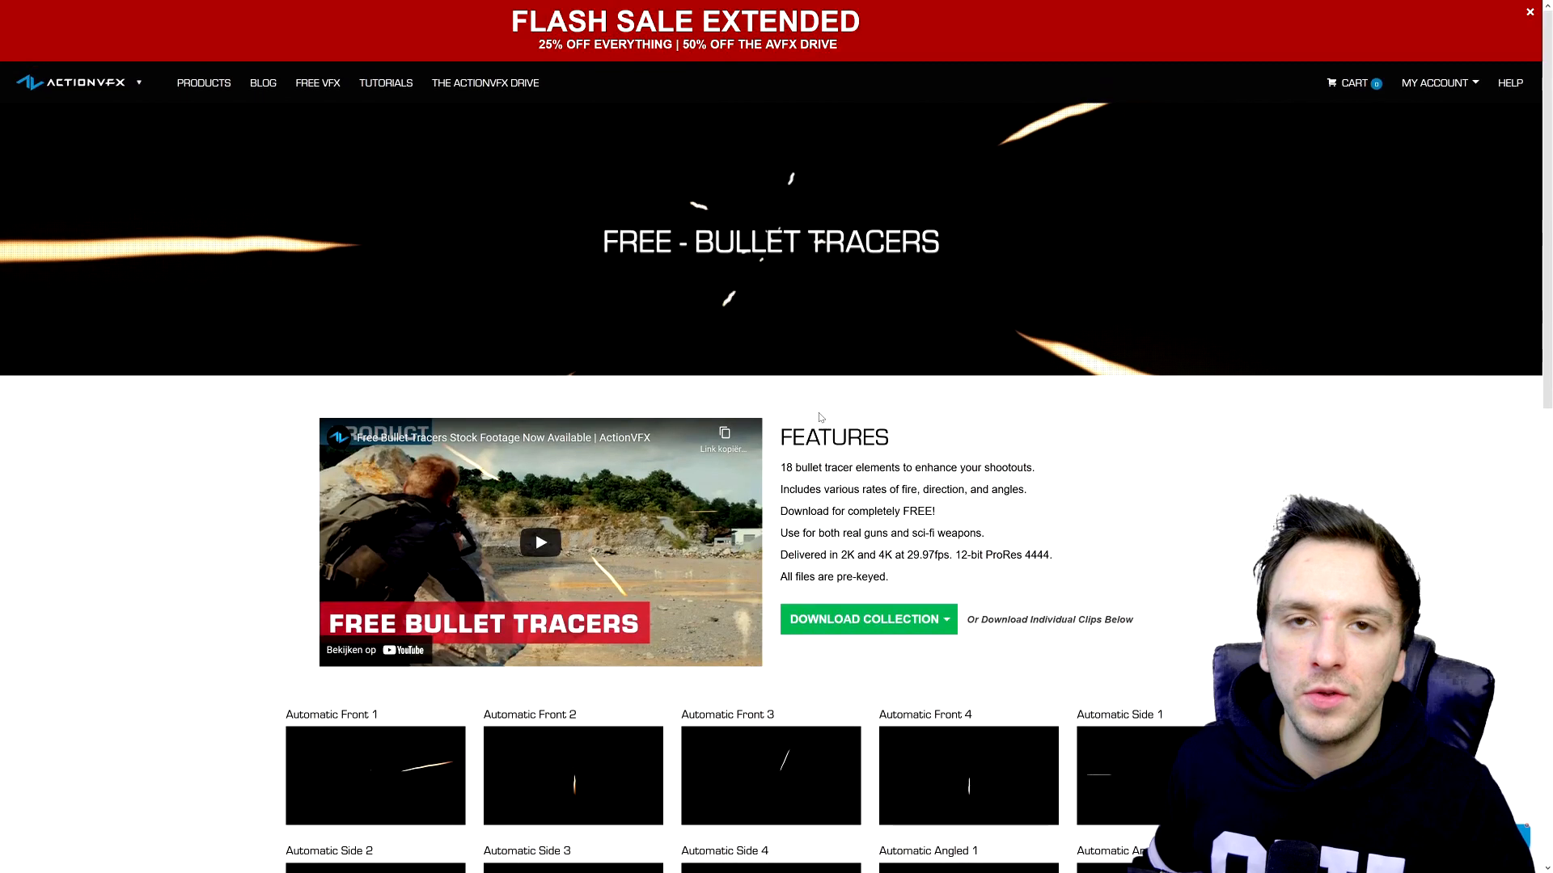
Step: Review the Bullet Tracers features, including that all files come pre-keyed
scroll("down", 3)
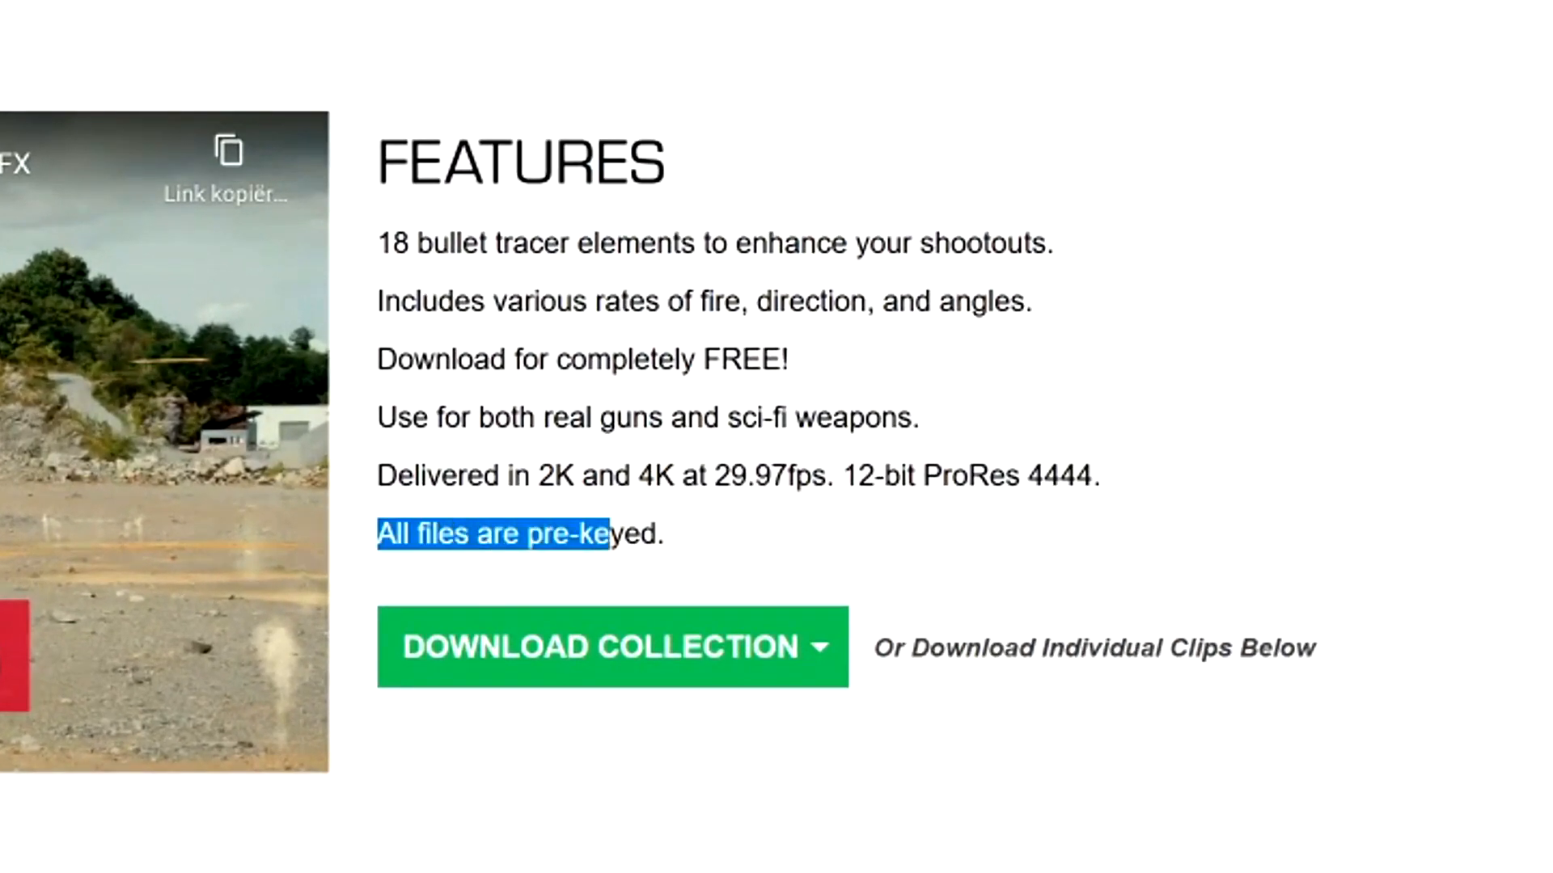
left_click(673, 558)
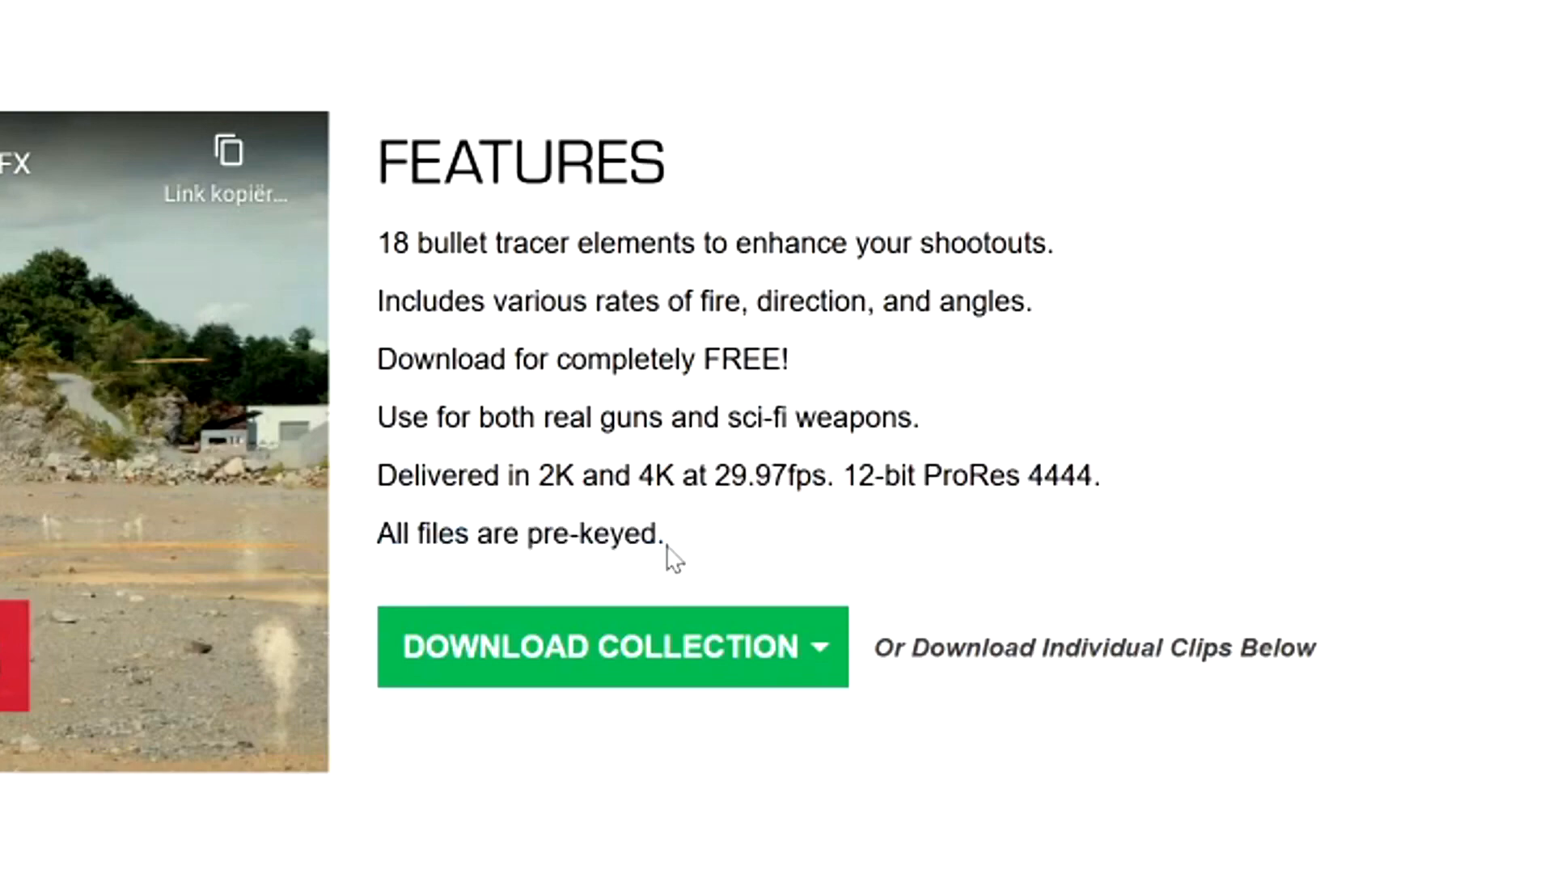
mouse_move(663, 570)
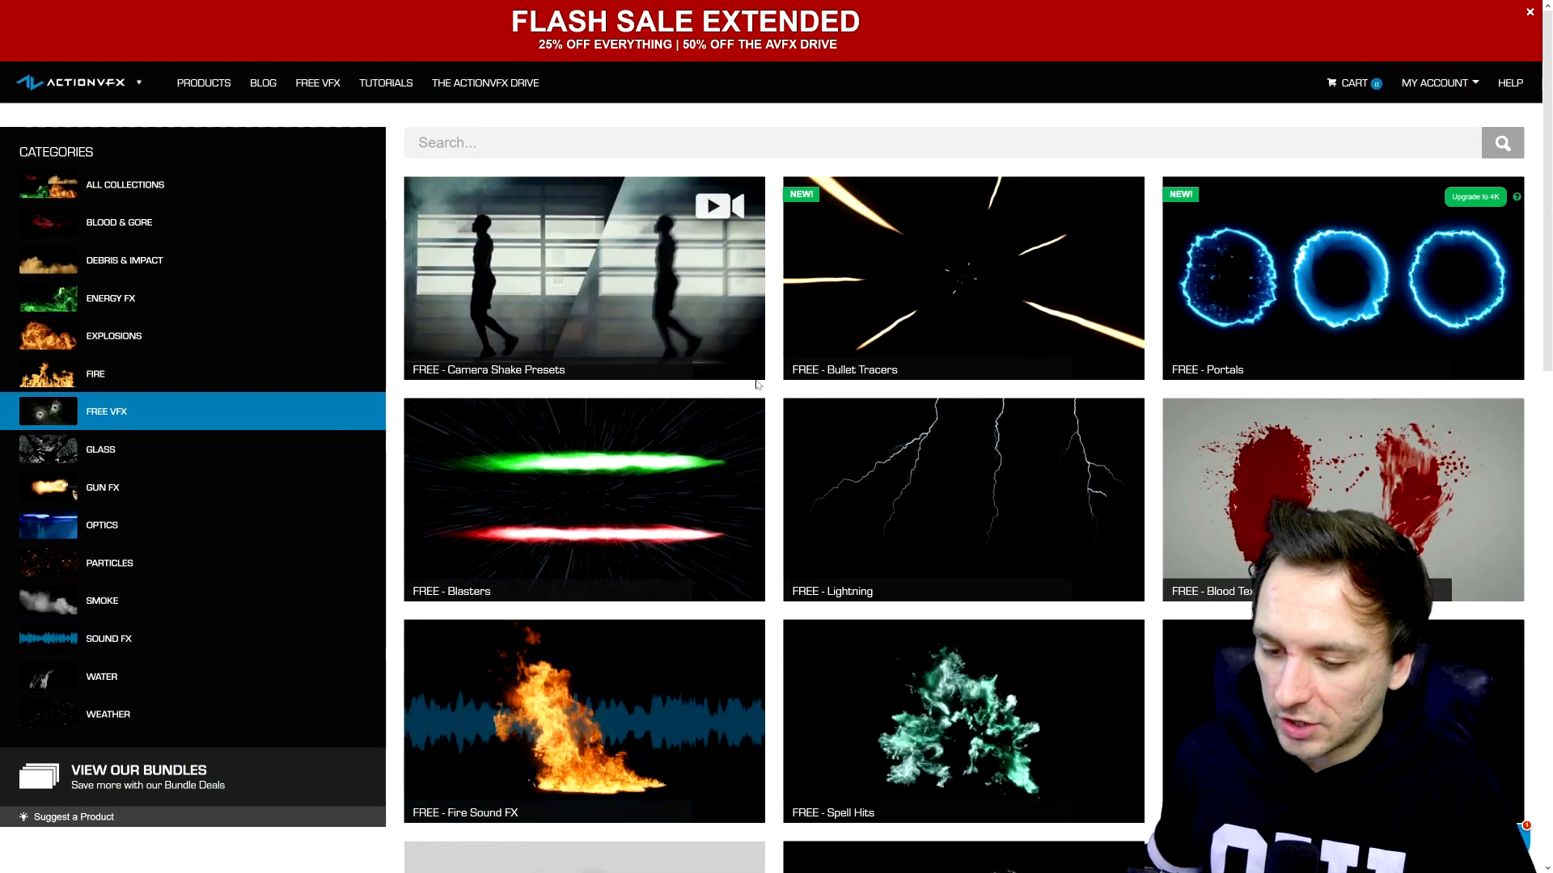
mouse_move(580, 292)
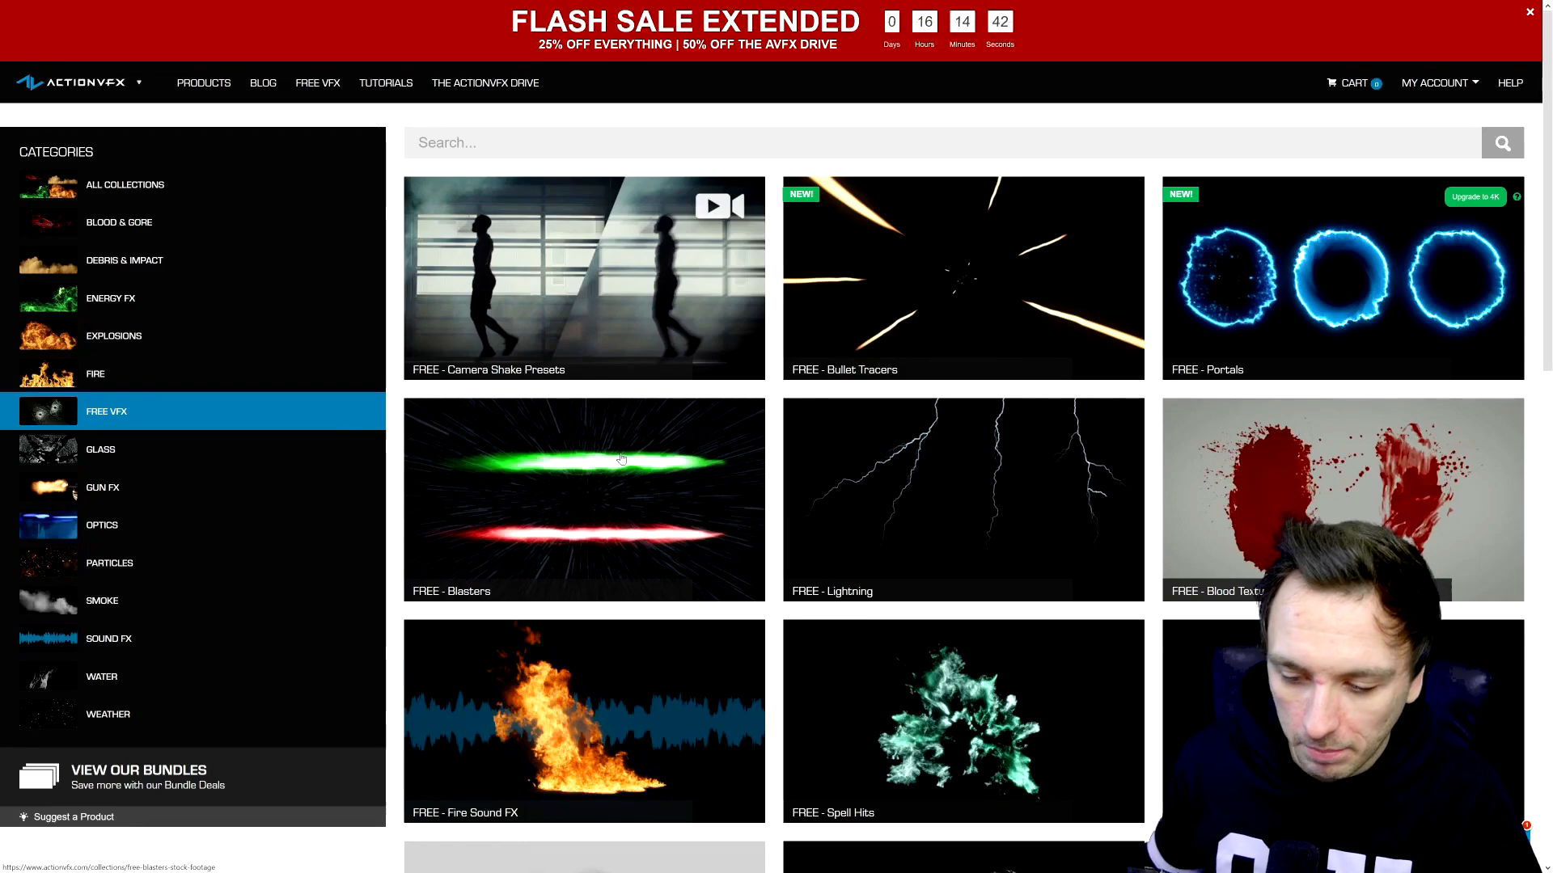
Step: Scroll the Free VFX collections down to Fractured Glass Textures
scroll("down", 3)
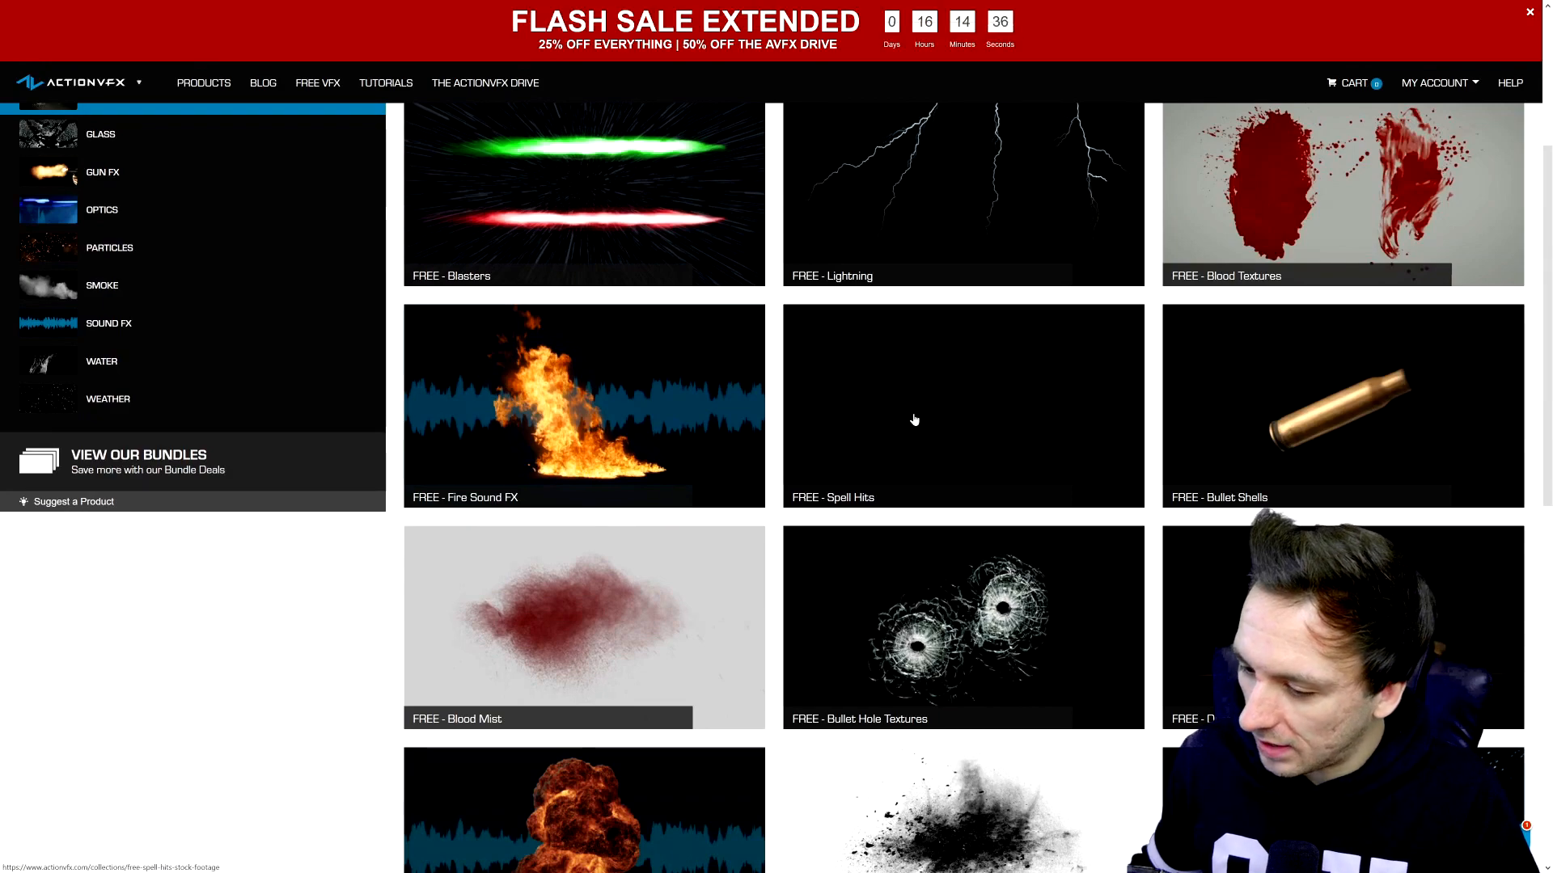
scroll("down", 3)
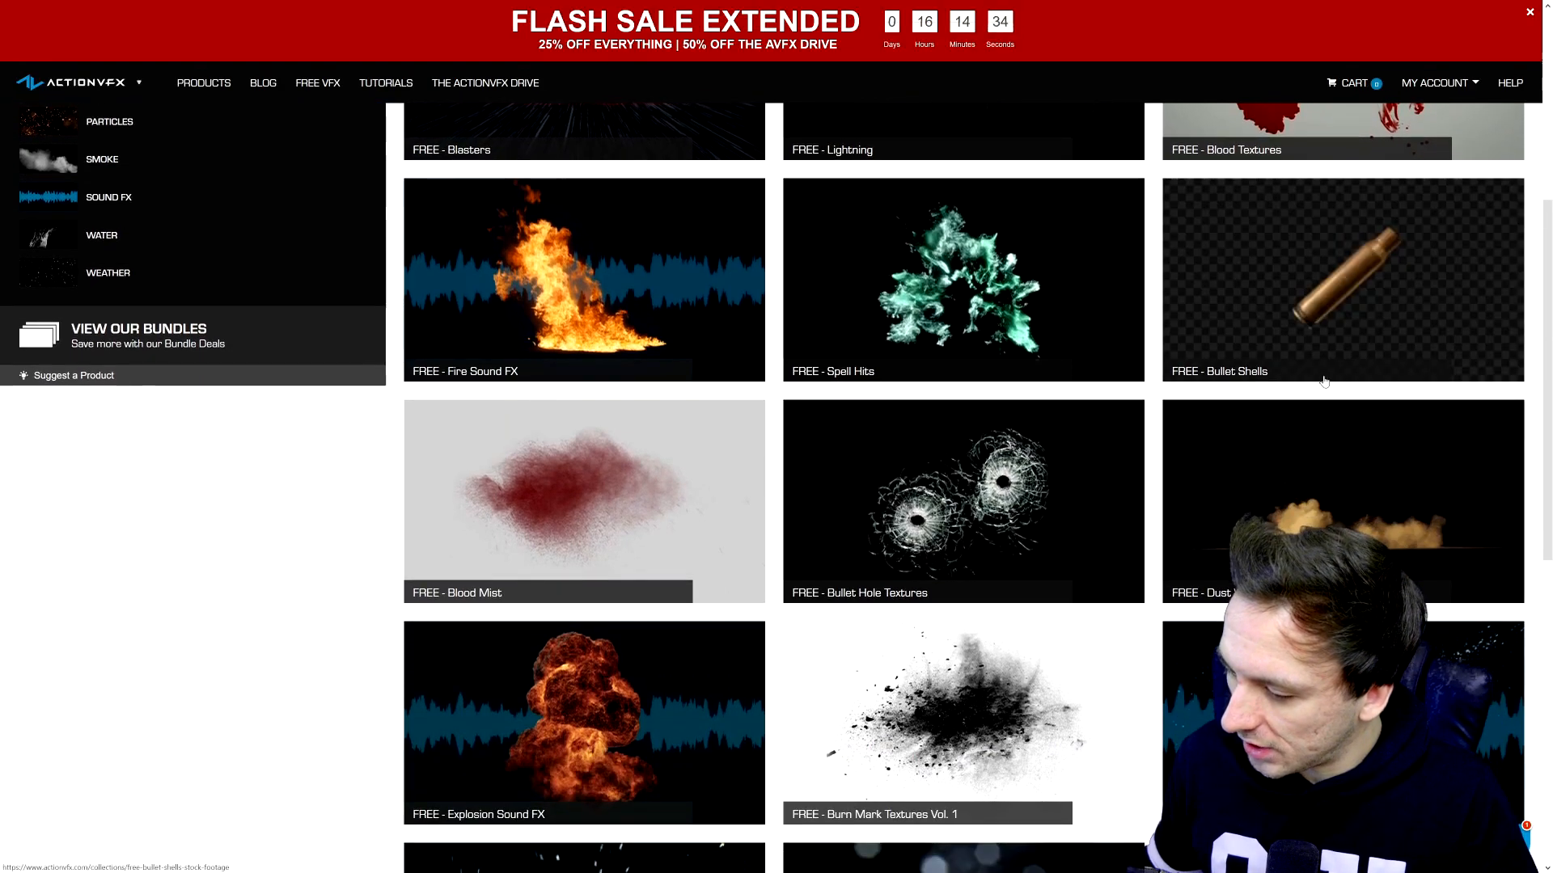
scroll("down", 3)
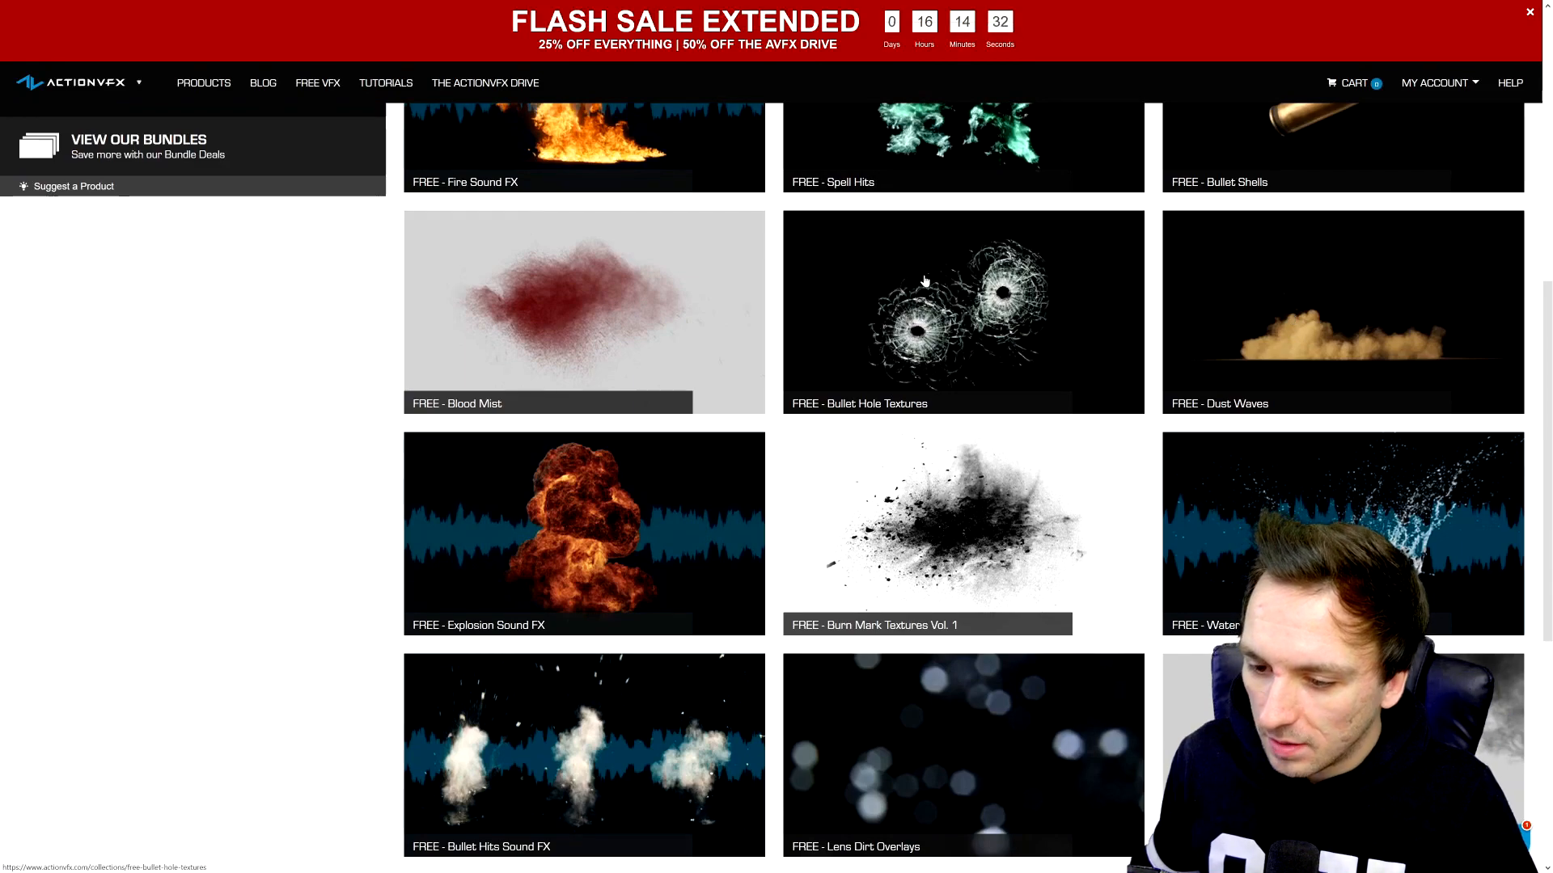
scroll("down", 3)
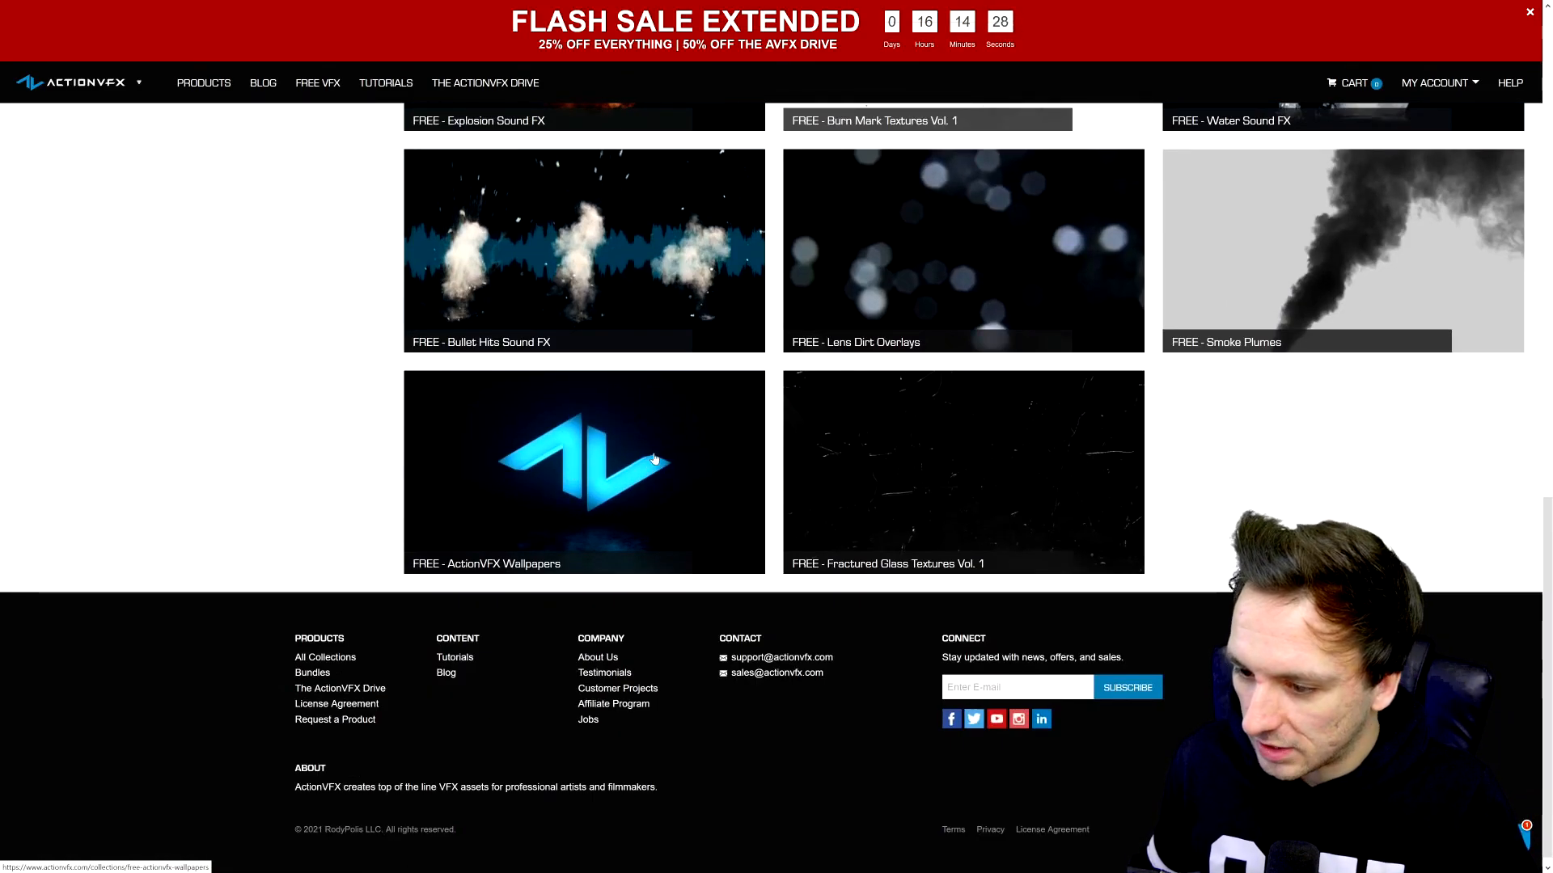
mouse_move(940, 304)
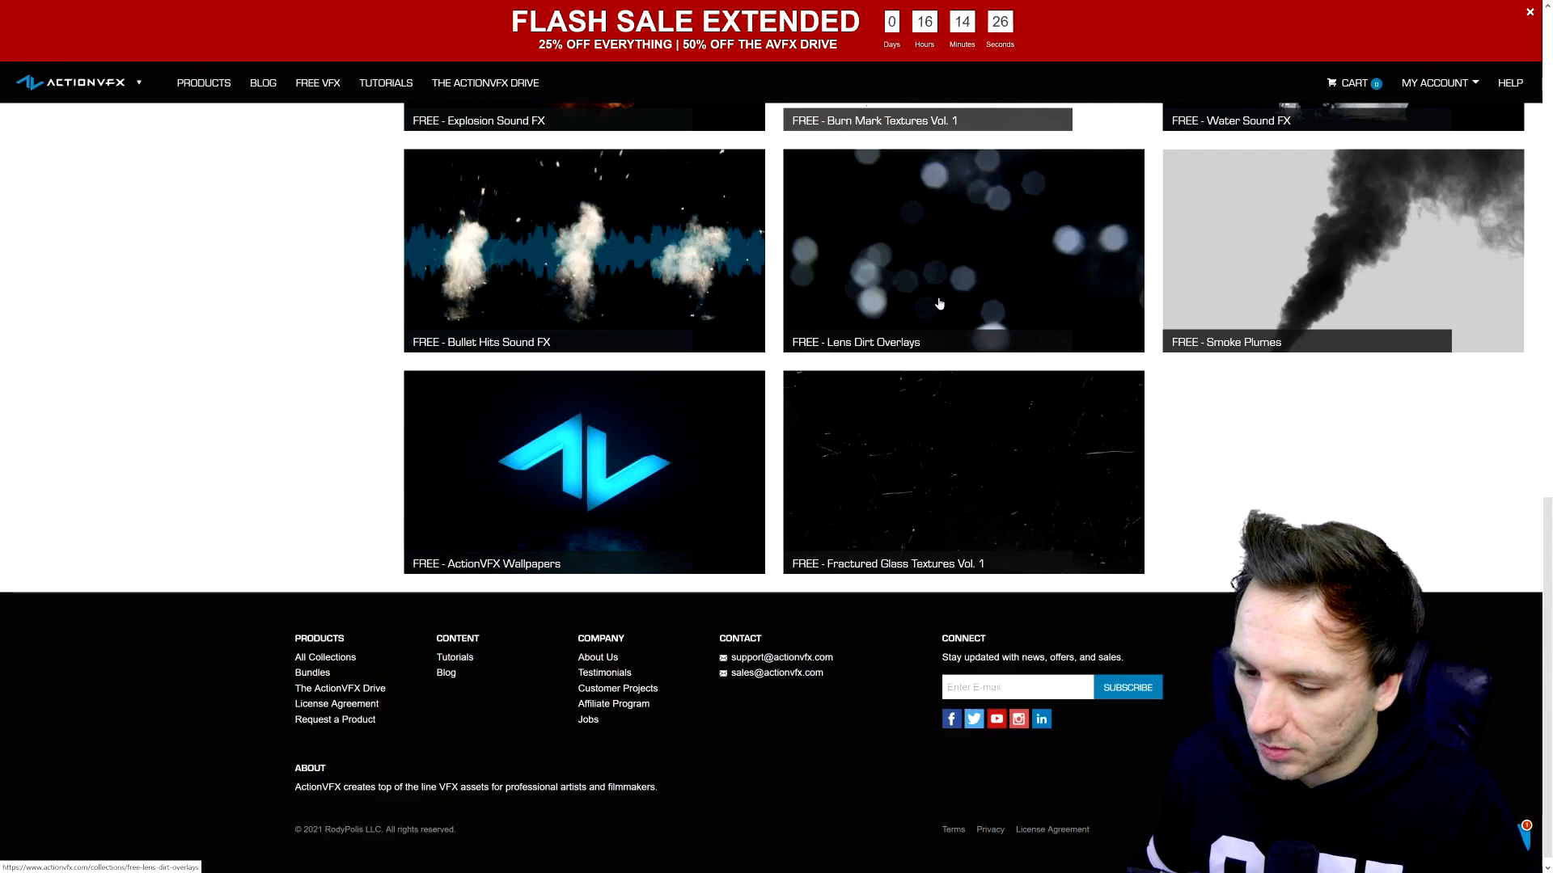
mouse_move(928, 262)
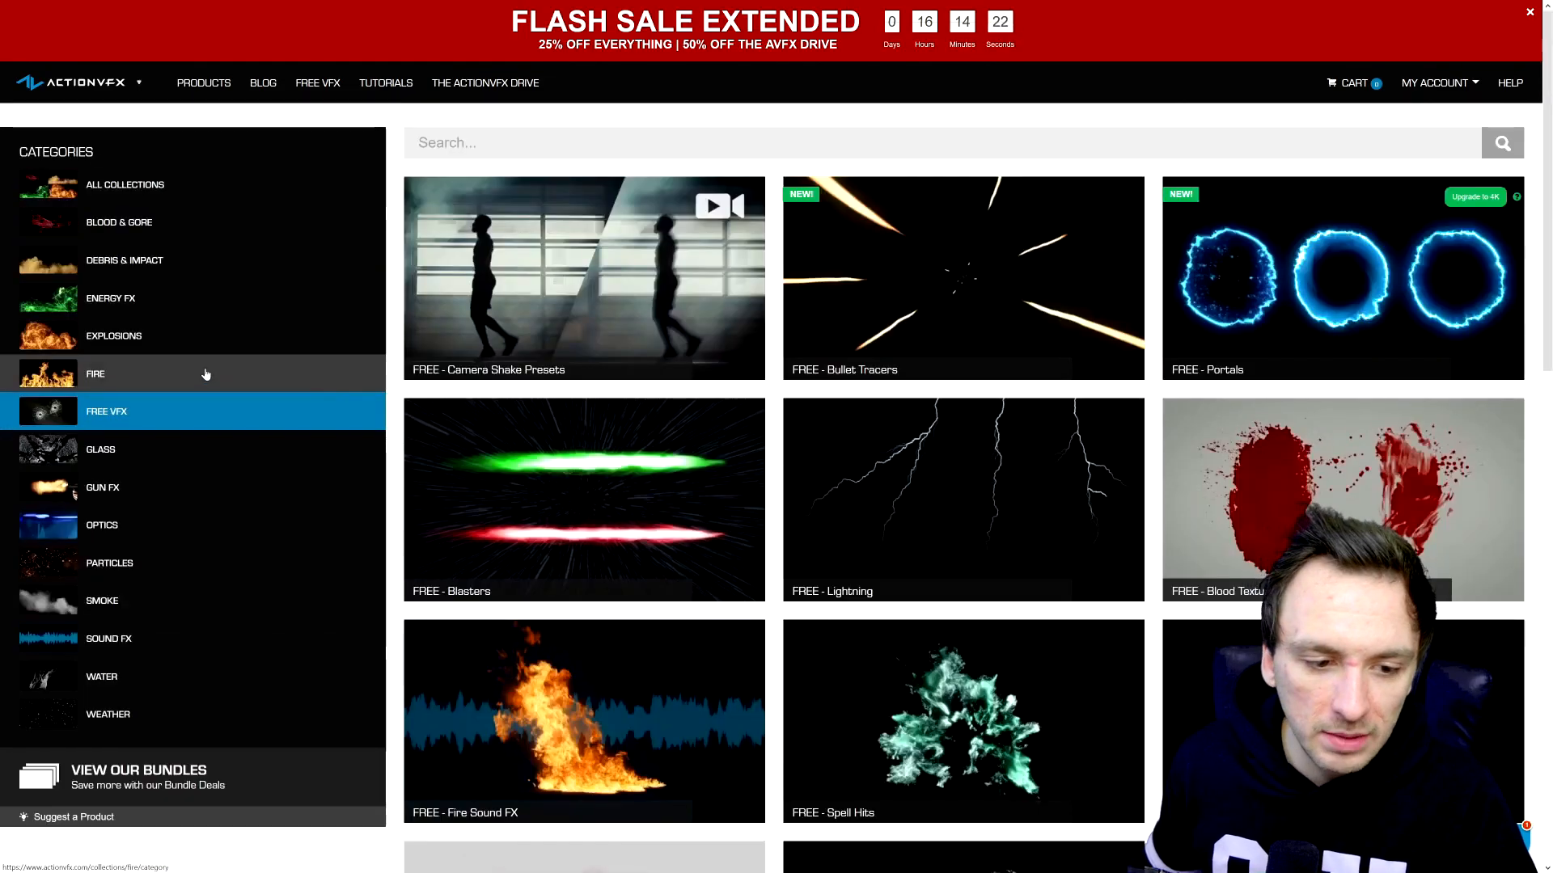
mouse_move(256, 198)
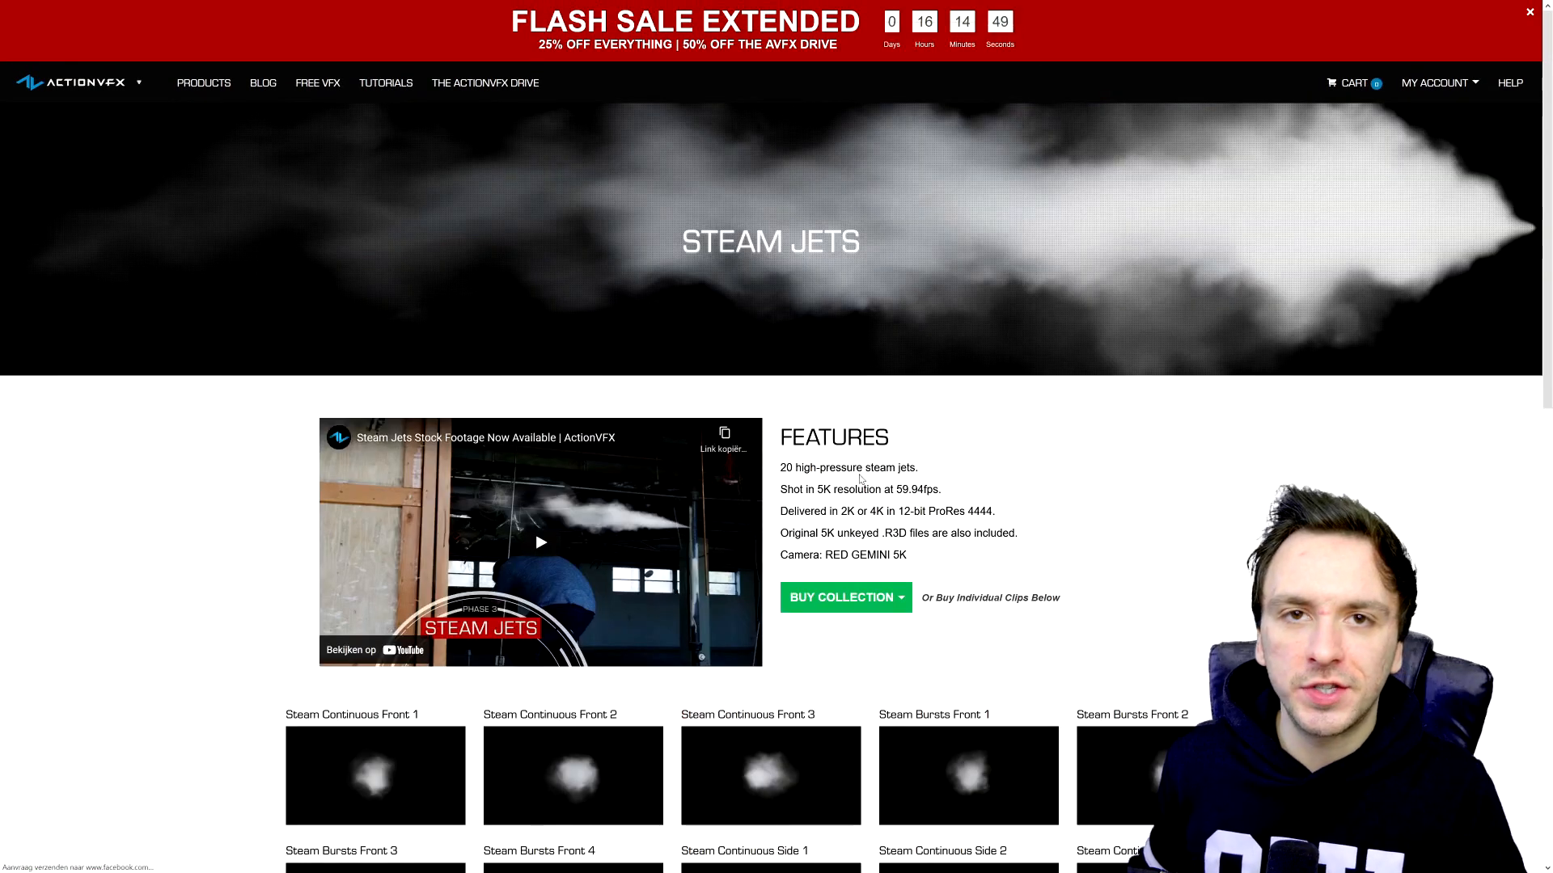
Step: Scroll the Steam Jets page and click off the highlighted camera name
scroll("down", 3)
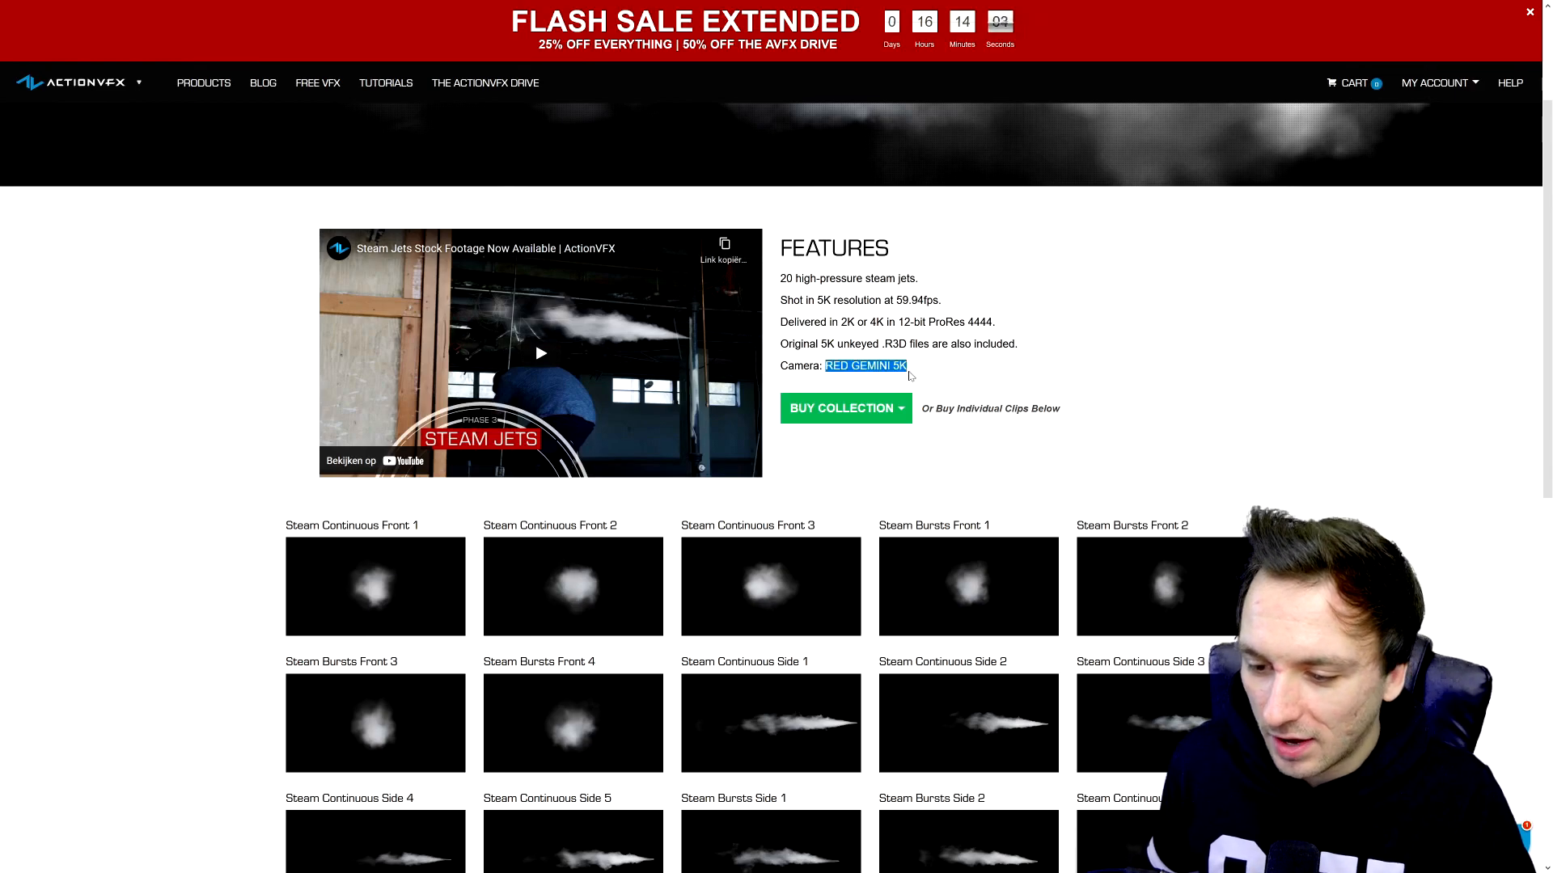
left_click(845, 408)
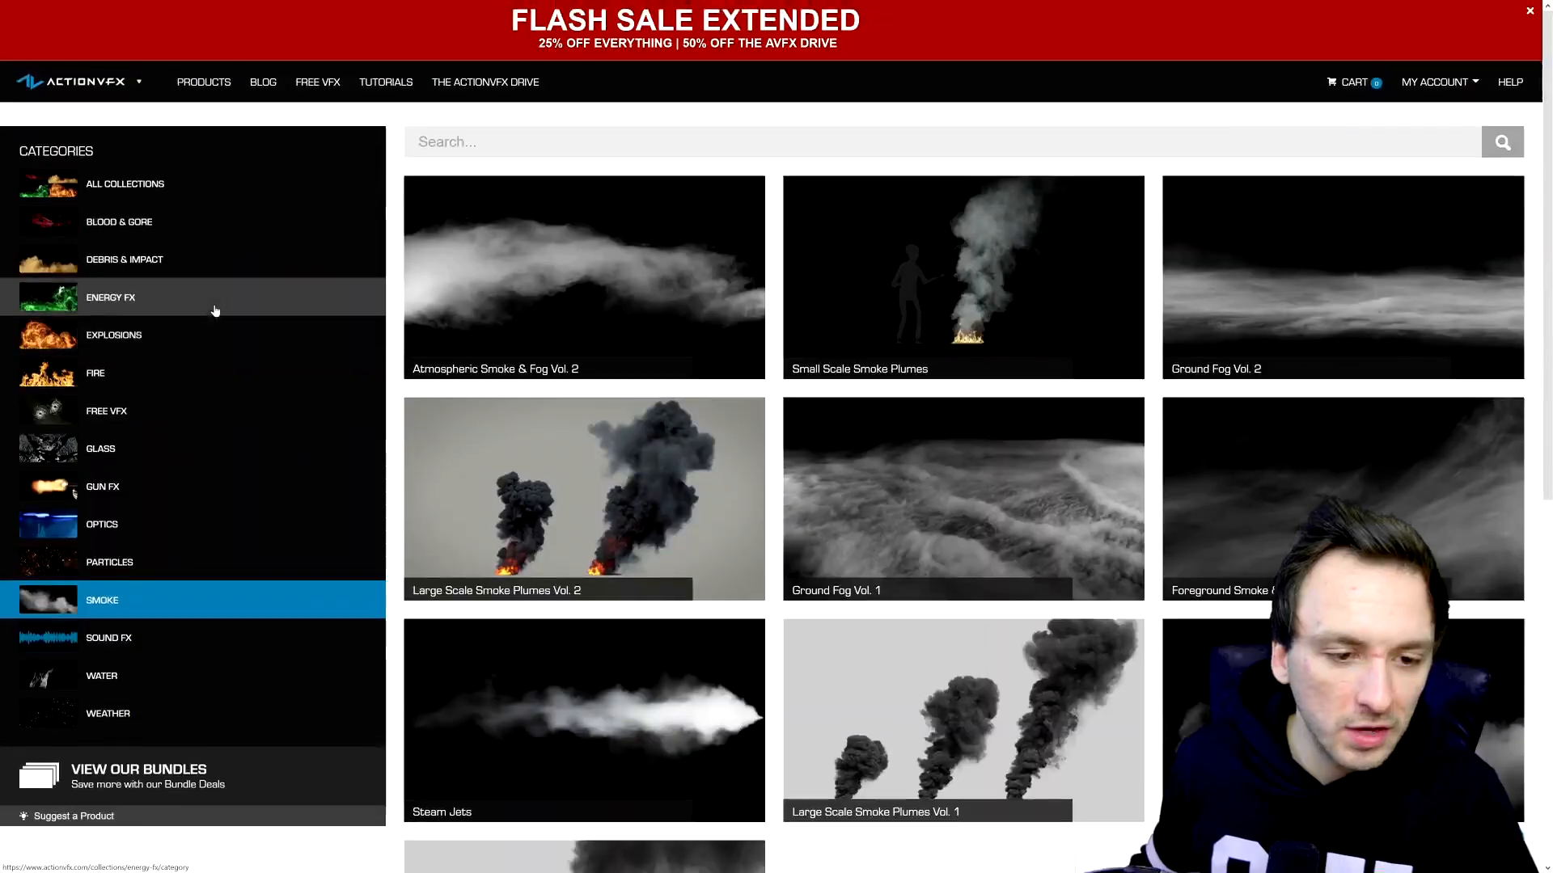
mouse_move(216, 257)
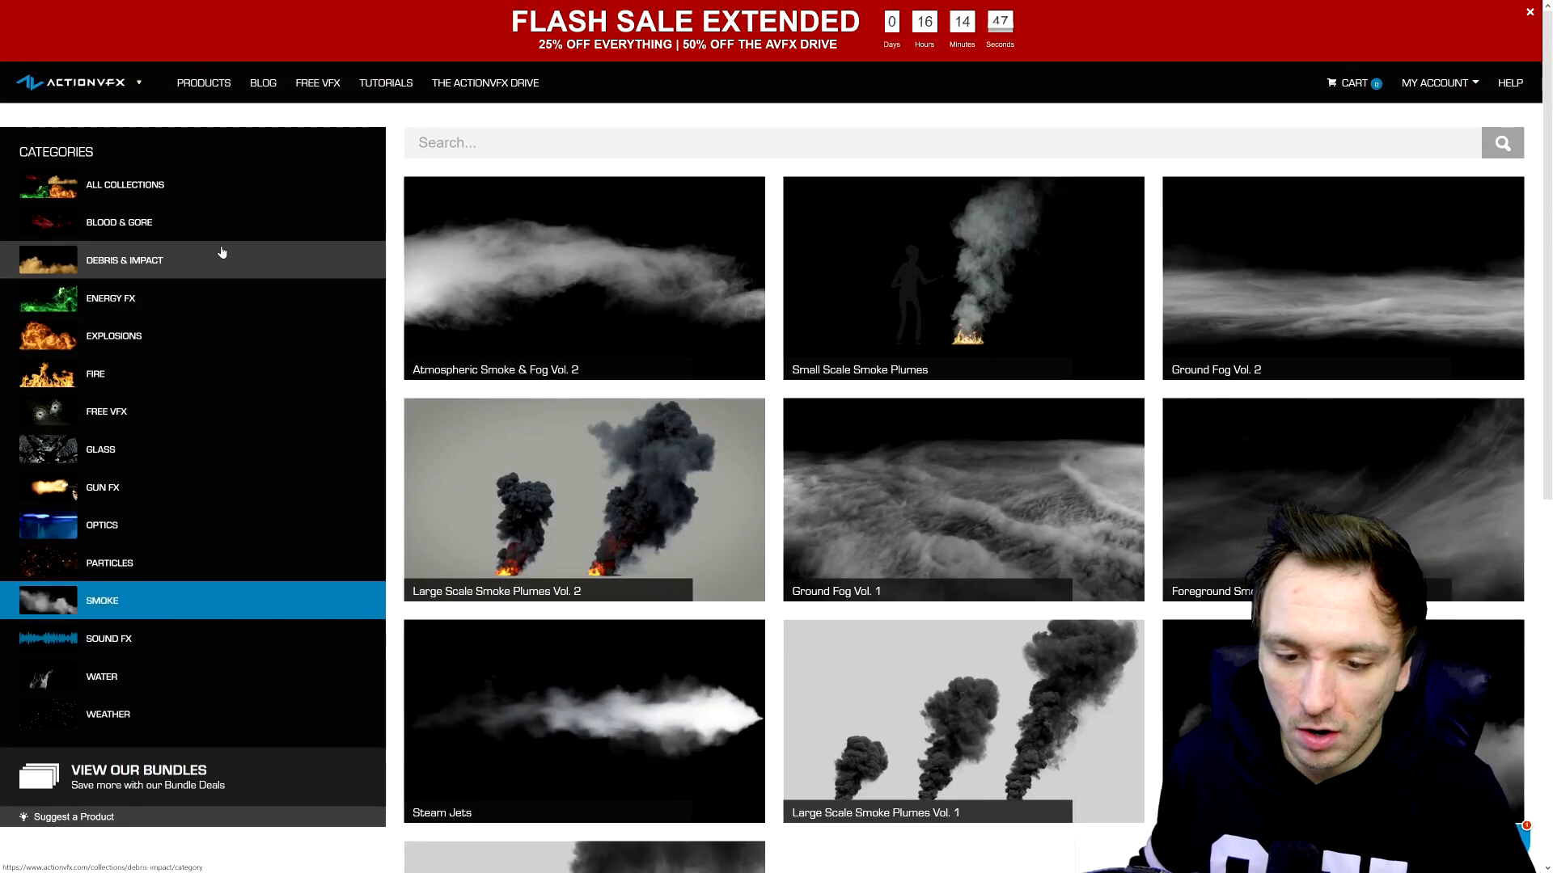
Step: Browse the ActionVFX Fire category down to The Fire Bundle
left_click(96, 374)
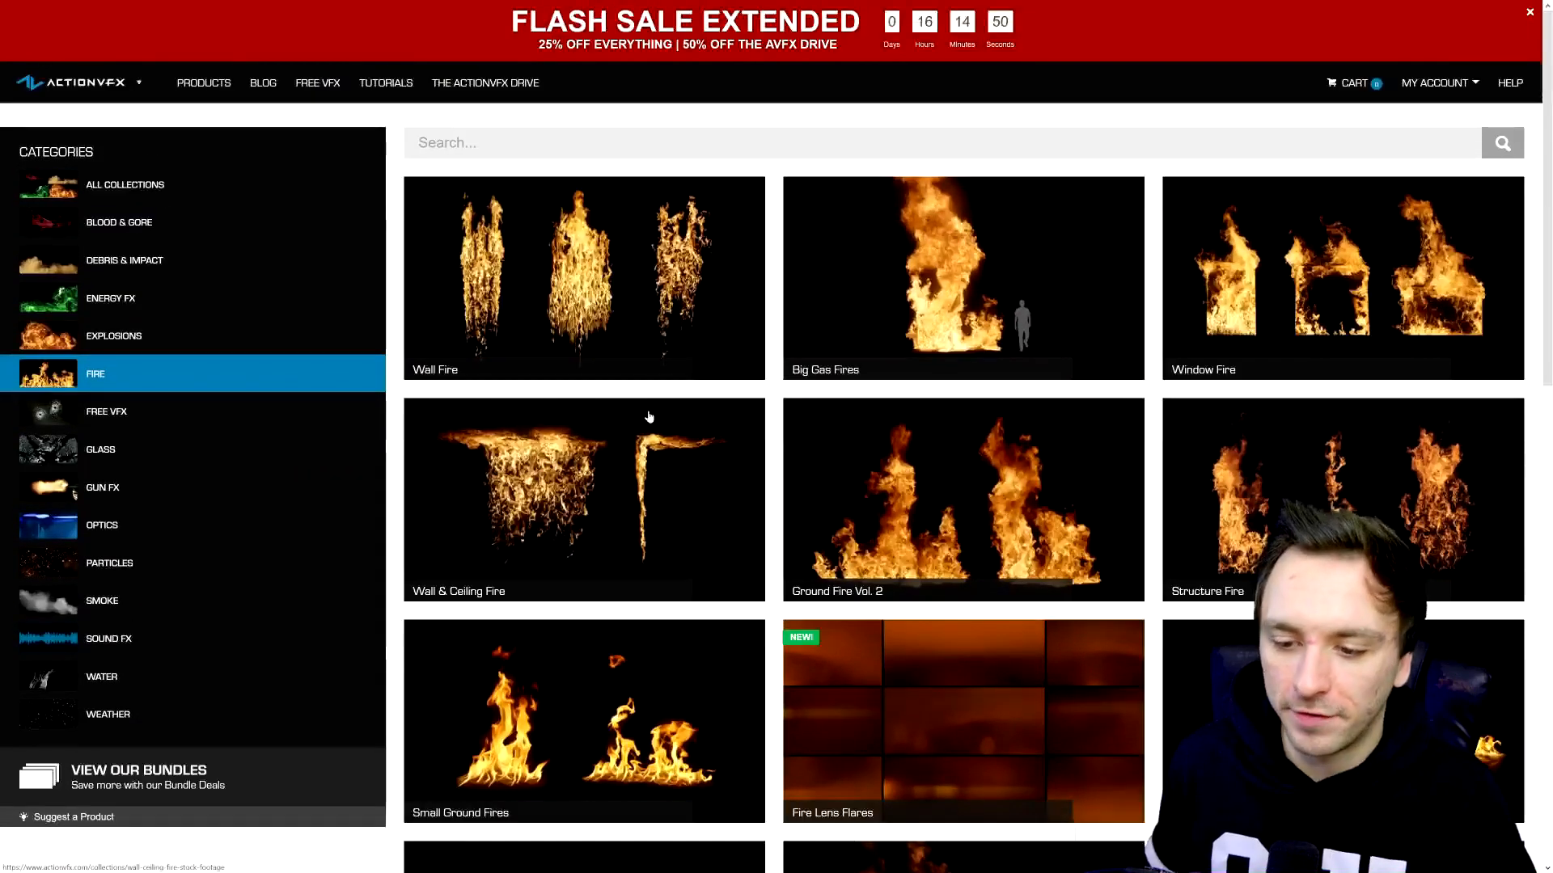
scroll("down", 3)
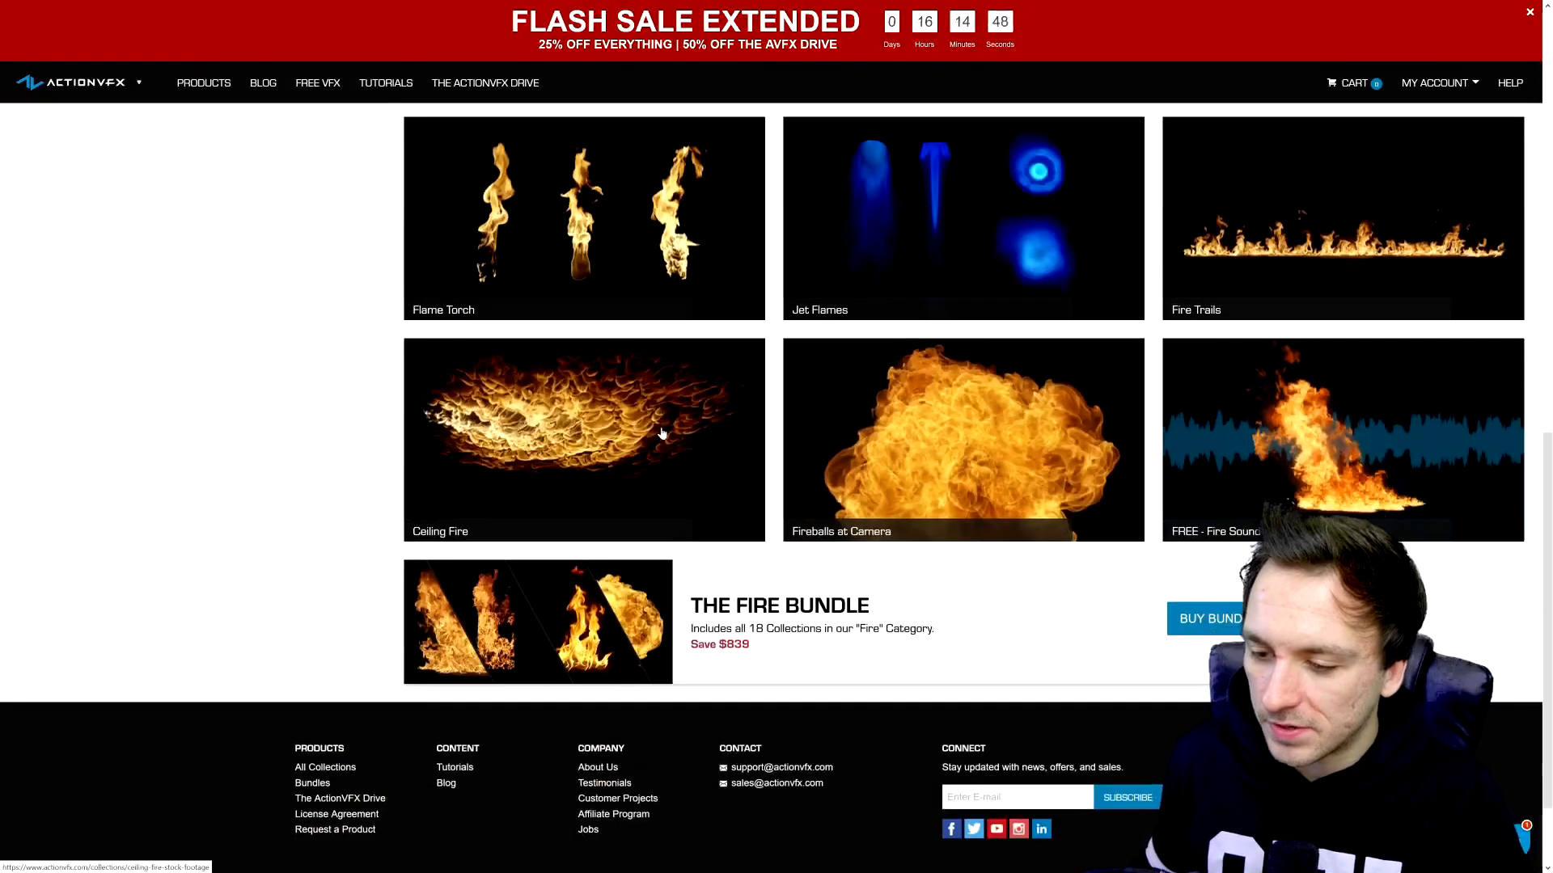